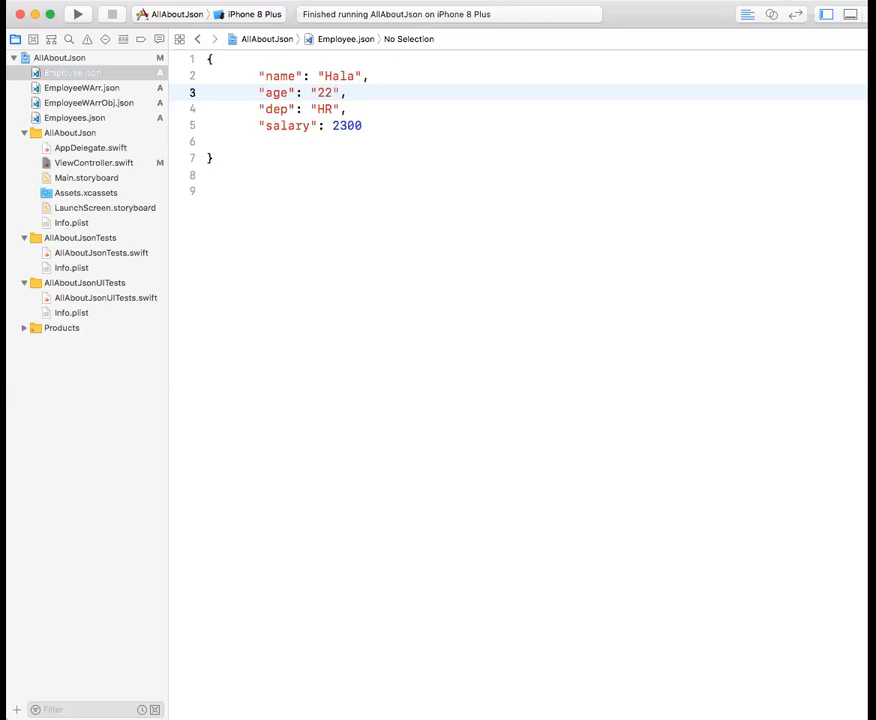
mouse_move(63, 103)
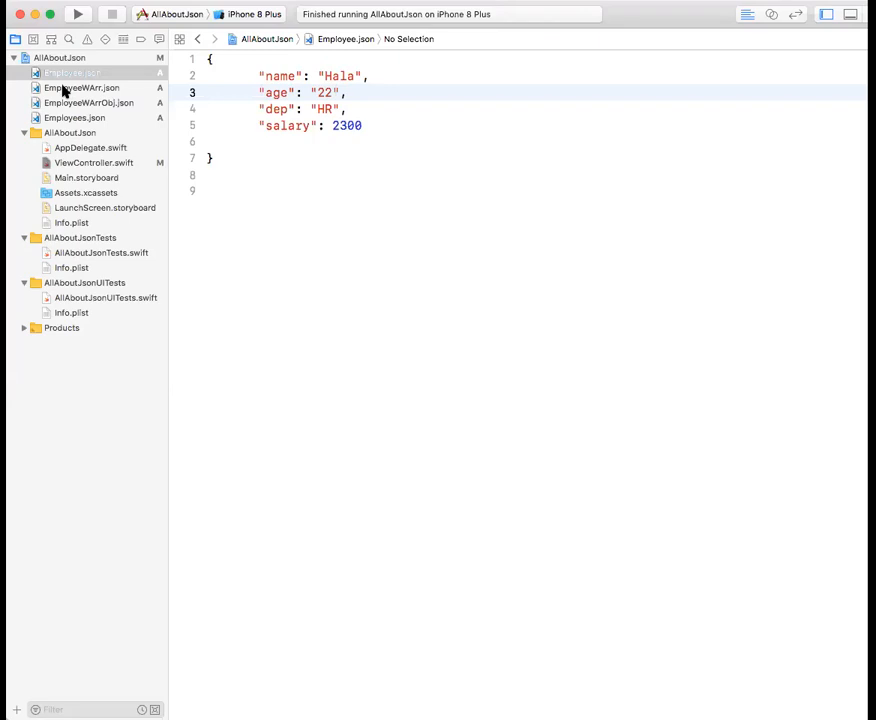
mouse_move(63, 92)
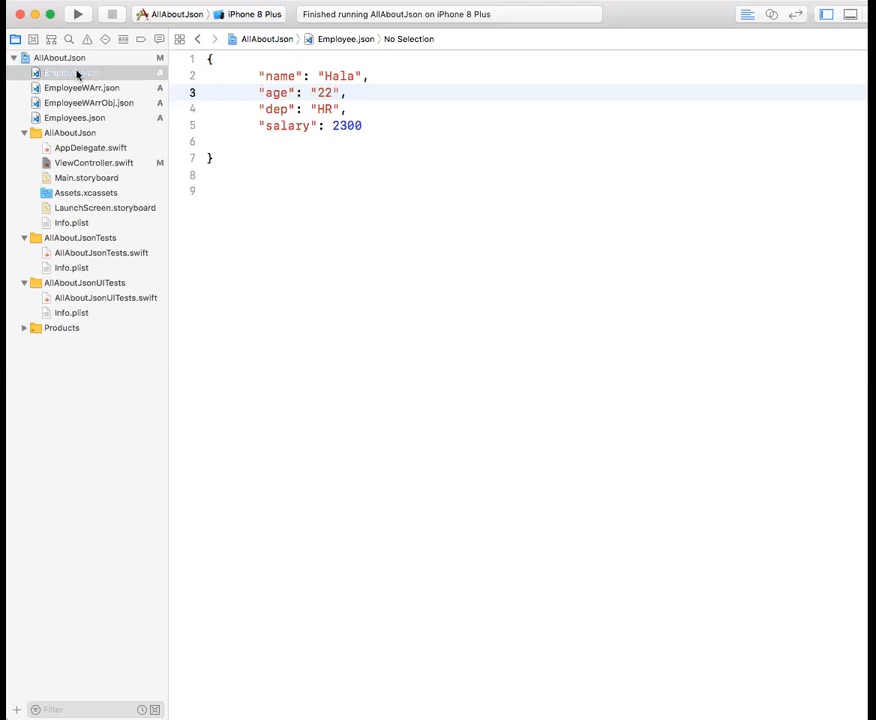
mouse_move(60, 120)
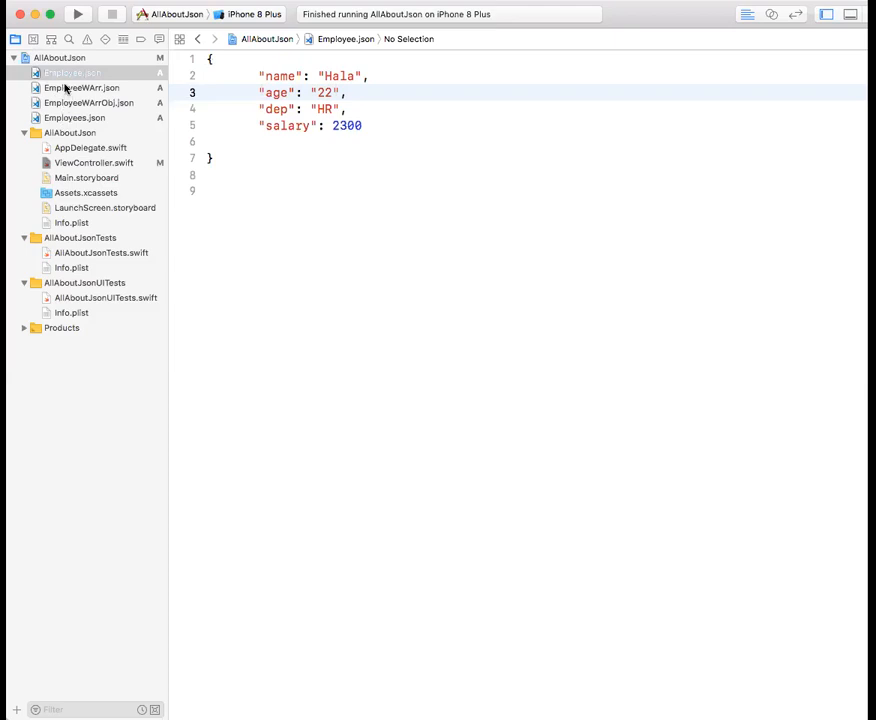
mouse_move(188, 92)
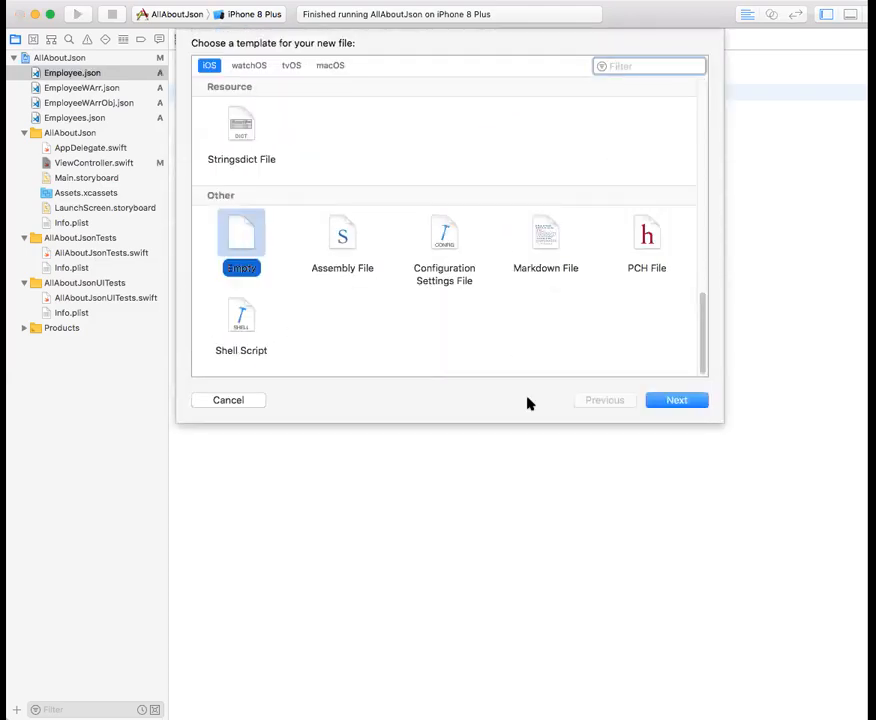
- Choose the Empty template and name the new file File.json
left_click(677, 400)
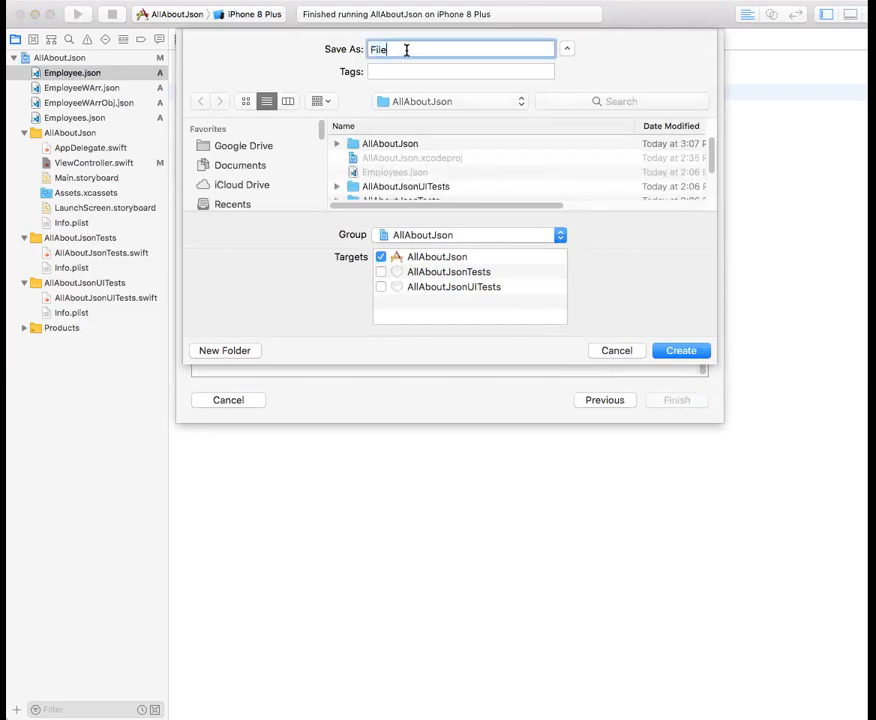
type(".jso")
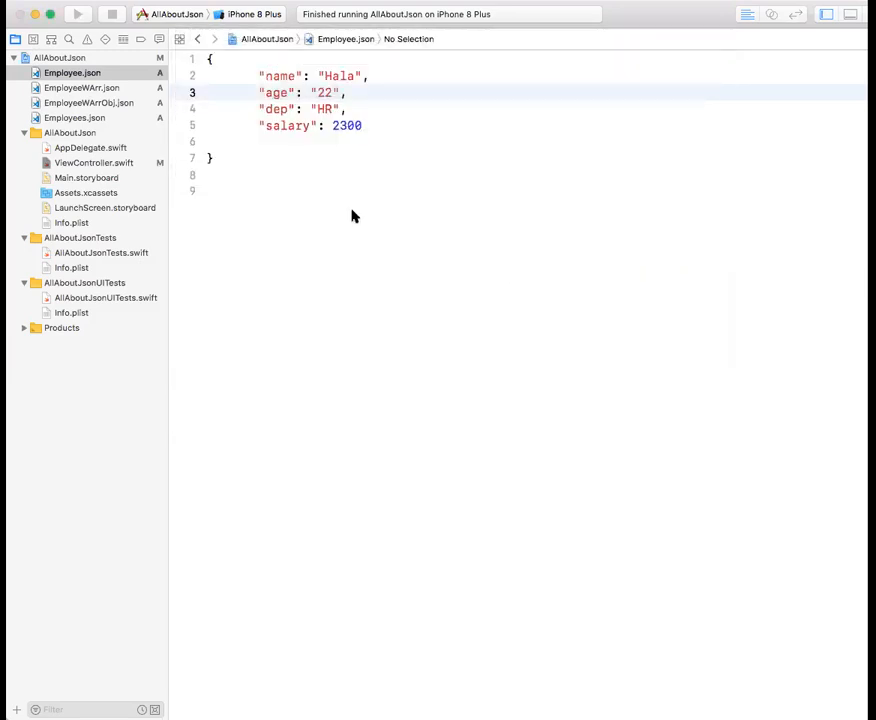
left_click(60, 88)
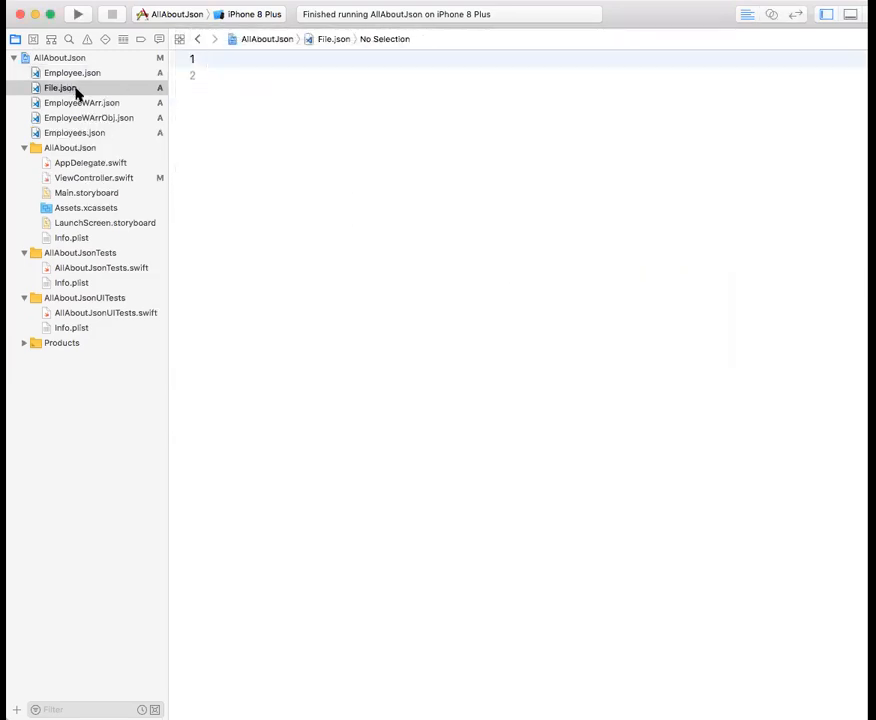
left_click(72, 72)
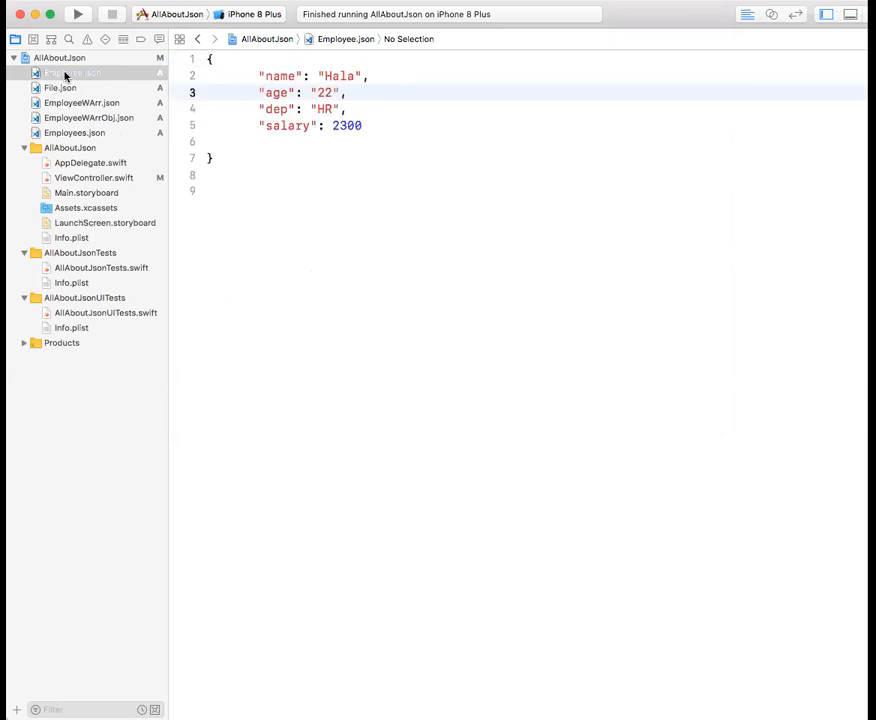
mouse_move(235, 67)
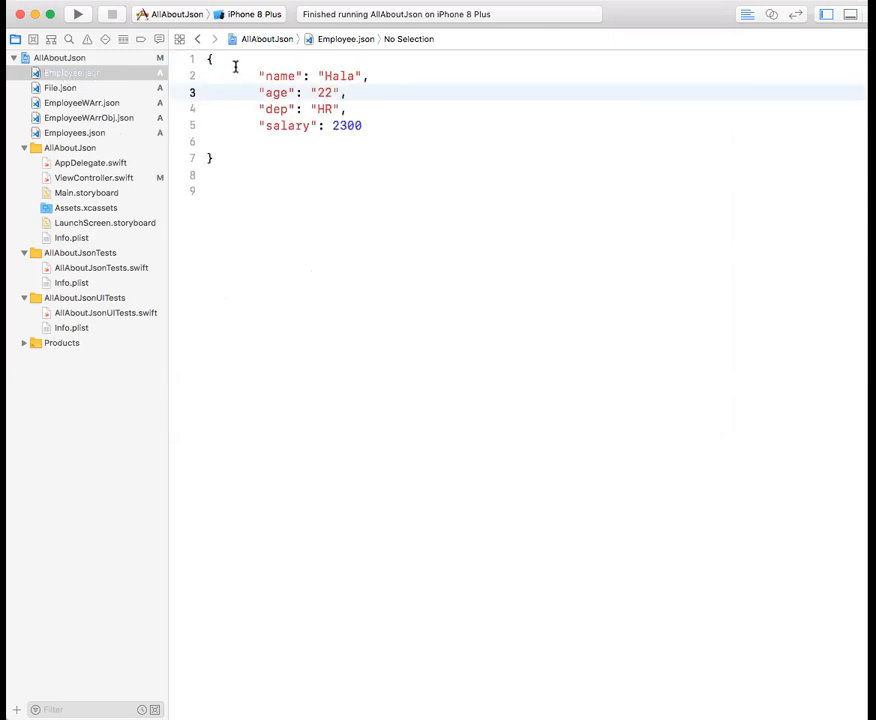
left_click(207, 59)
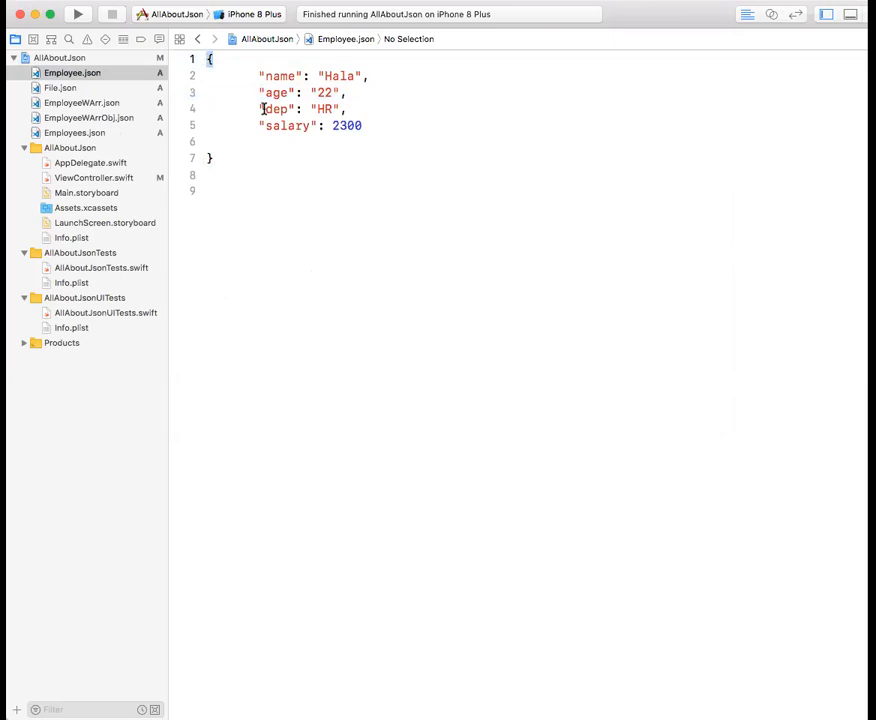
left_click(209, 59)
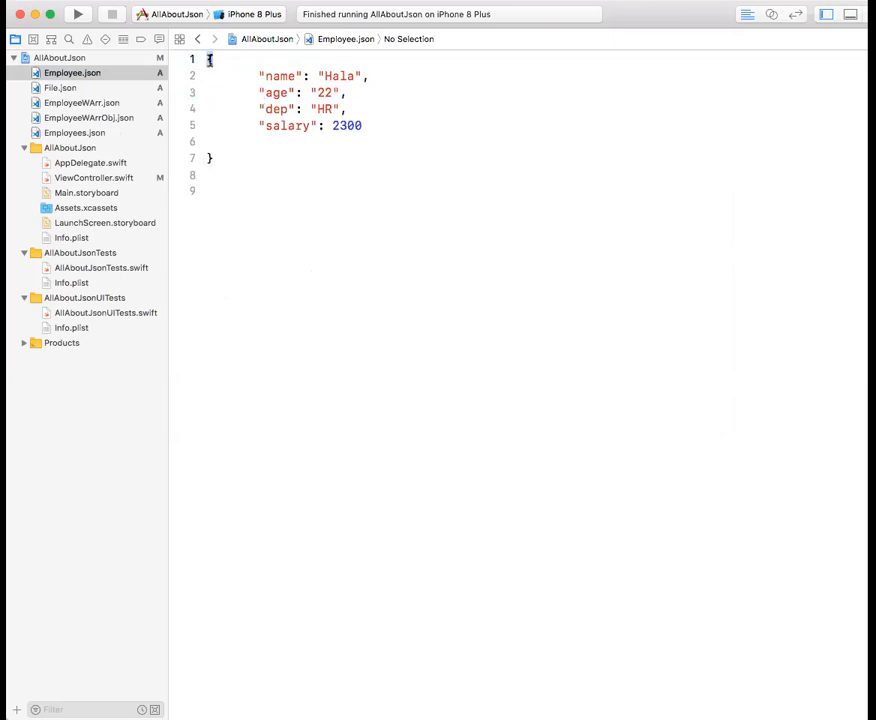
left_click(210, 158)
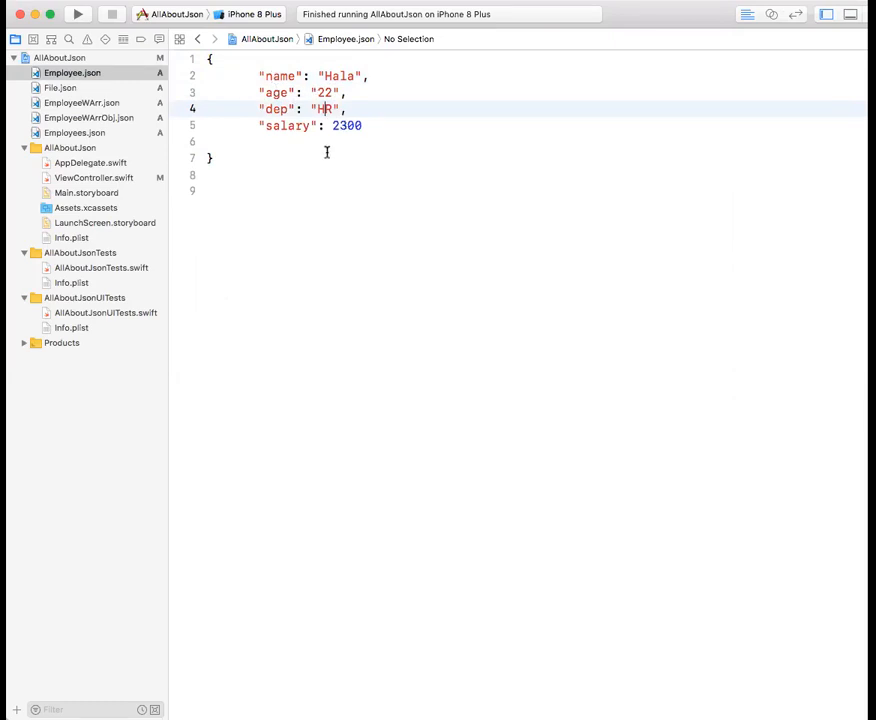
mouse_move(325, 126)
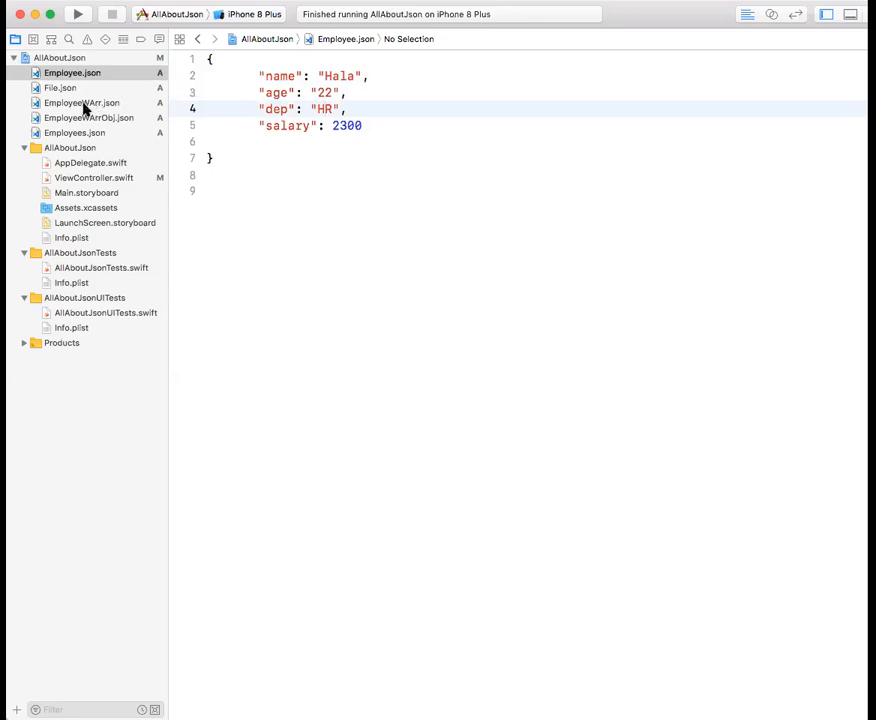
left_click(82, 102)
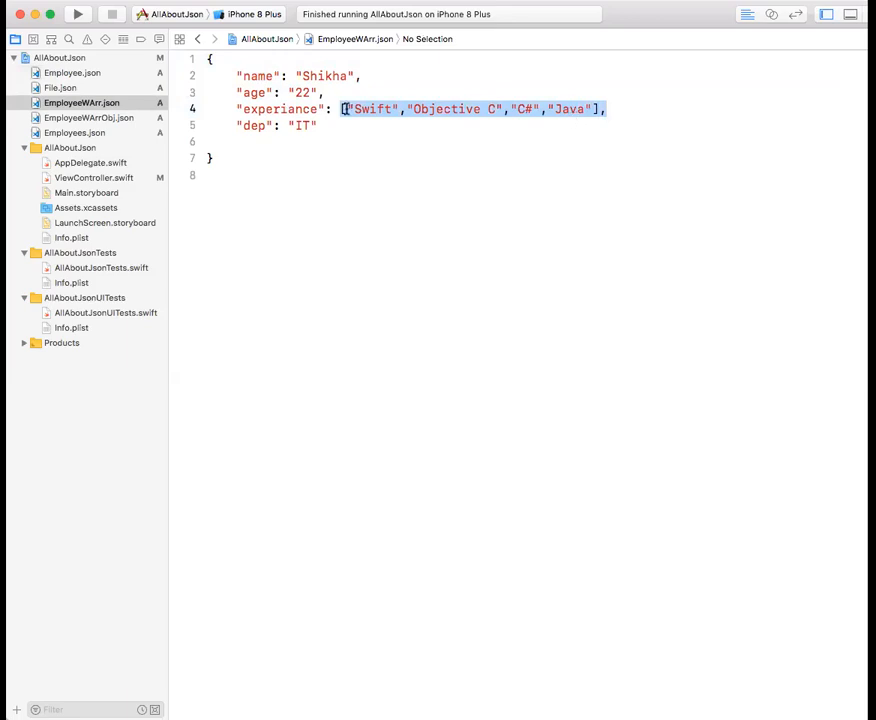
left_click(87, 117)
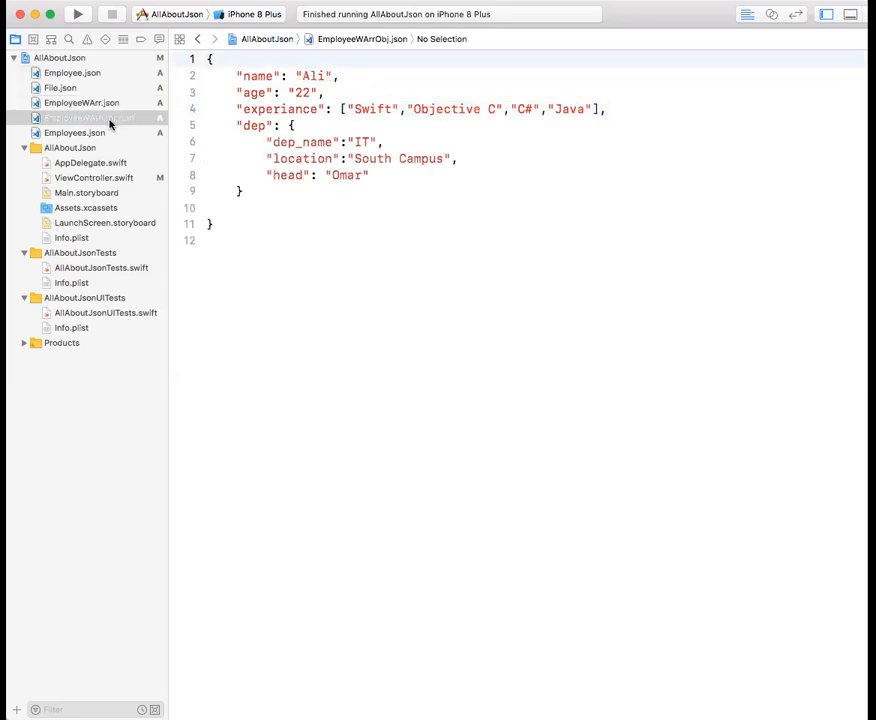
mouse_move(248, 135)
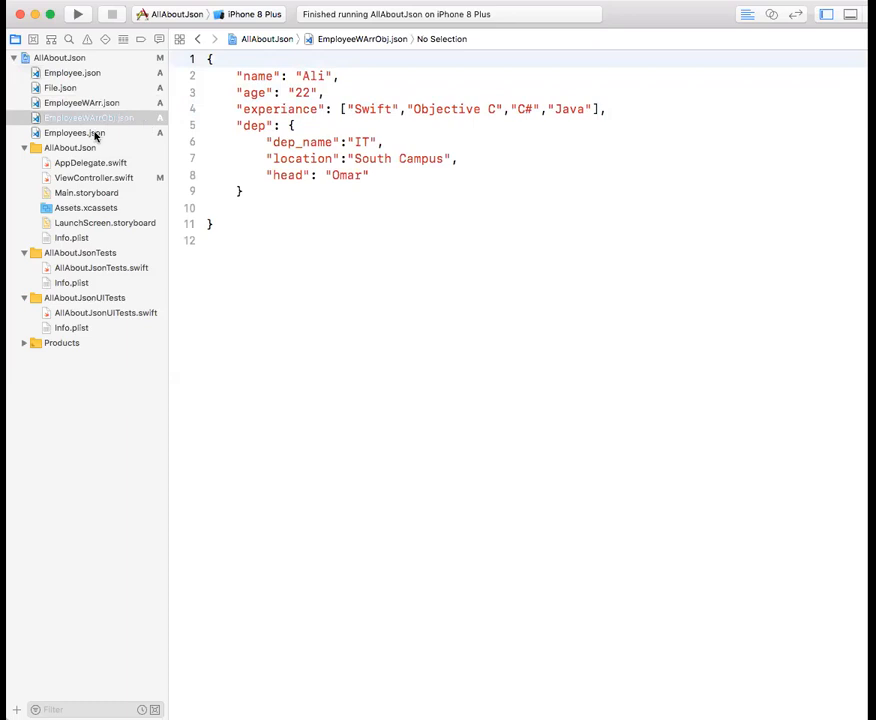
left_click(73, 132)
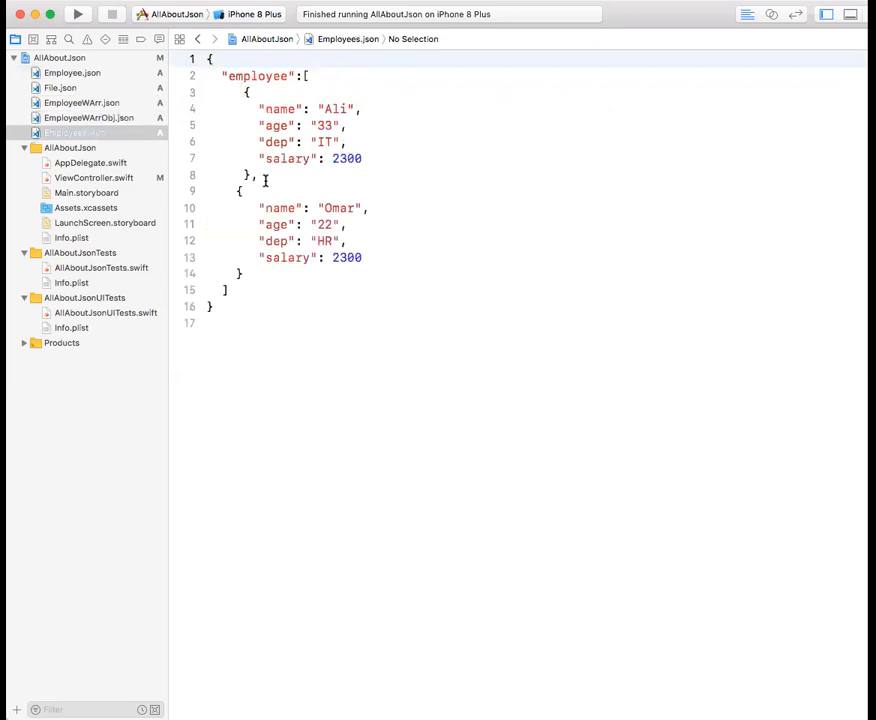
left_click(72, 72)
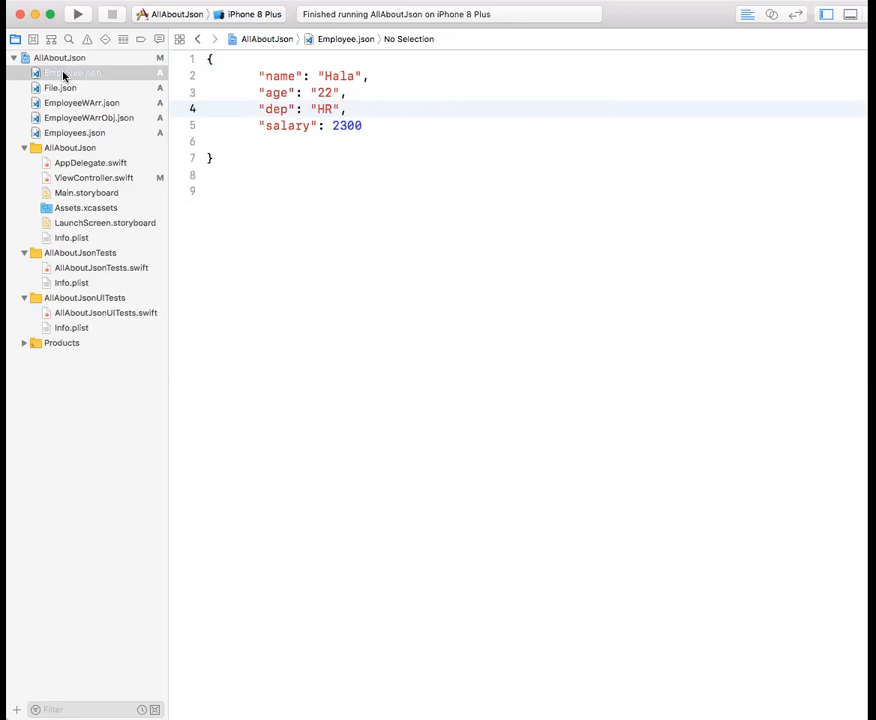
mouse_move(112, 166)
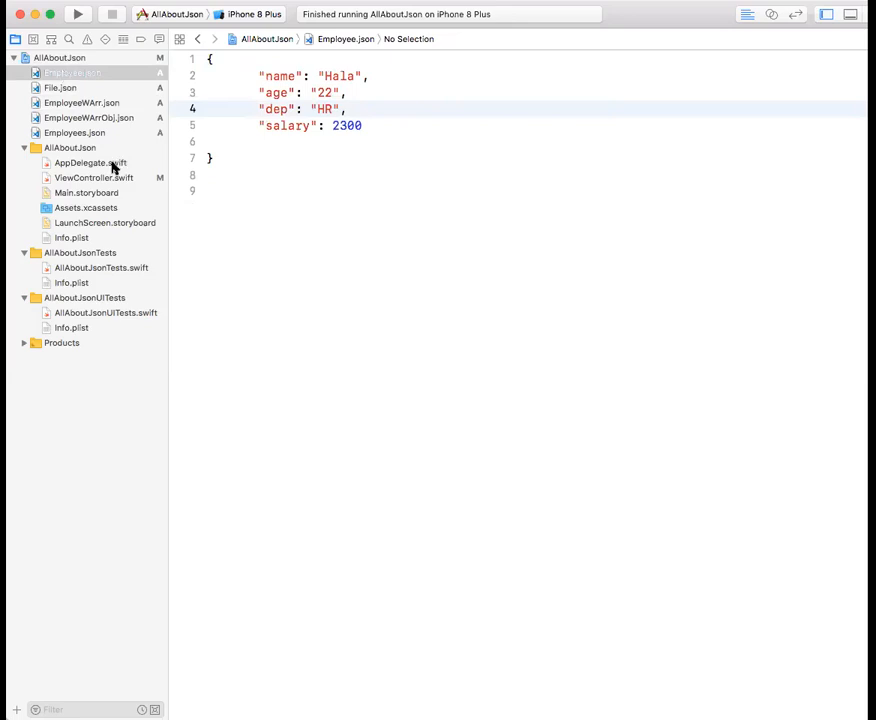
- Open ViewController.swift and scroll to example1() with its numbered step comments
left_click(92, 177)
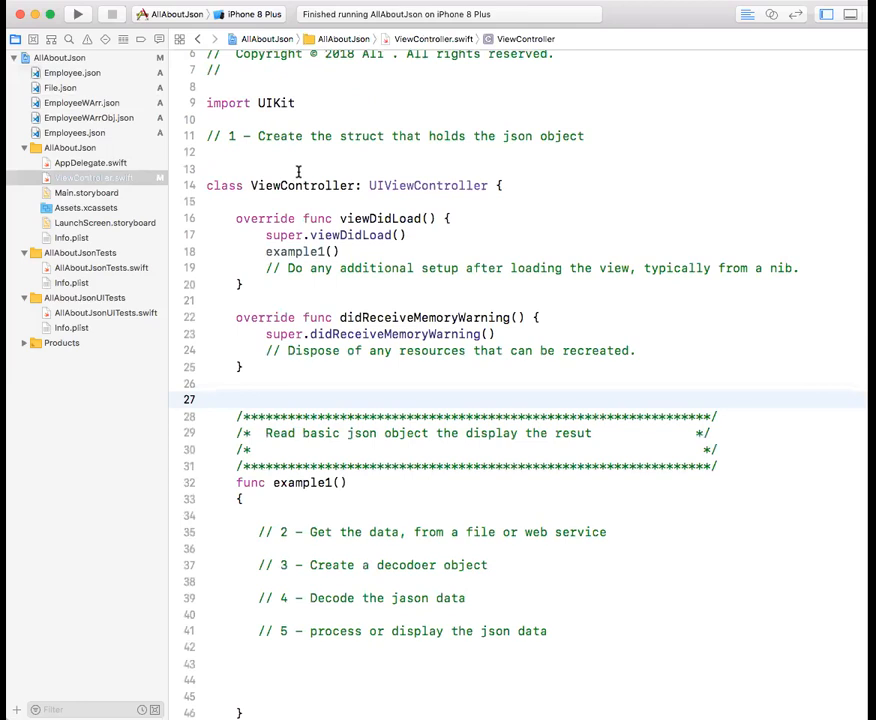
scroll("up", 3)
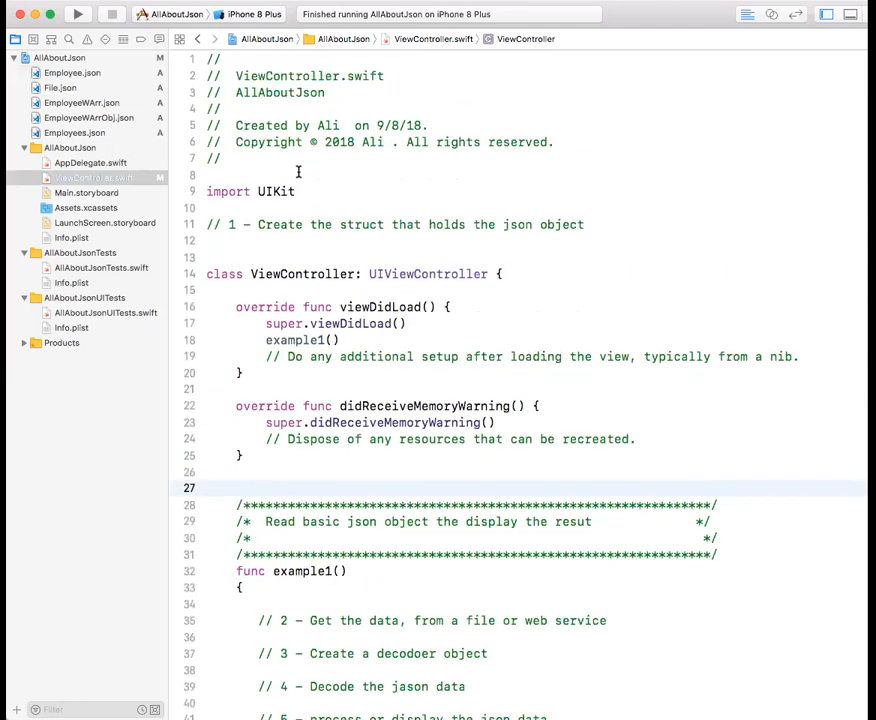
mouse_move(254, 234)
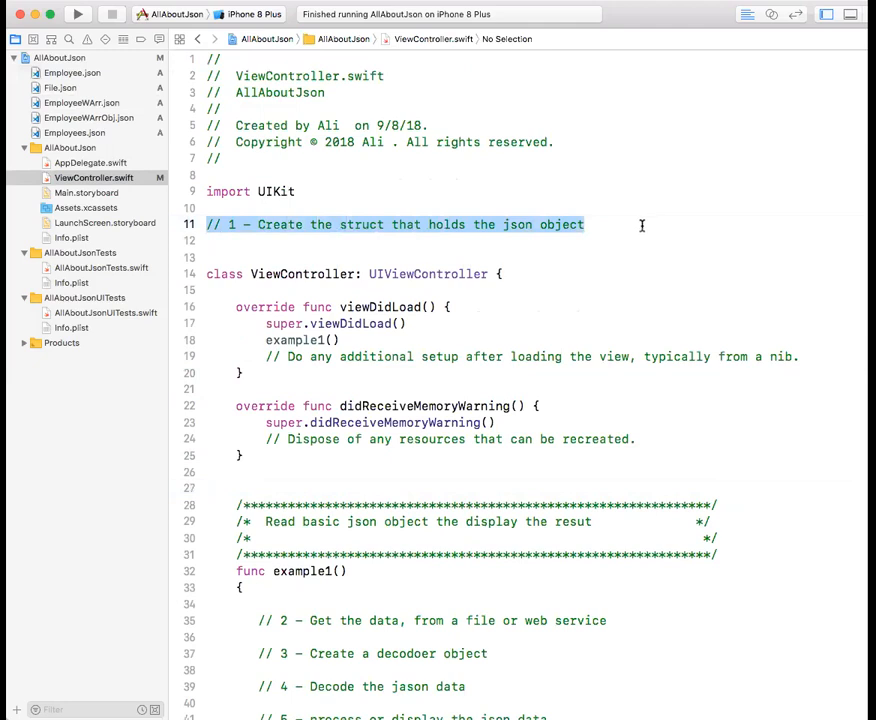
mouse_move(568, 237)
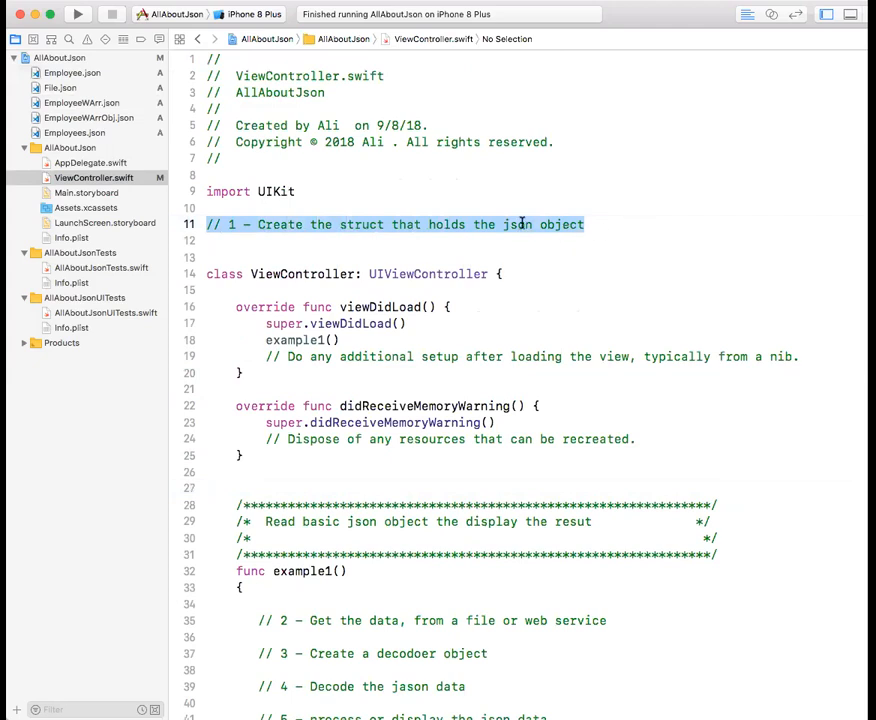
mouse_move(526, 208)
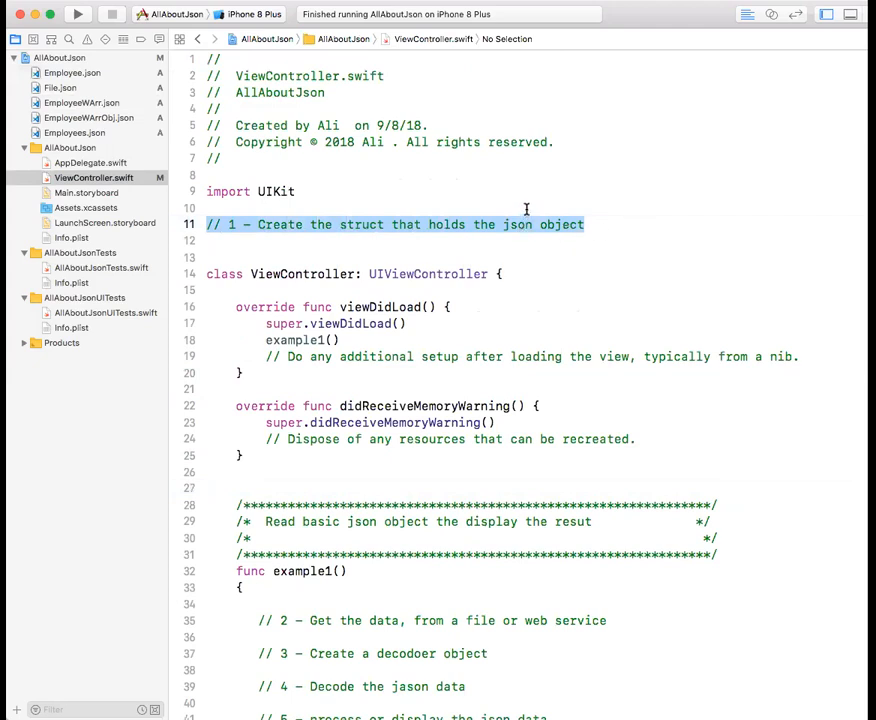
mouse_move(510, 218)
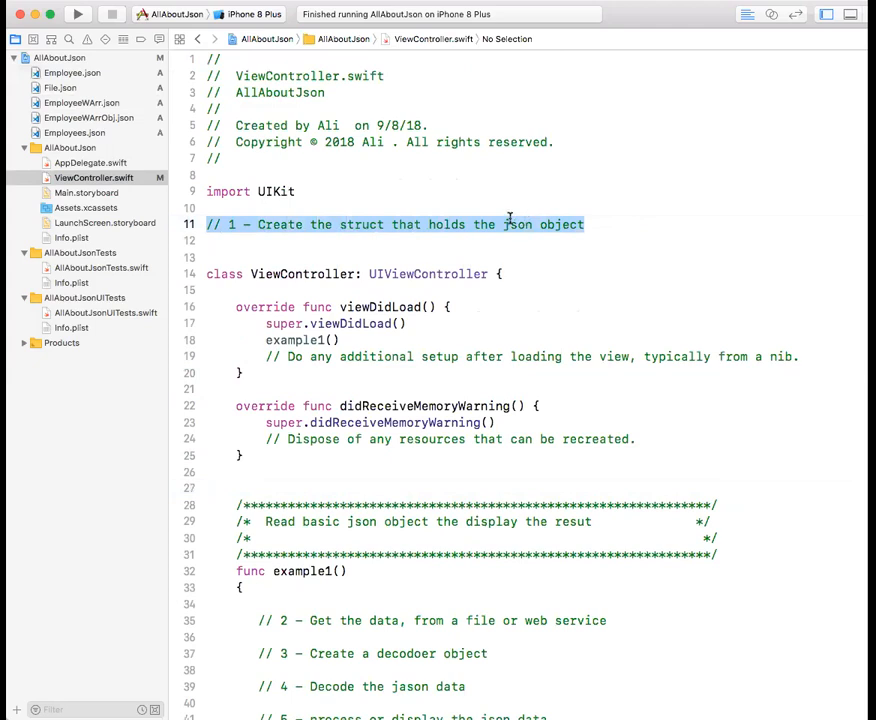
scroll("down", 3)
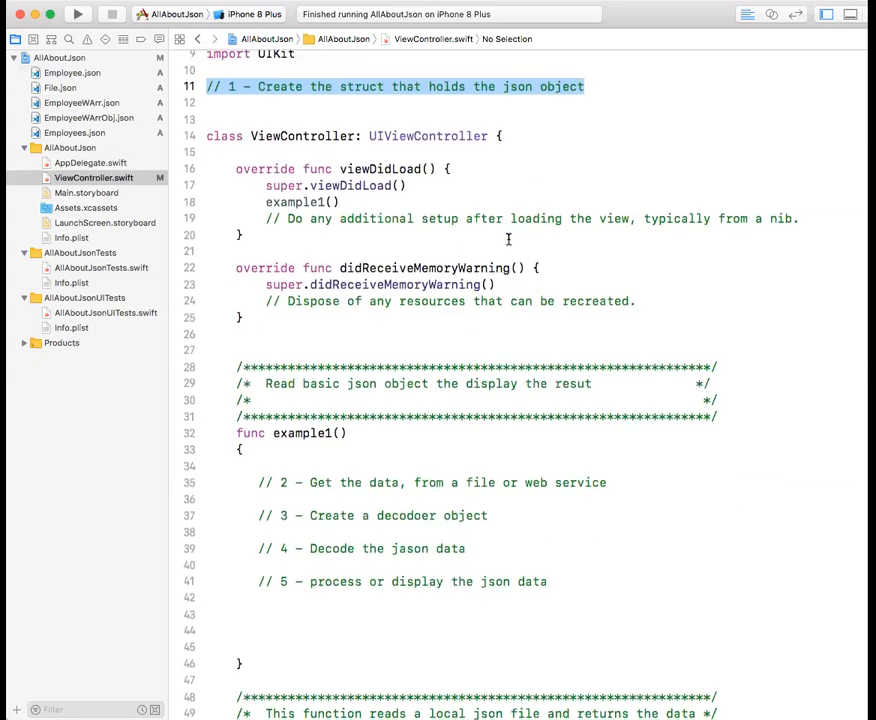
scroll("down", 3)
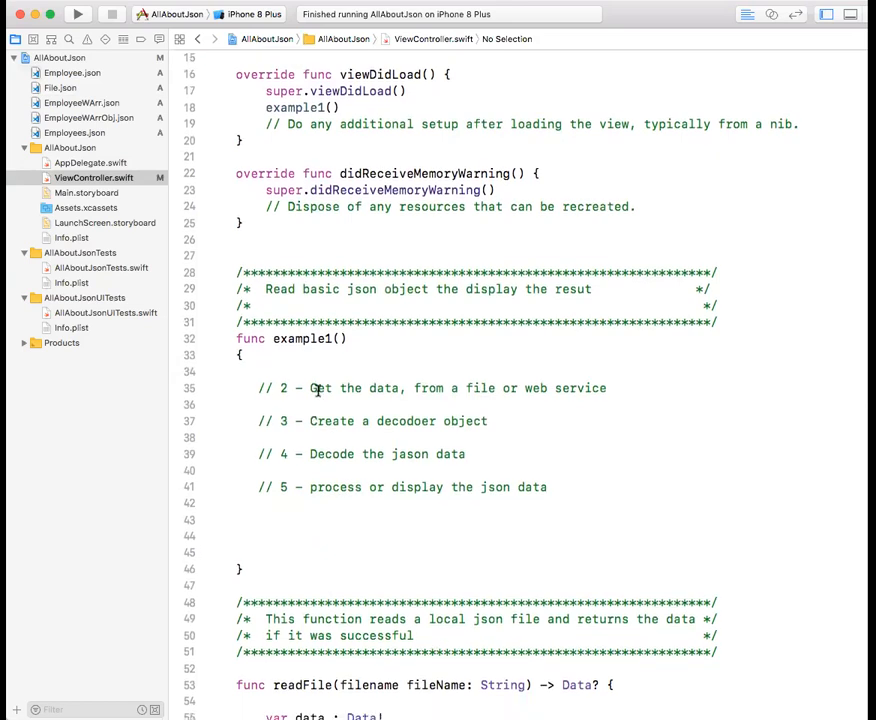
mouse_move(448, 388)
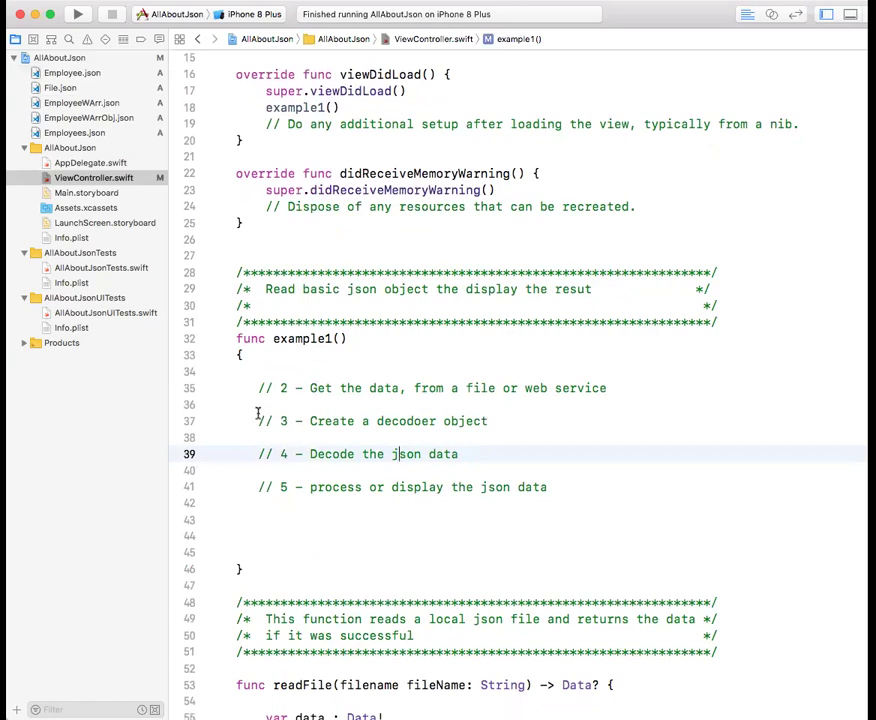
mouse_move(274, 434)
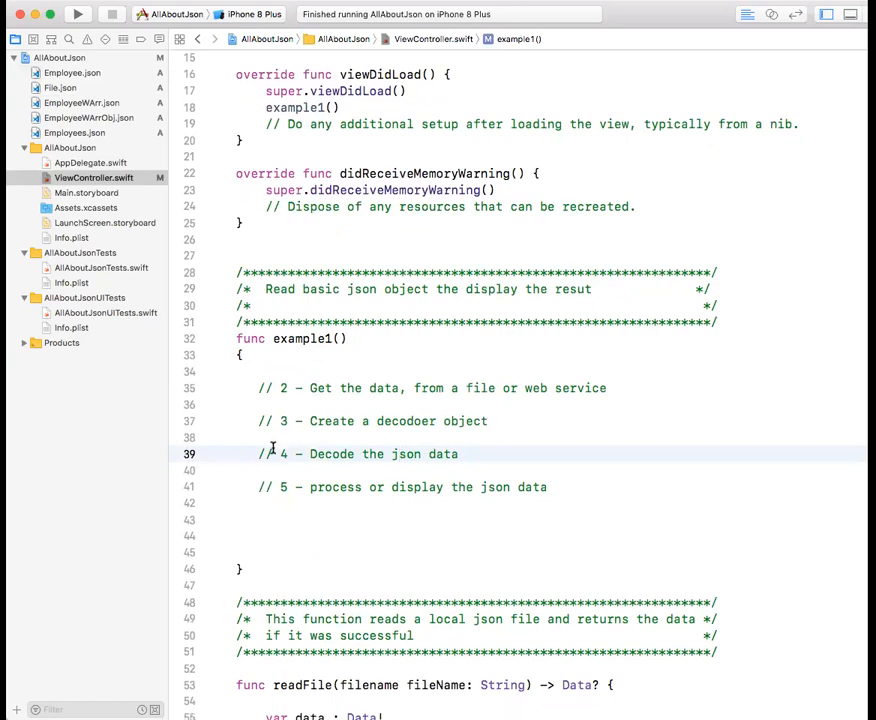
scroll("down", 3)
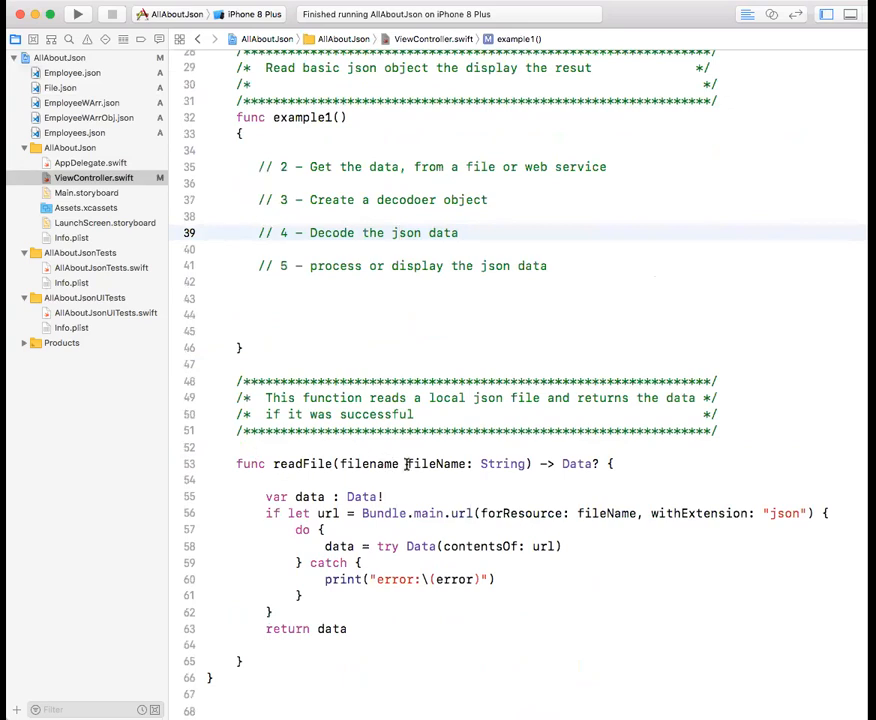
left_click(548, 463)
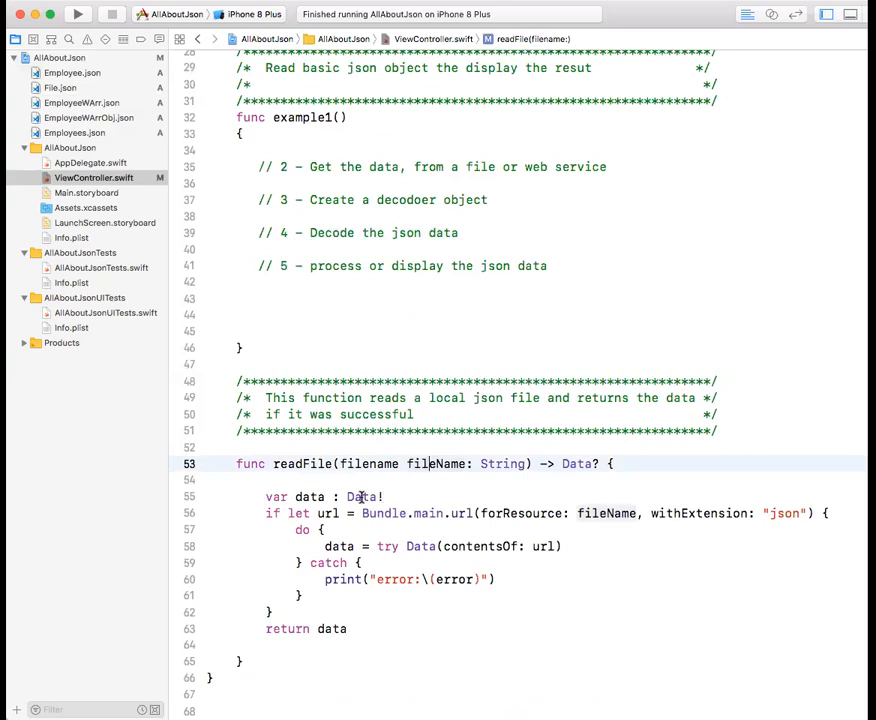
left_click(375, 513)
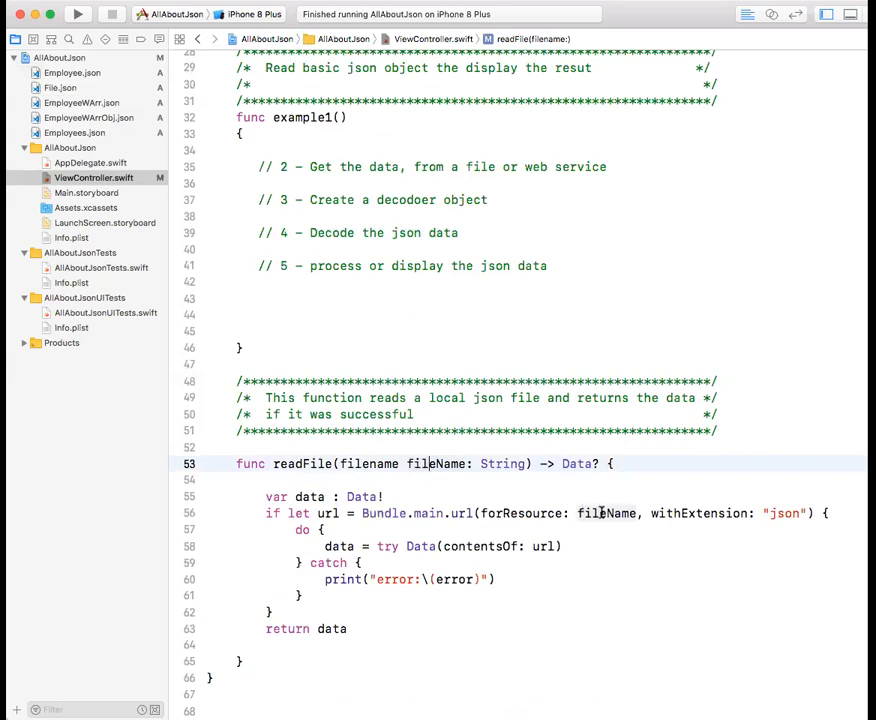
mouse_move(72, 117)
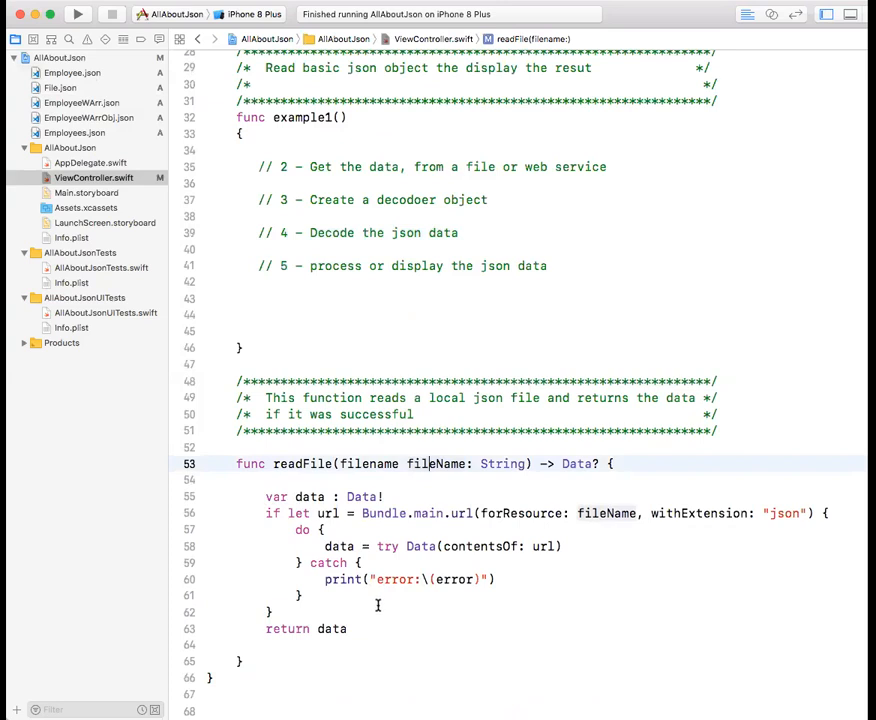
left_click(349, 628)
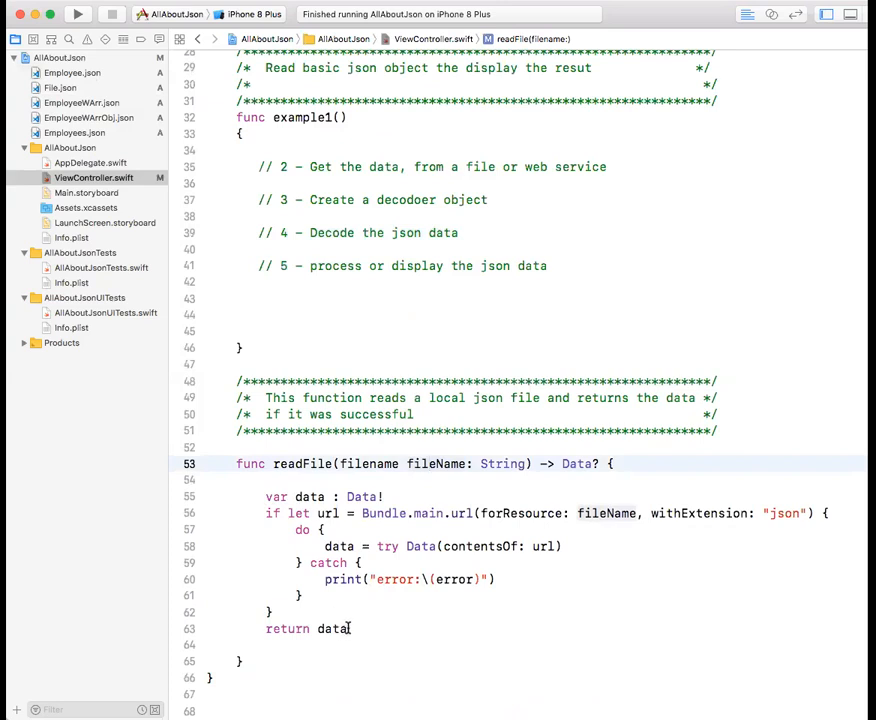
mouse_move(340, 608)
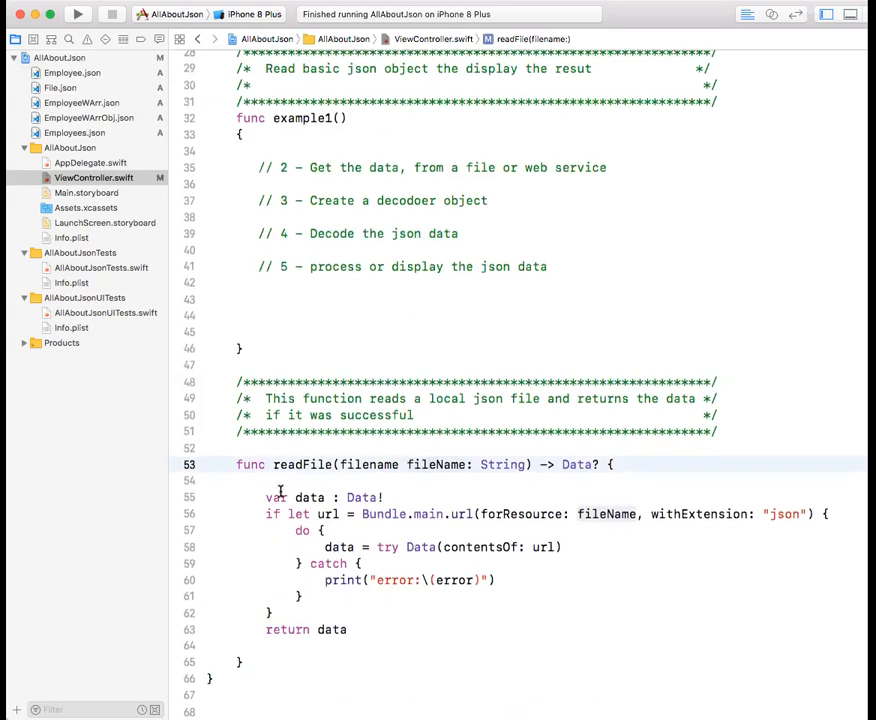
scroll("up", 3)
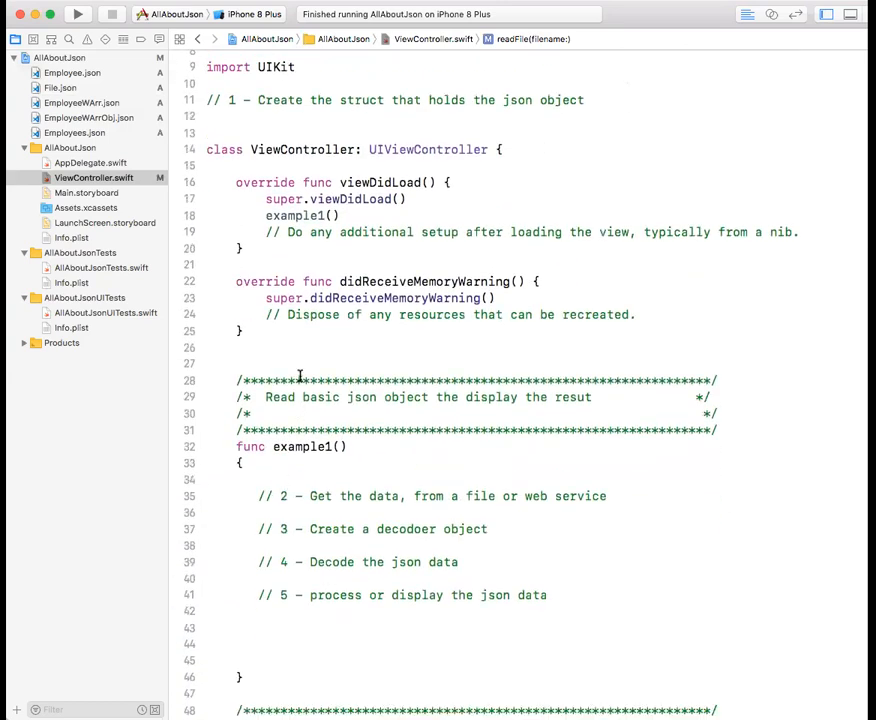
left_click(230, 116)
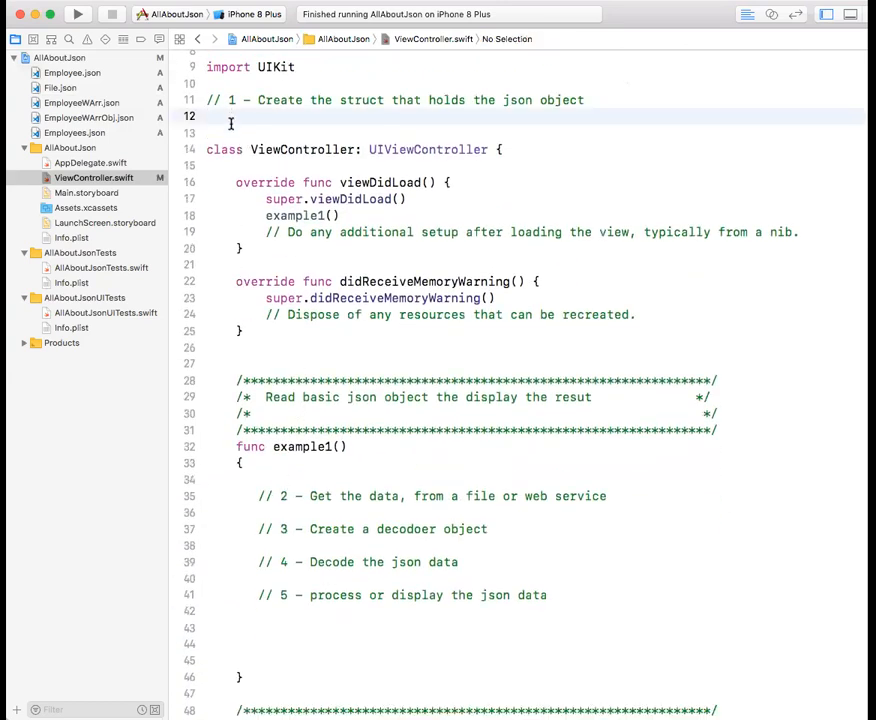
left_click(73, 72)
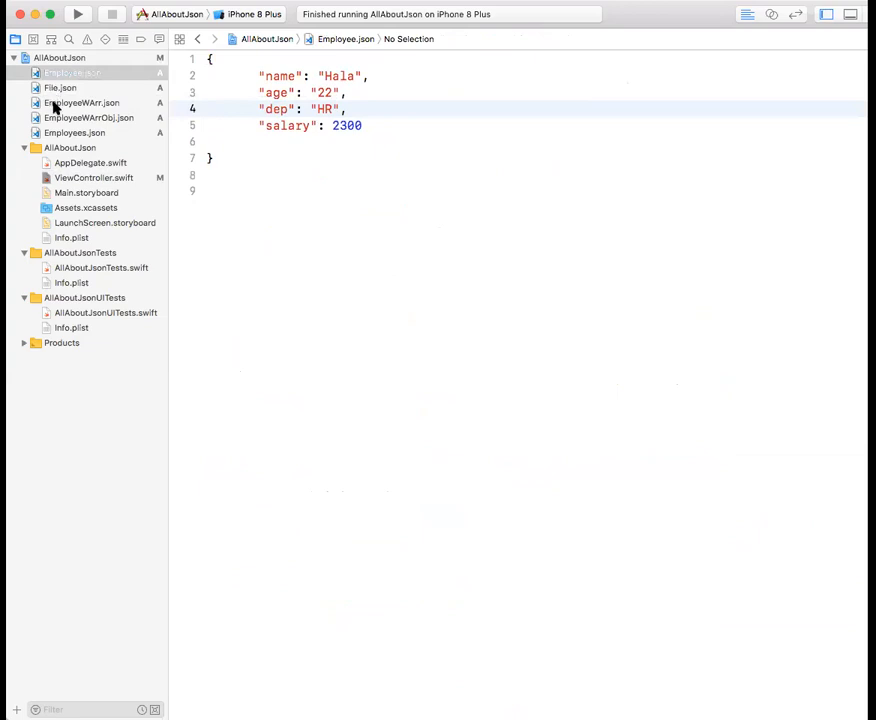
left_click(93, 177)
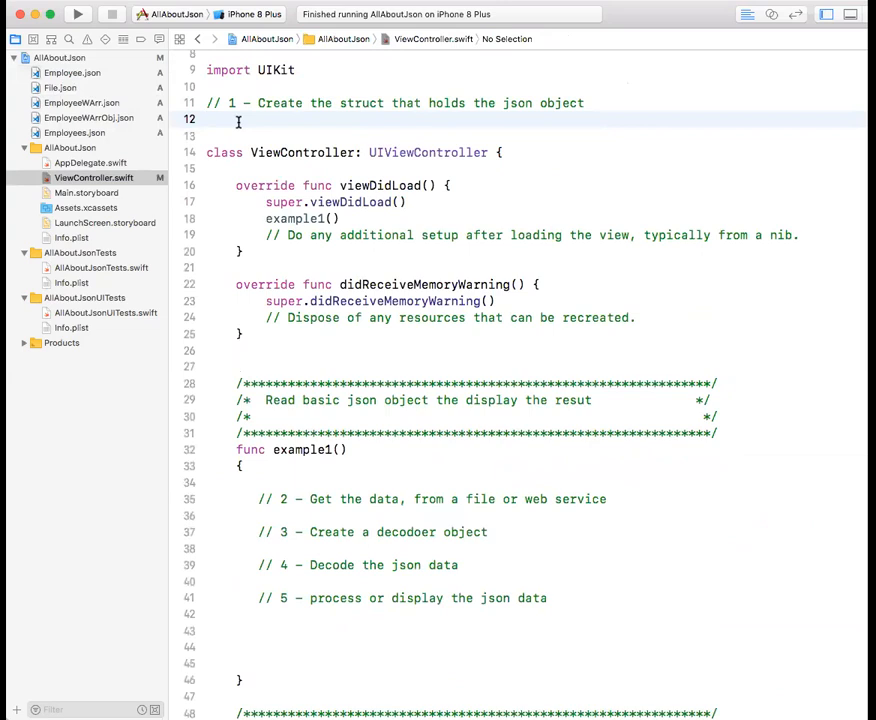
left_click(207, 119)
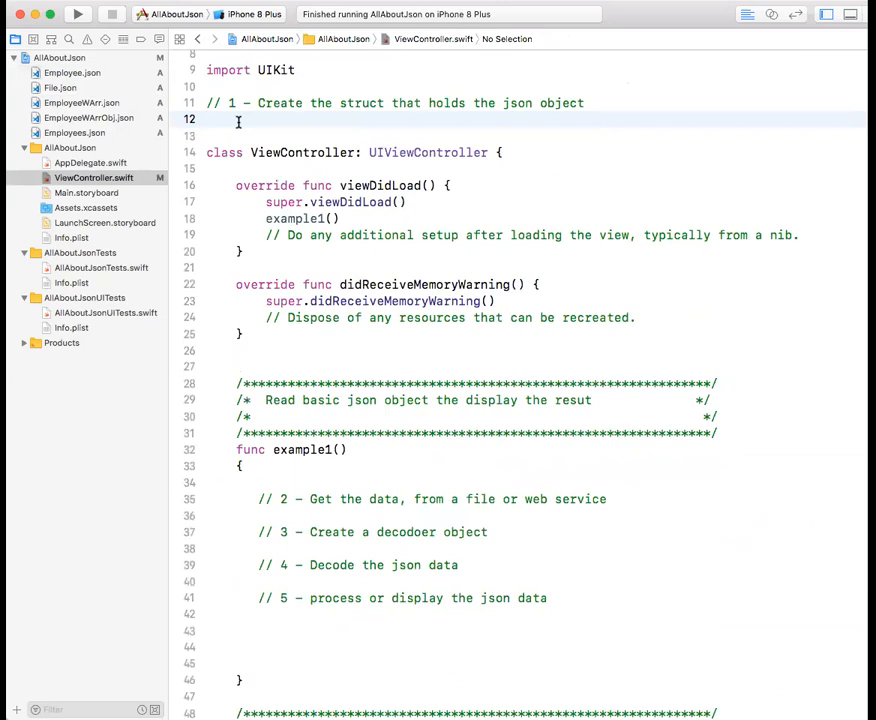
- Declare struct Employee conforming to Decodable on line 12
type("struct")
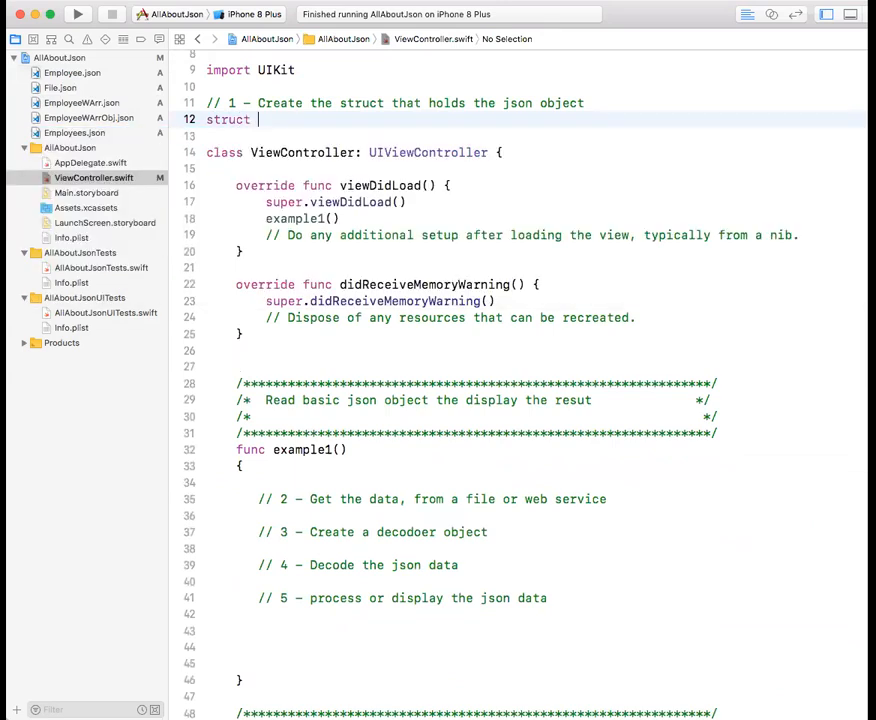
type("Employee")
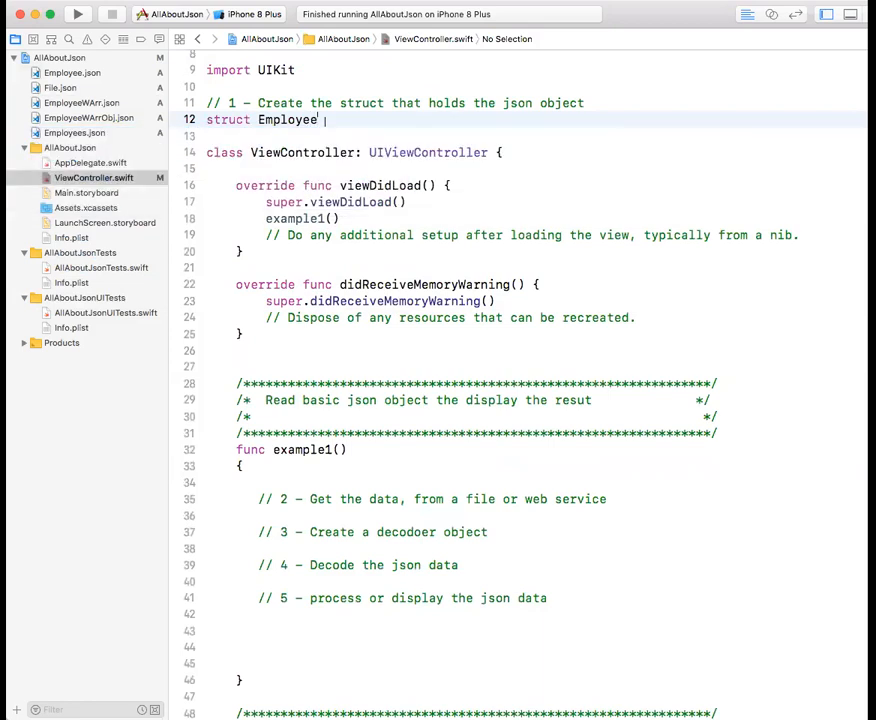
type(":")
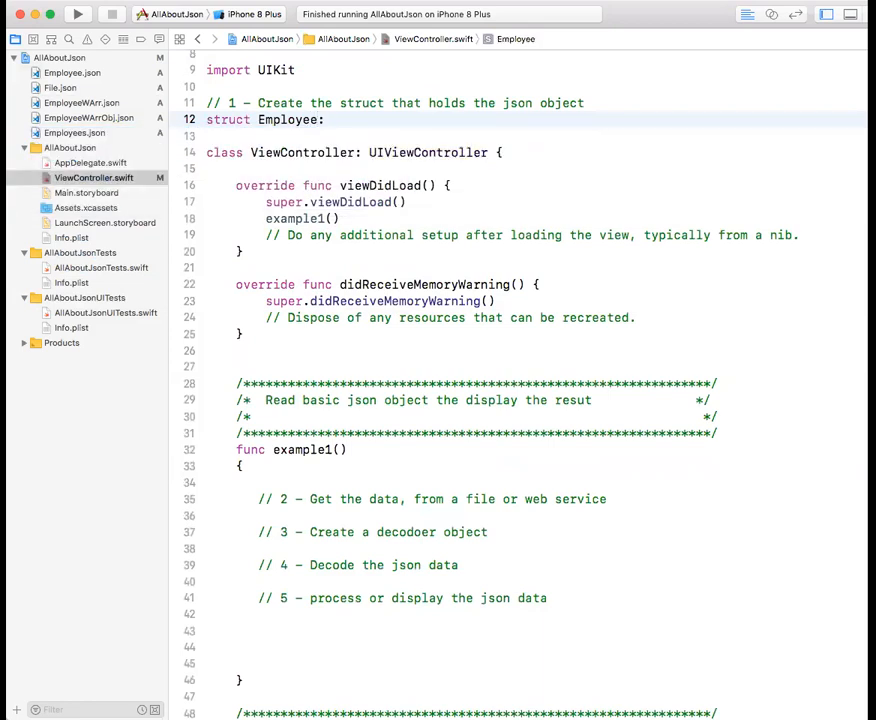
type(":Decodable")
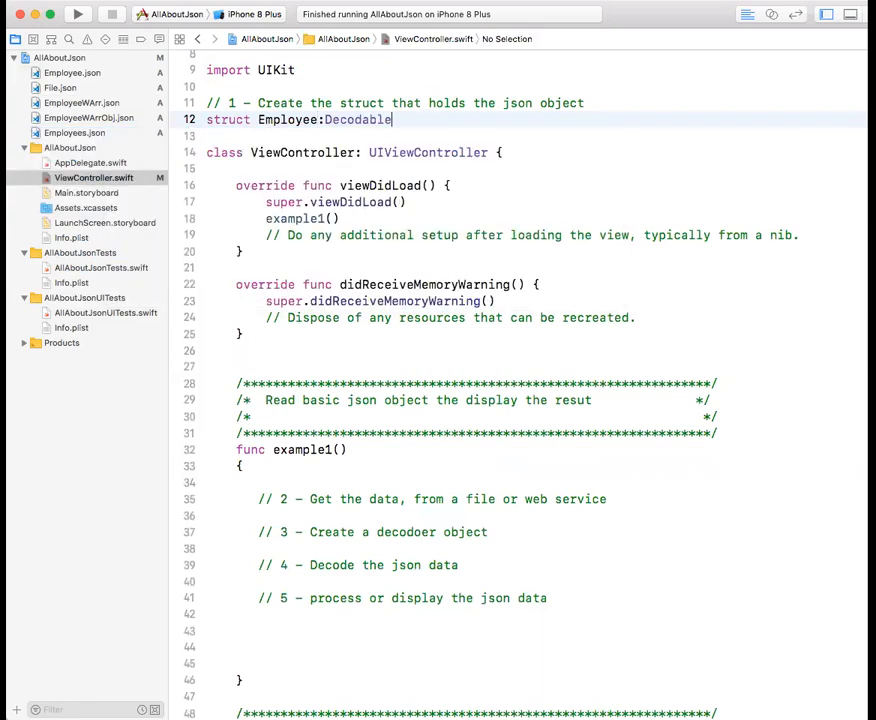
key("return")
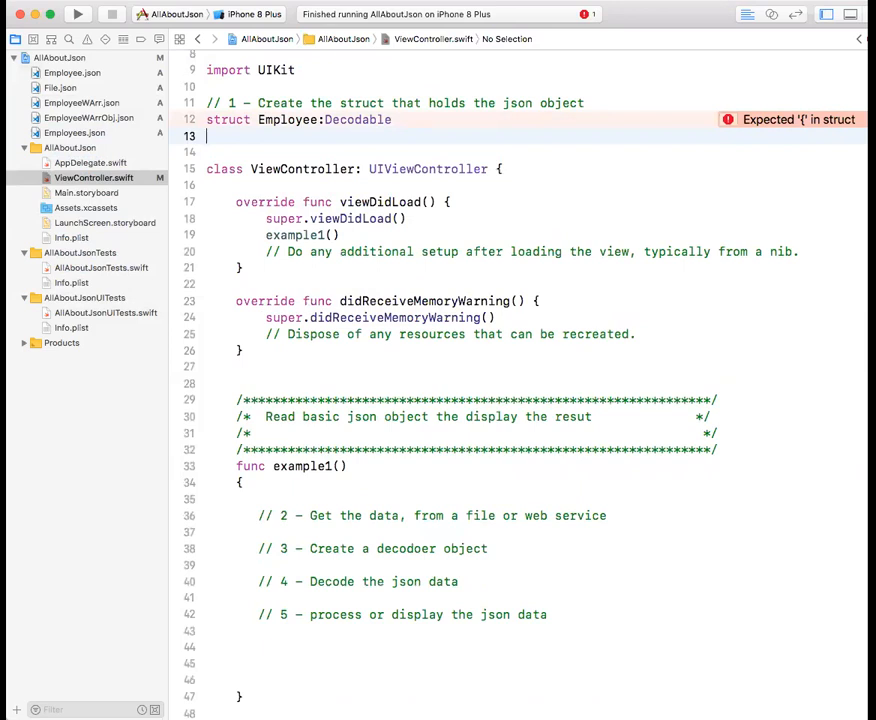
left_click(207, 135)
type("{")
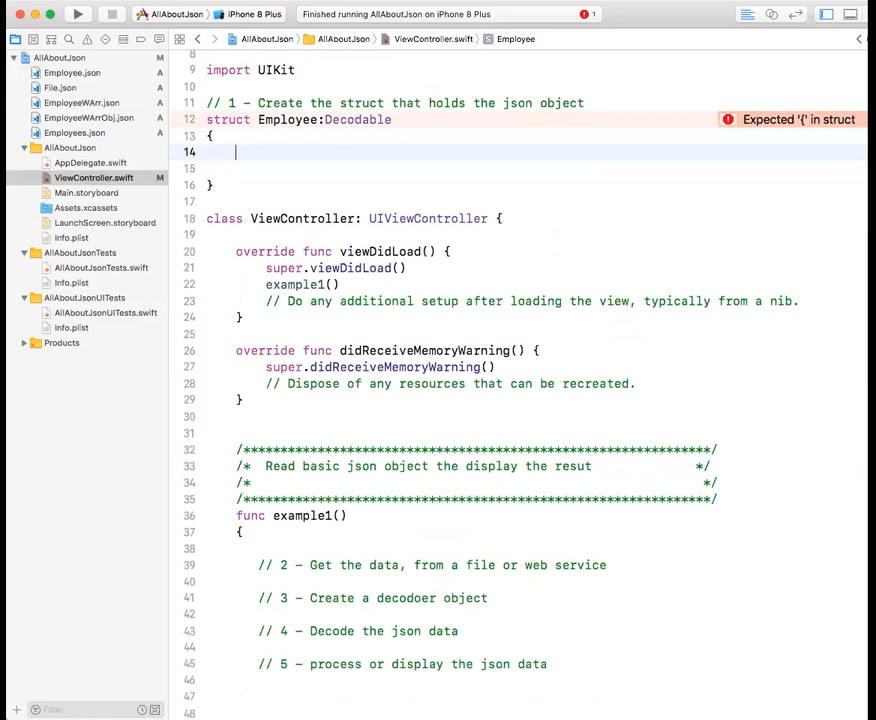
- Add the name: String property and start the age property
type("var")
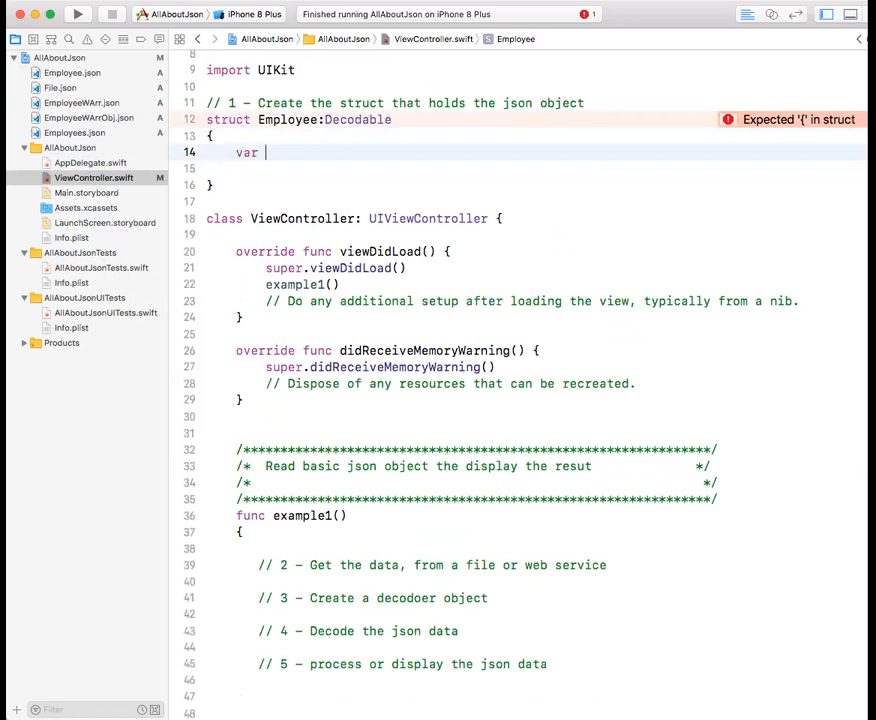
type("name:")
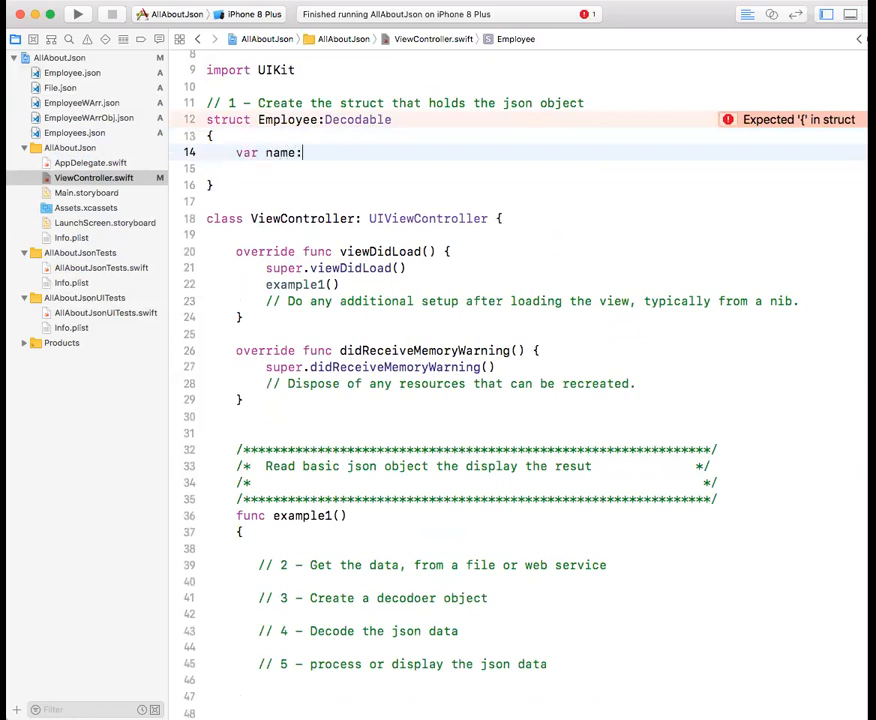
type("String")
left_click(533, 169)
type("var")
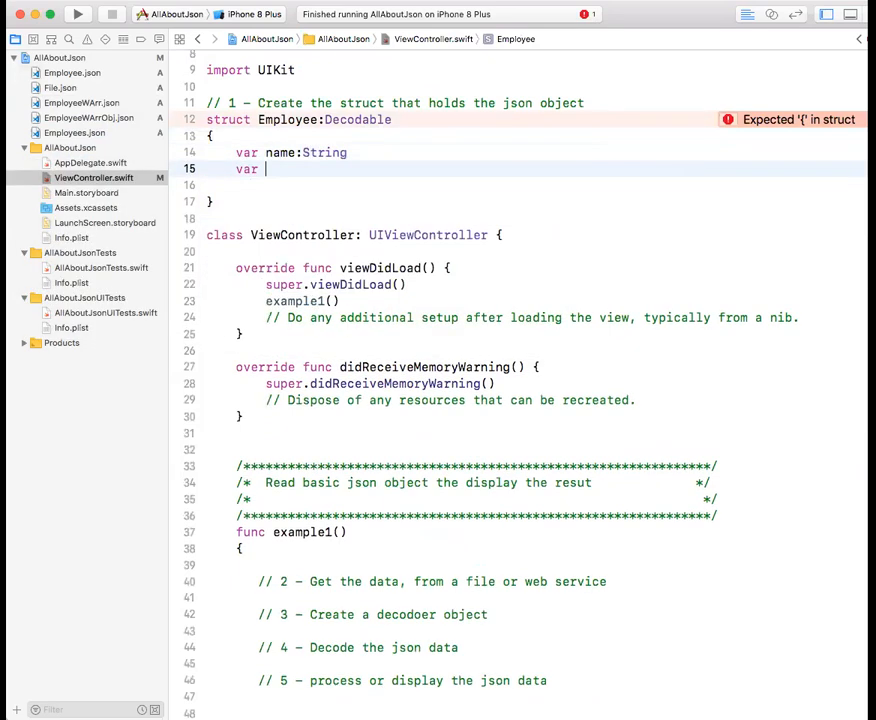
type("age")
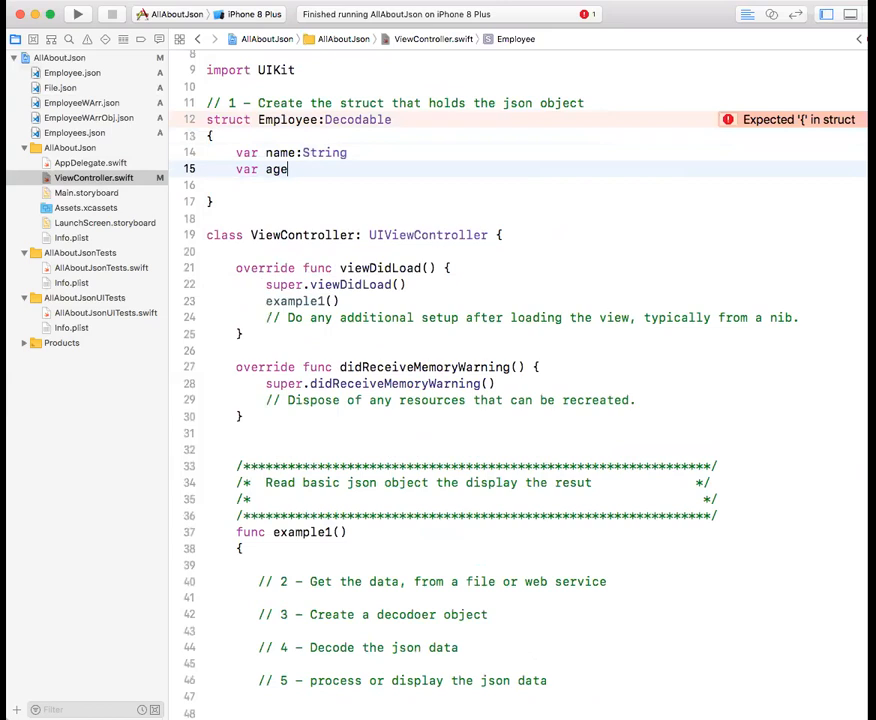
type(":Str")
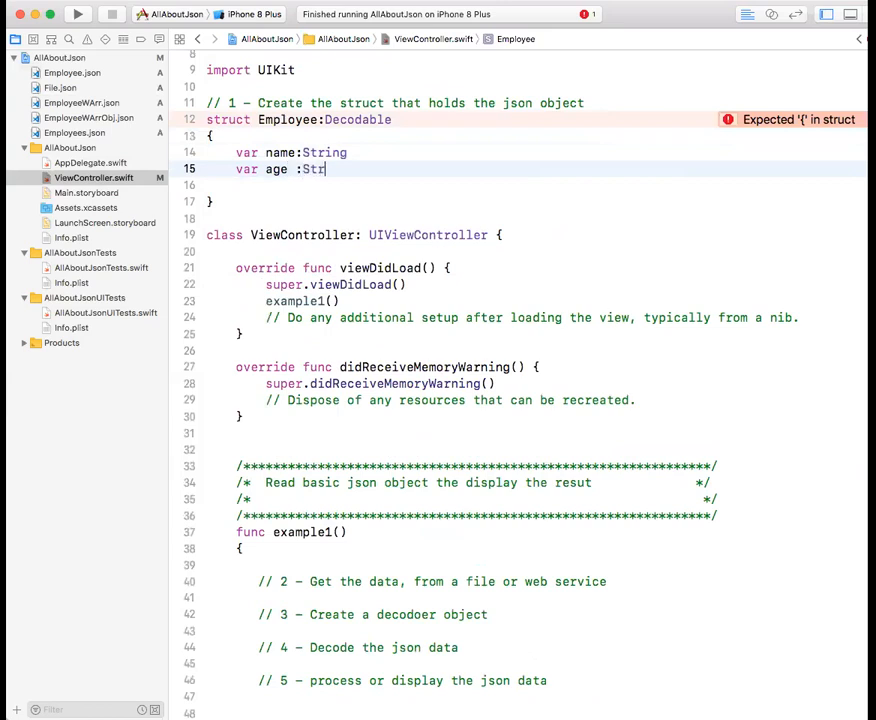
type("ing")
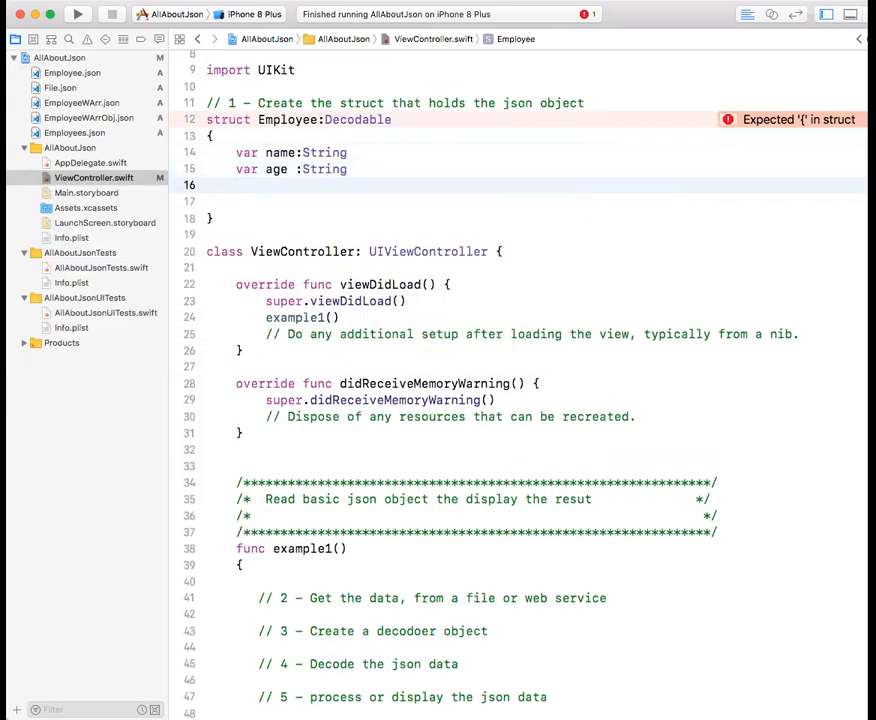
- Finish the properties with age: Int, dep: String and salary: Double
type("var")
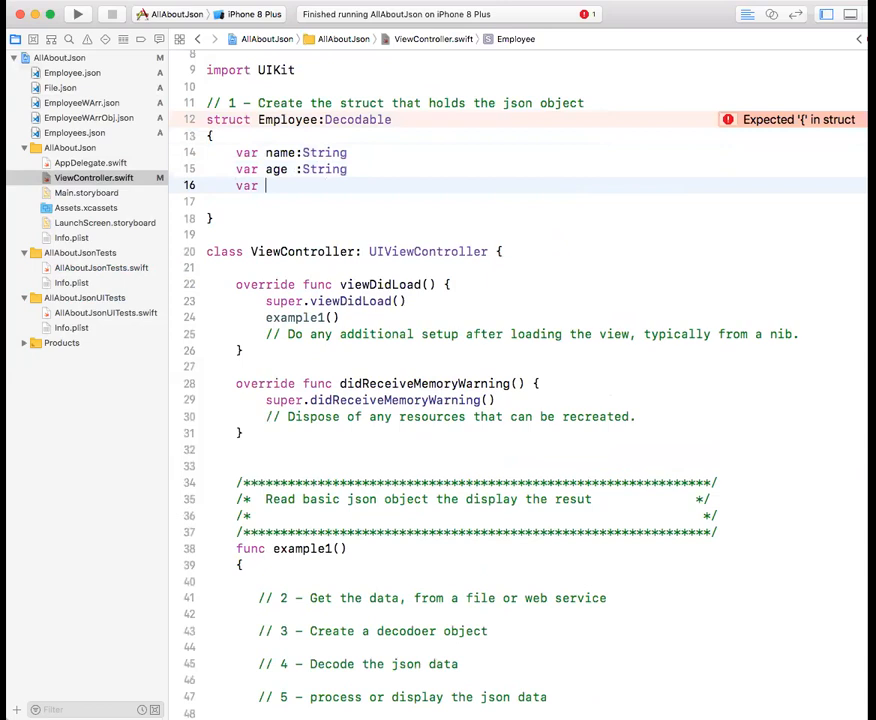
type("dep")
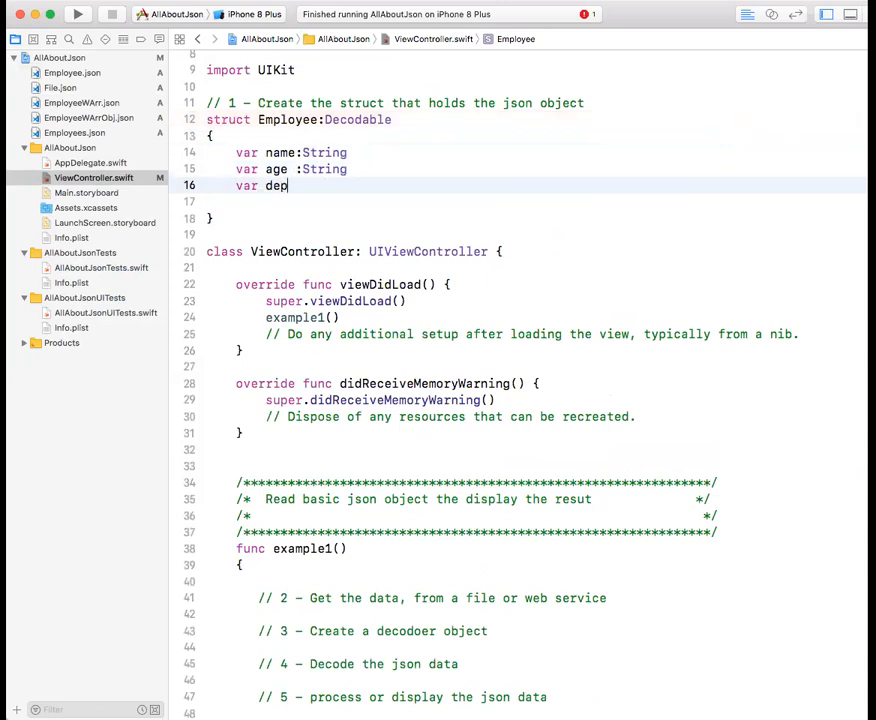
type("\" :\"")
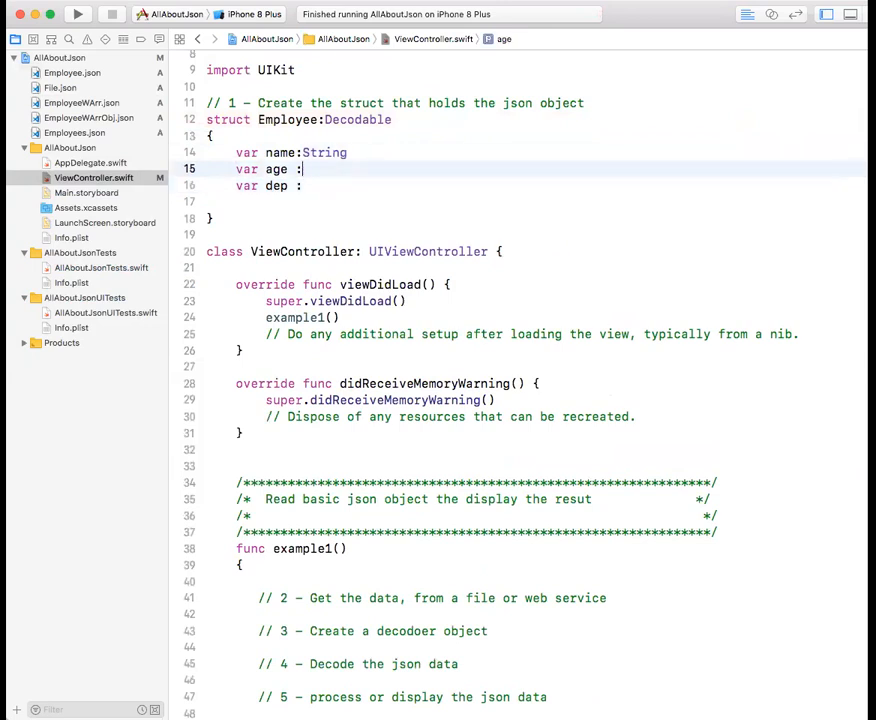
type("Int")
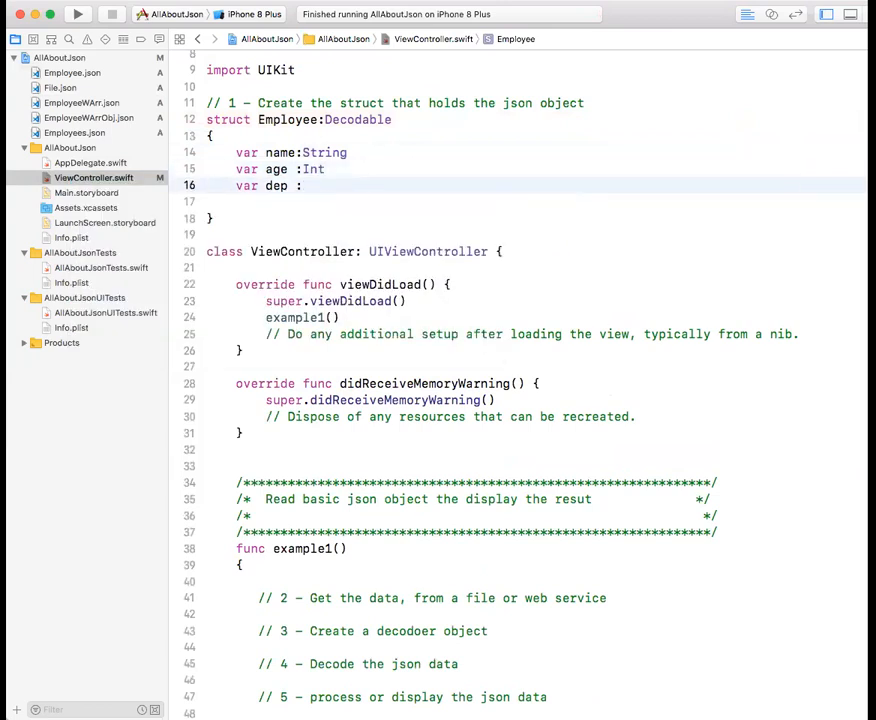
type("String")
left_click(536, 202)
type("var")
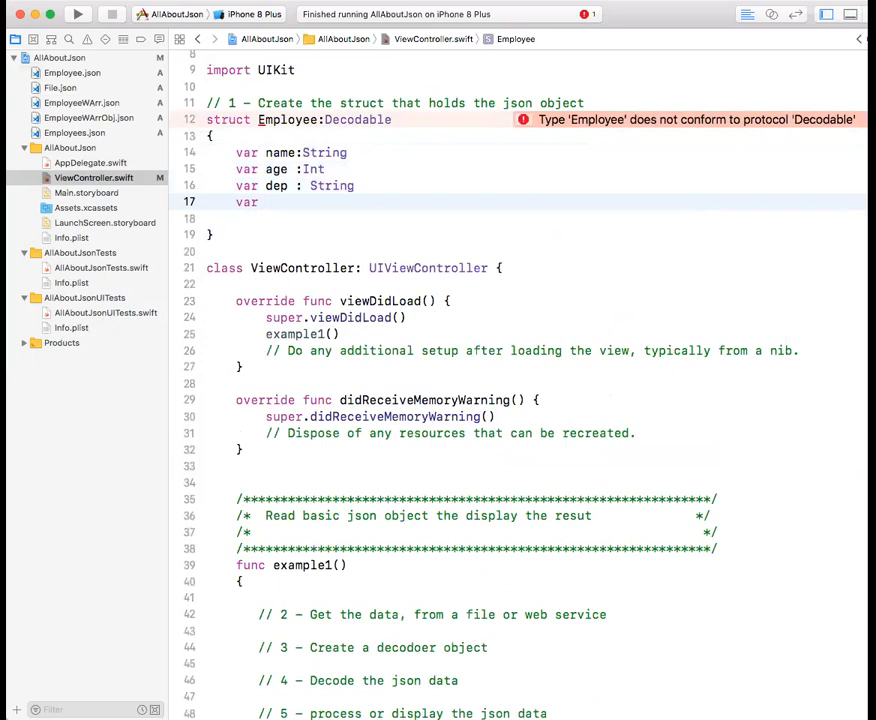
type("sala")
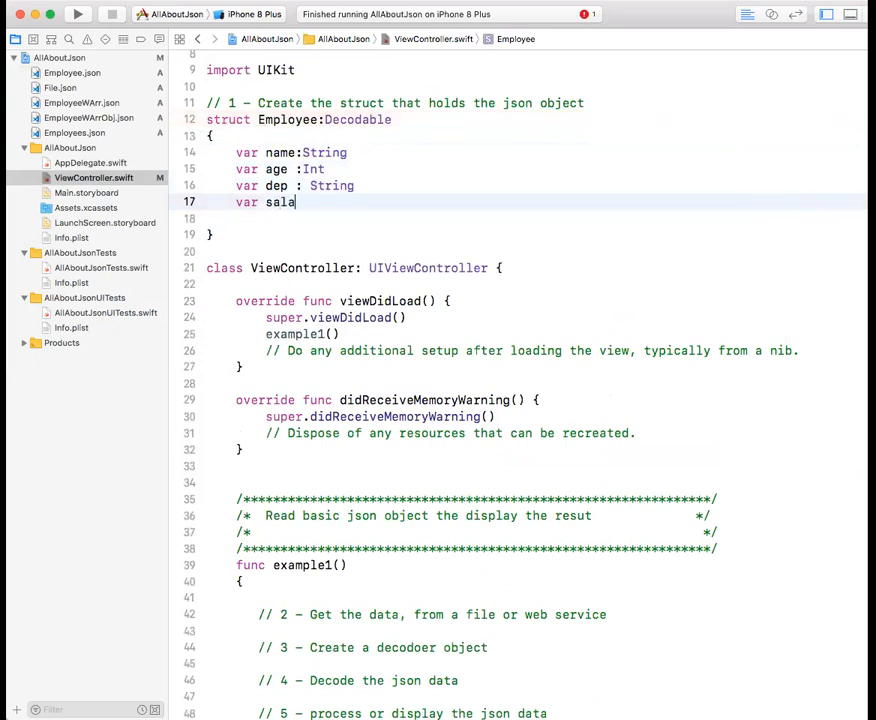
type("ry:")
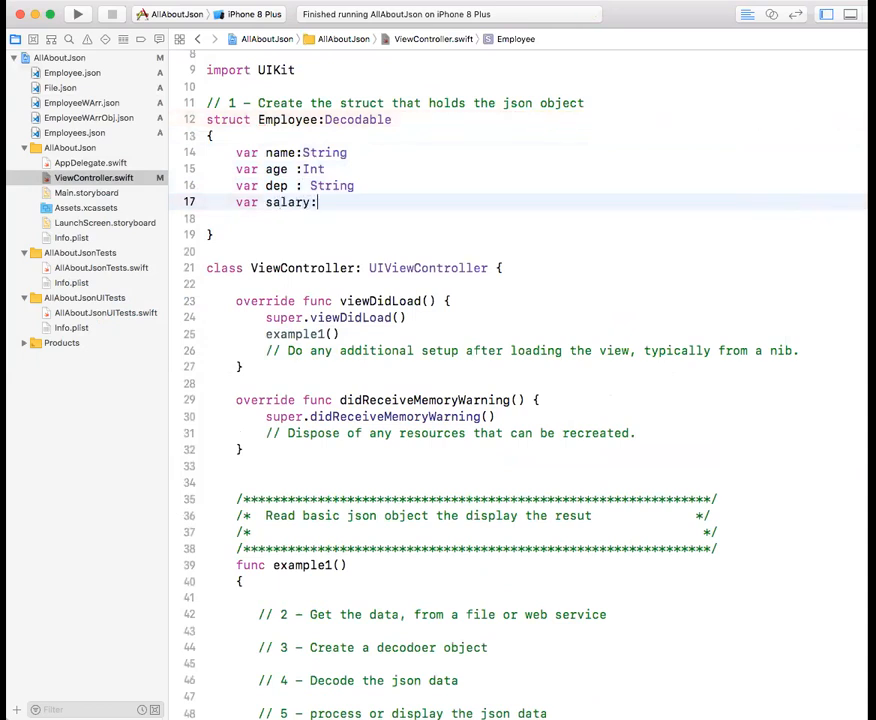
type("Double")
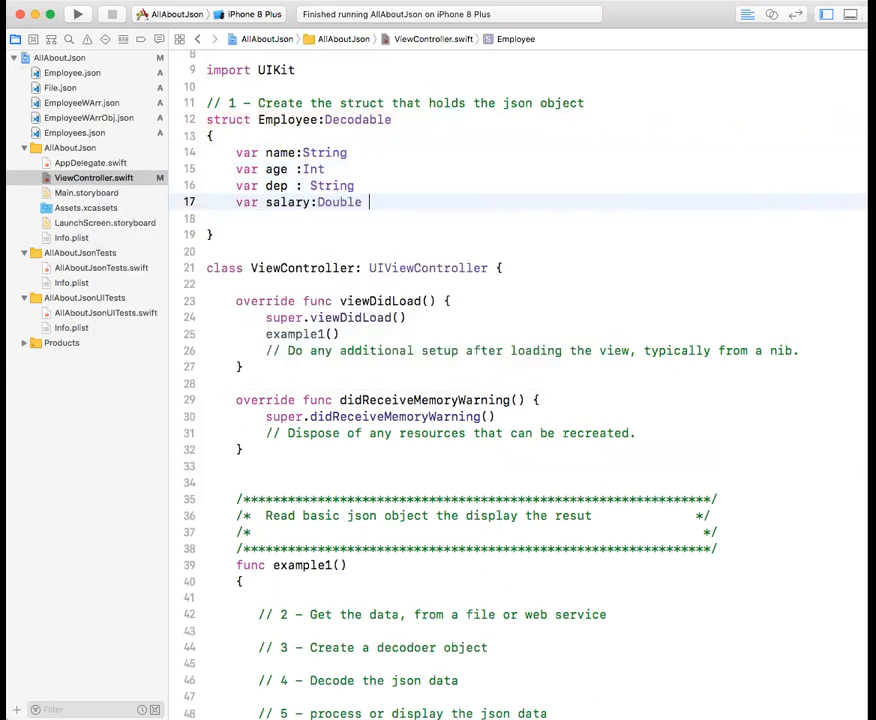
key("Return")
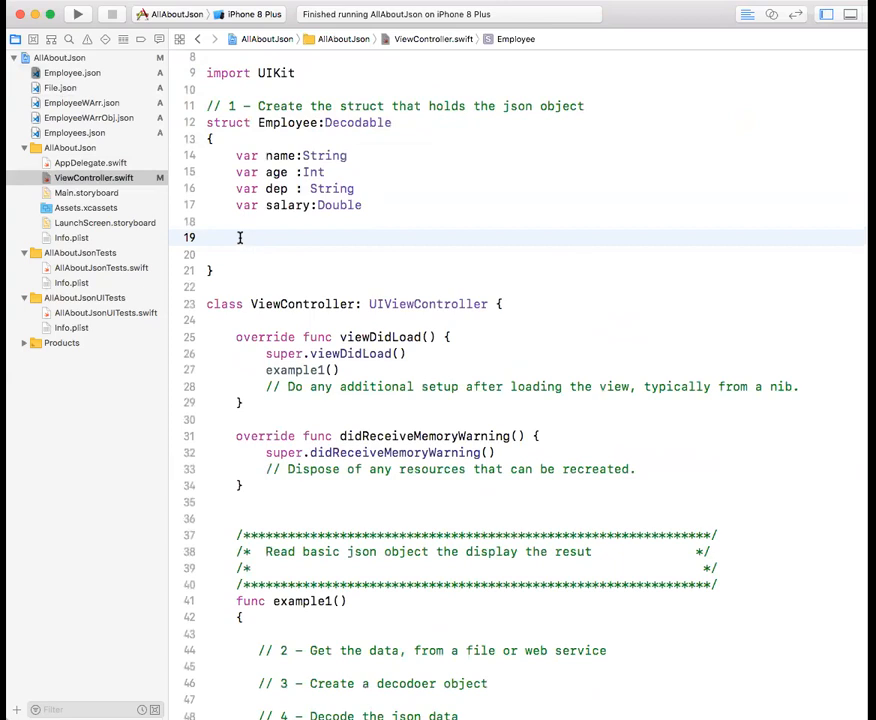
type("\"name\": \"Hala\",")
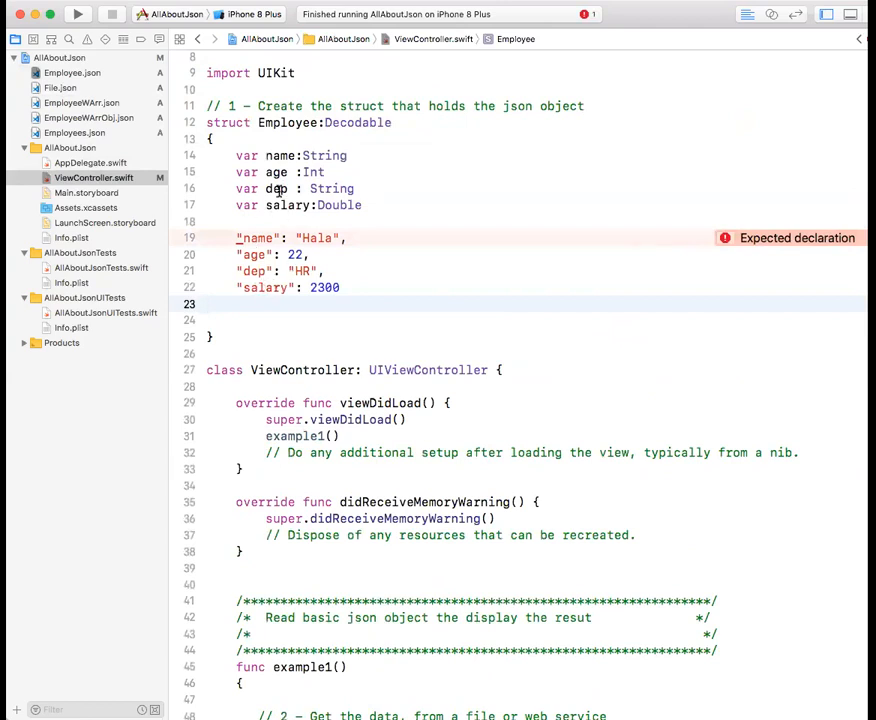
left_click(283, 188)
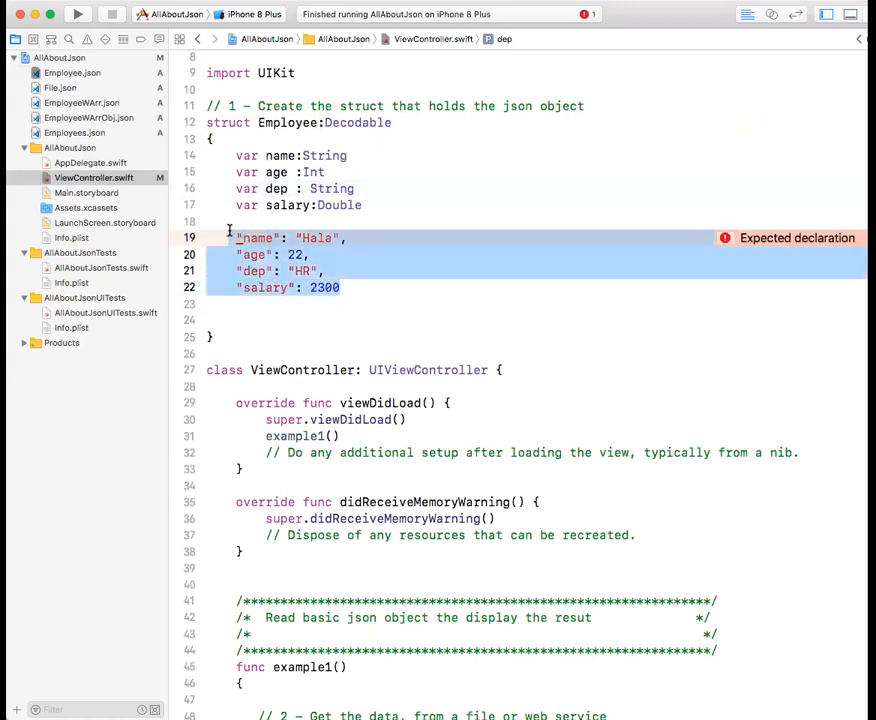
key("Delete")
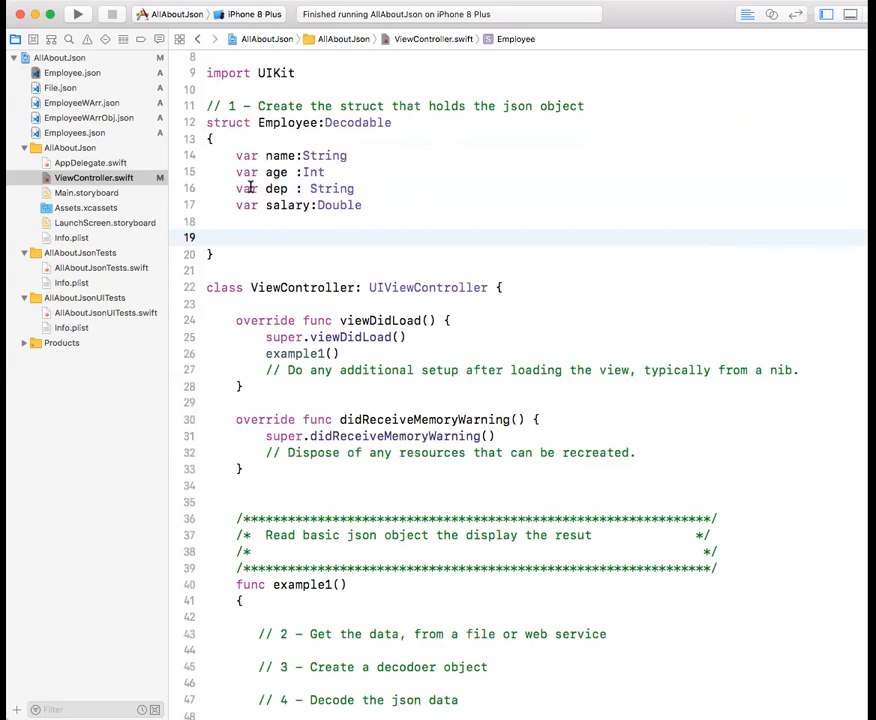
left_click(72, 72)
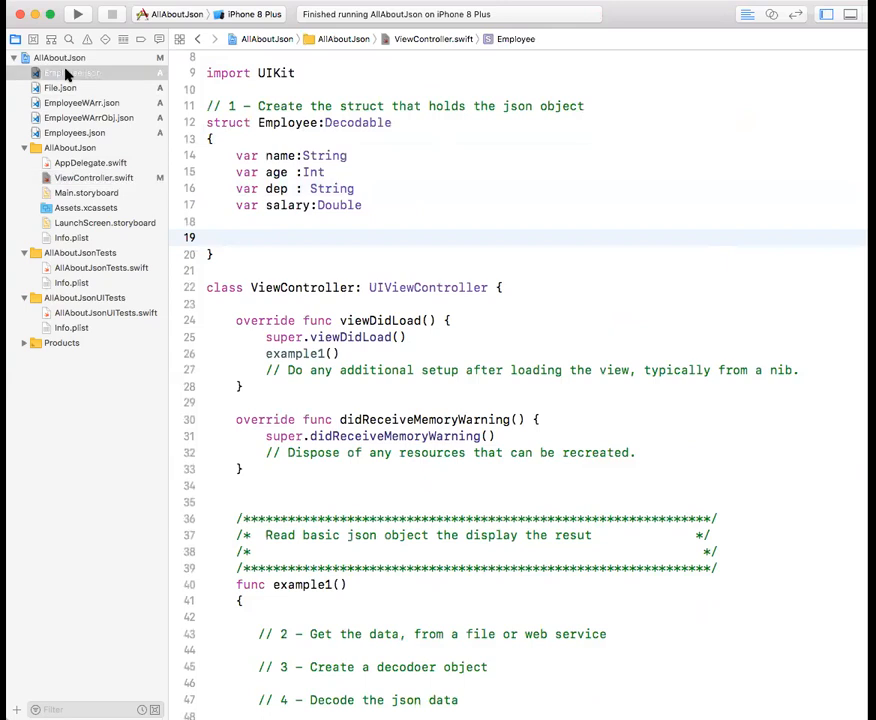
left_click(72, 72)
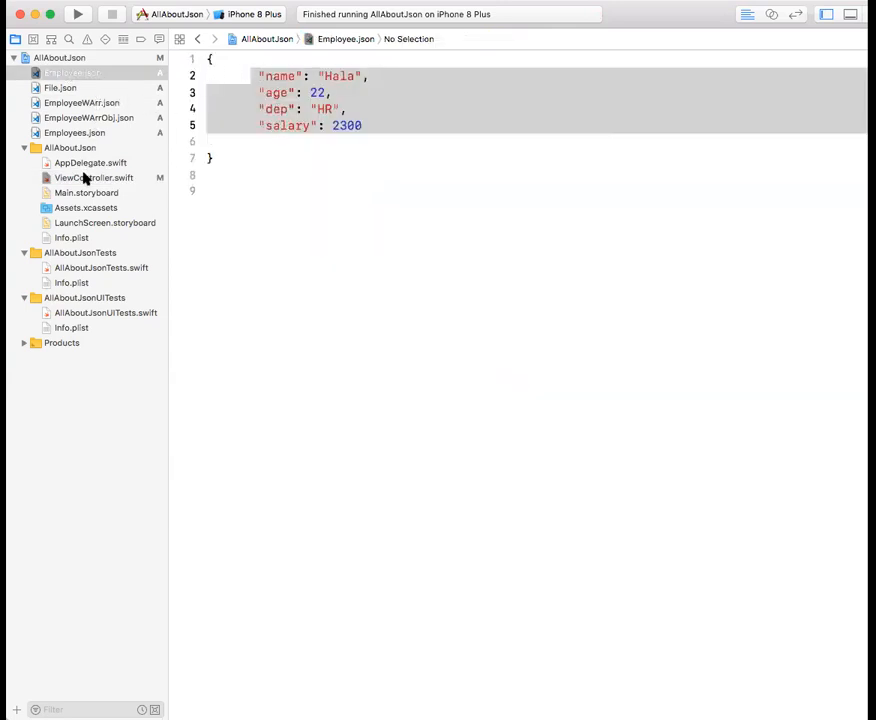
left_click(93, 177)
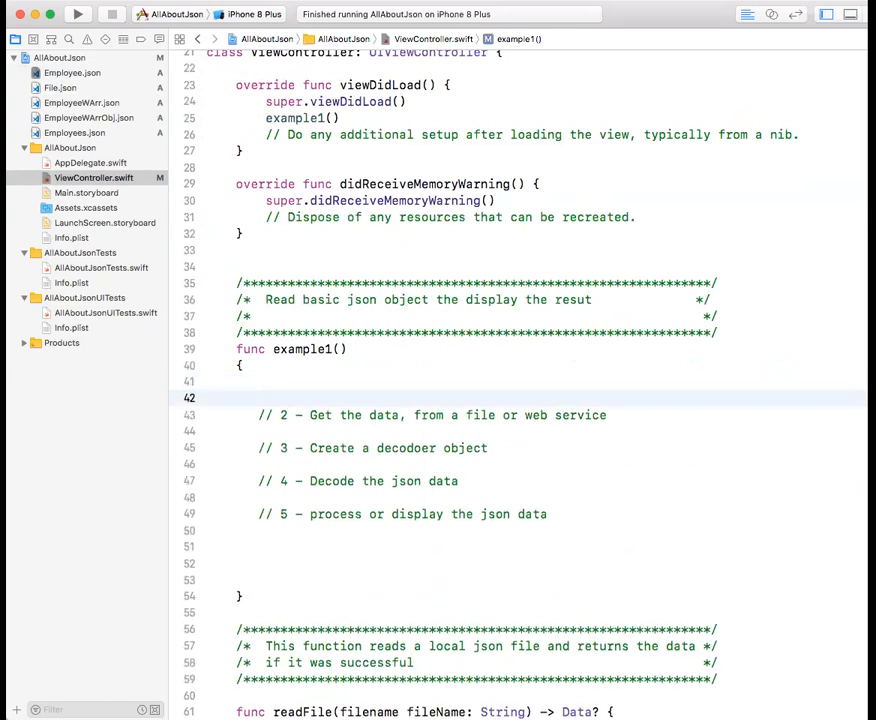
- Type readFile(filename: "Employee") in example1() using autocomplete
type("readFile(filename: String")
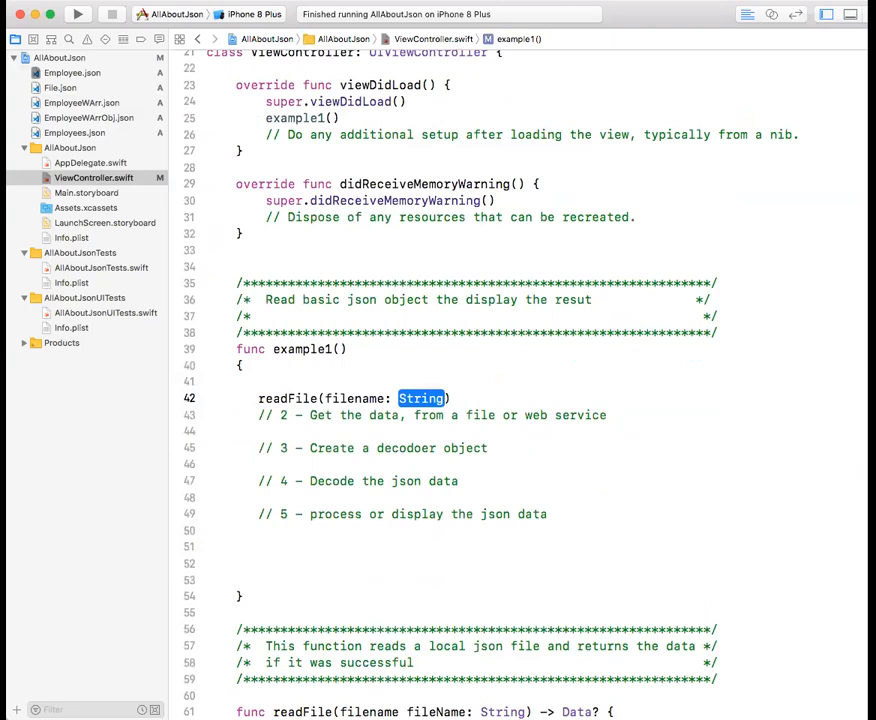
type("E")
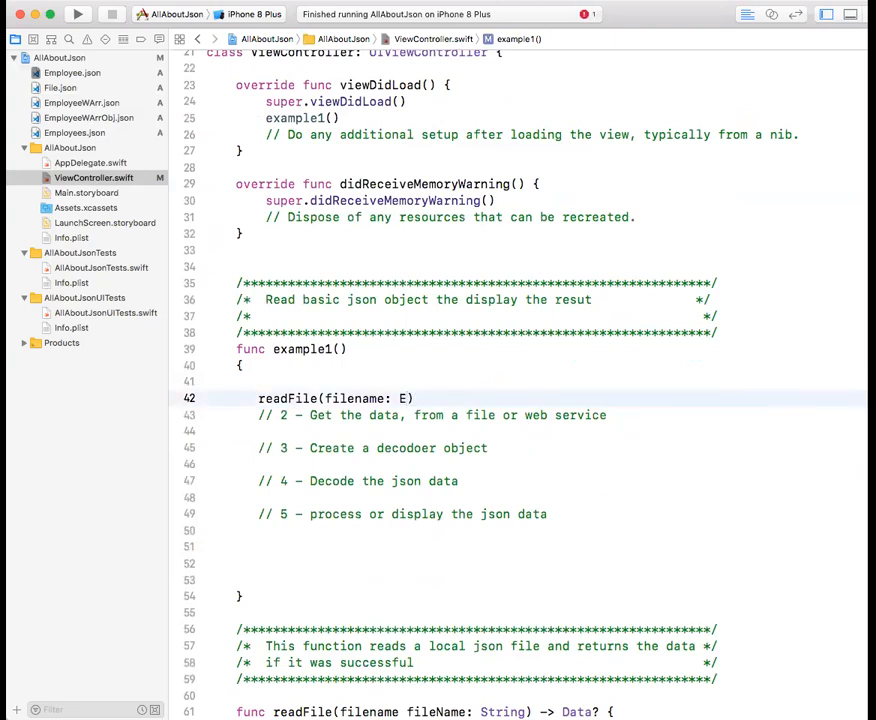
type("mployee")
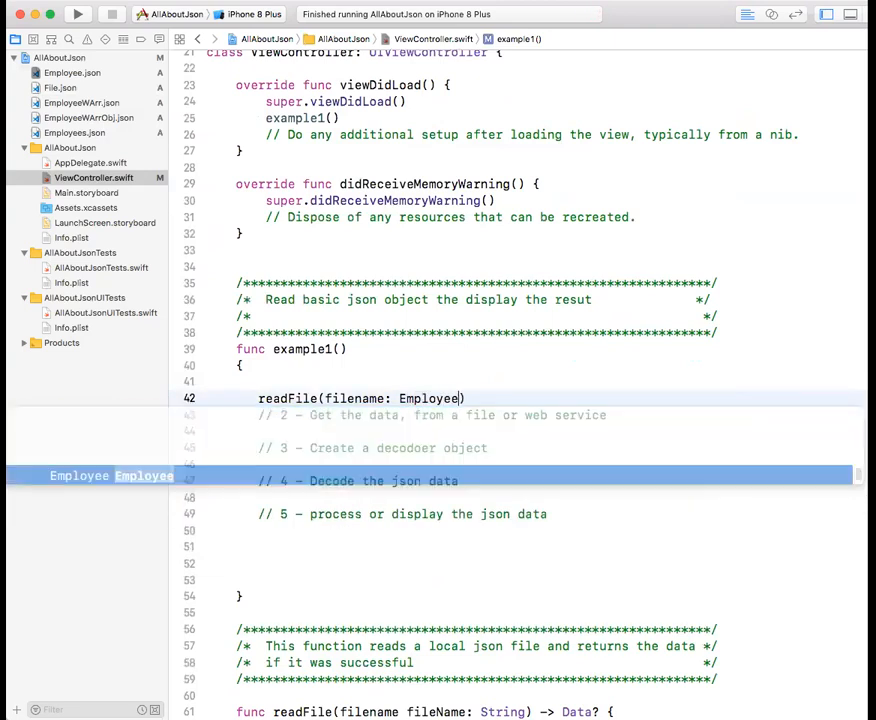
key("Escape")
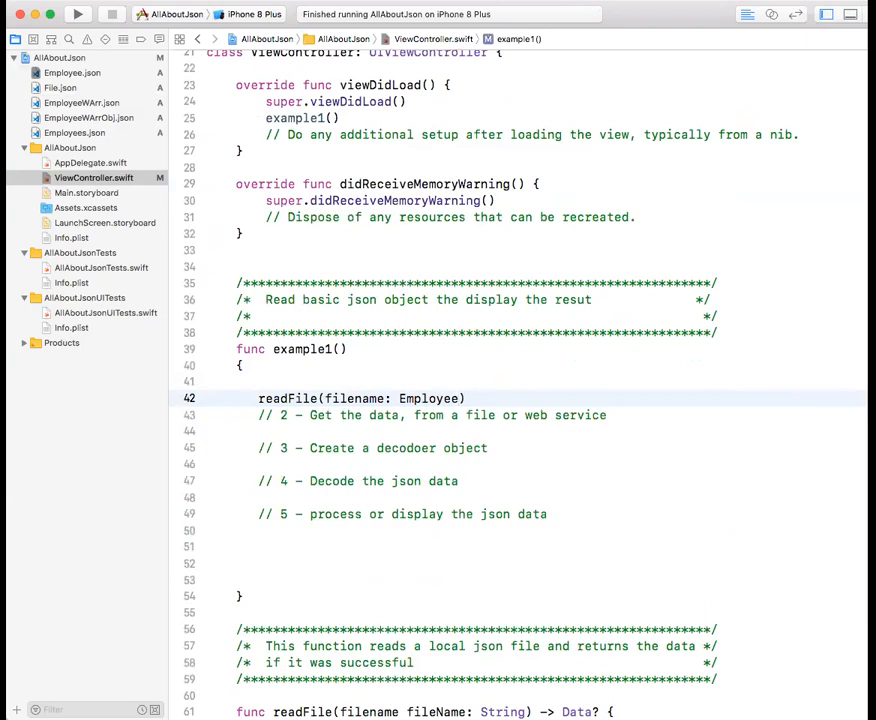
type("\")")
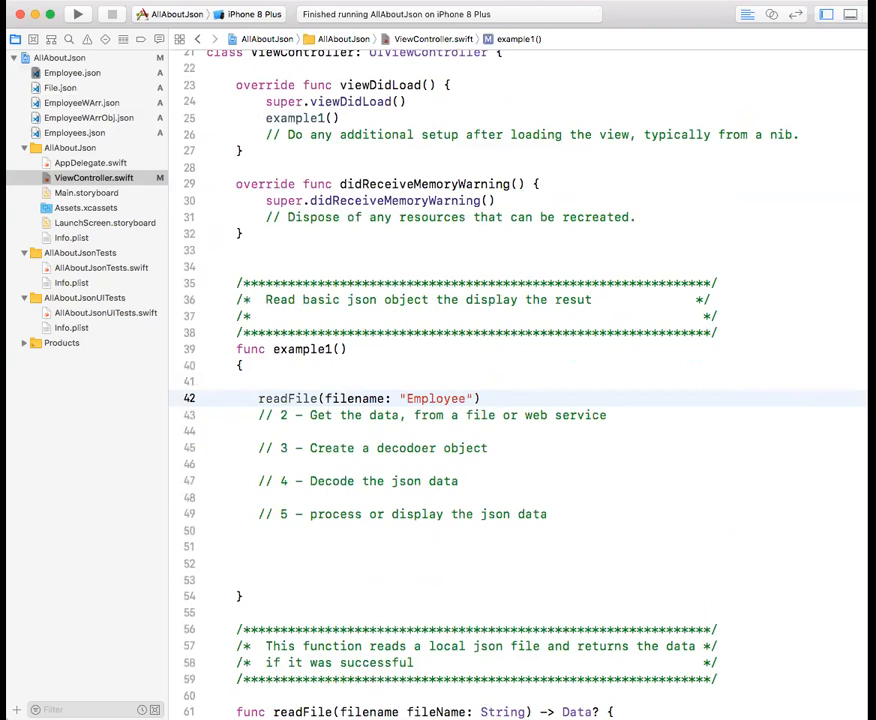
- Prefix the readFile call with if and move it below the '// 2' comment
scroll("down", 3)
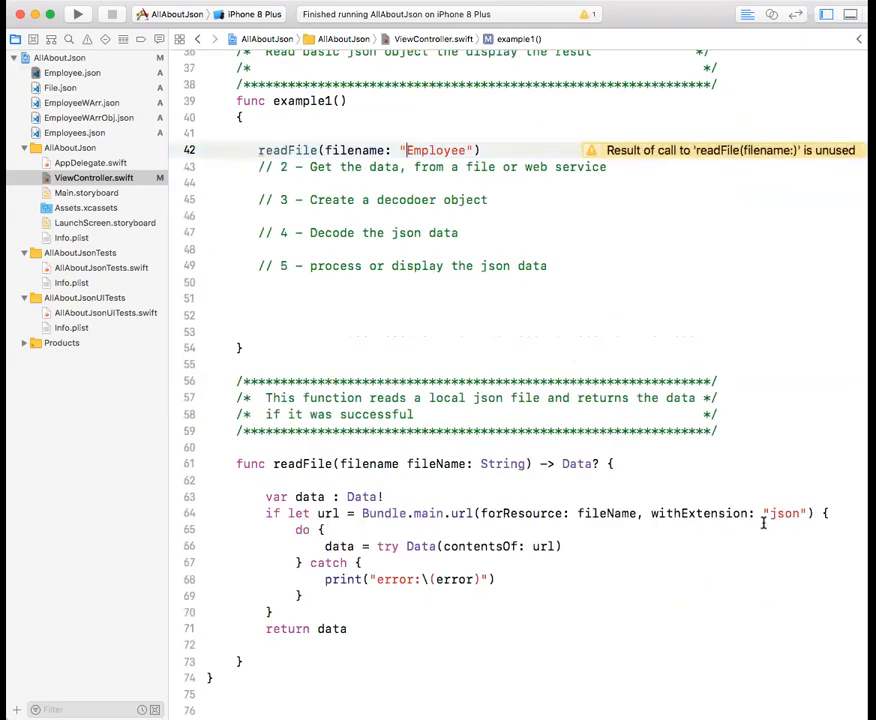
left_click(262, 150)
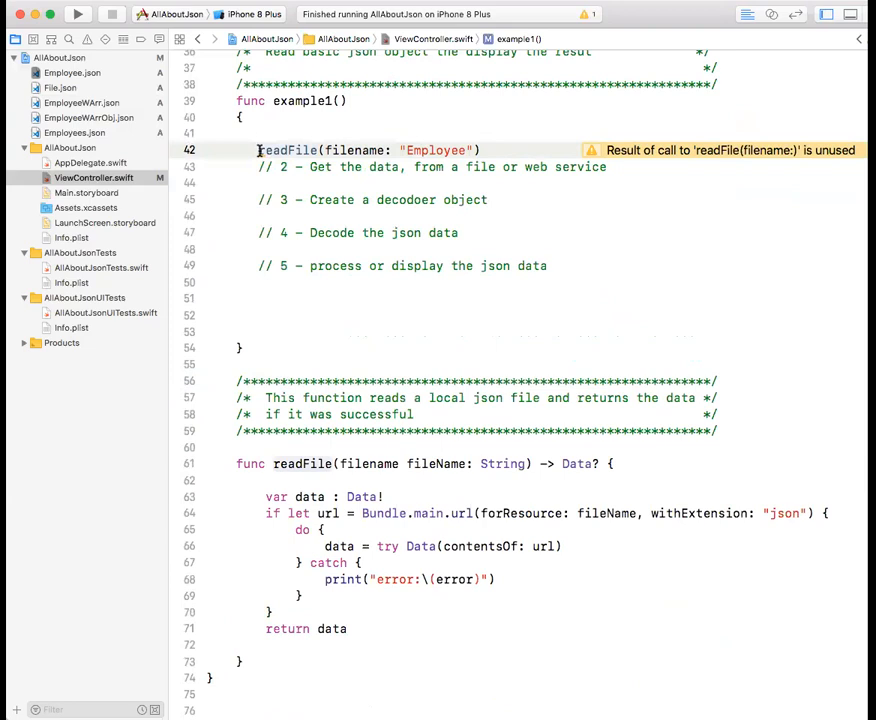
type("if")
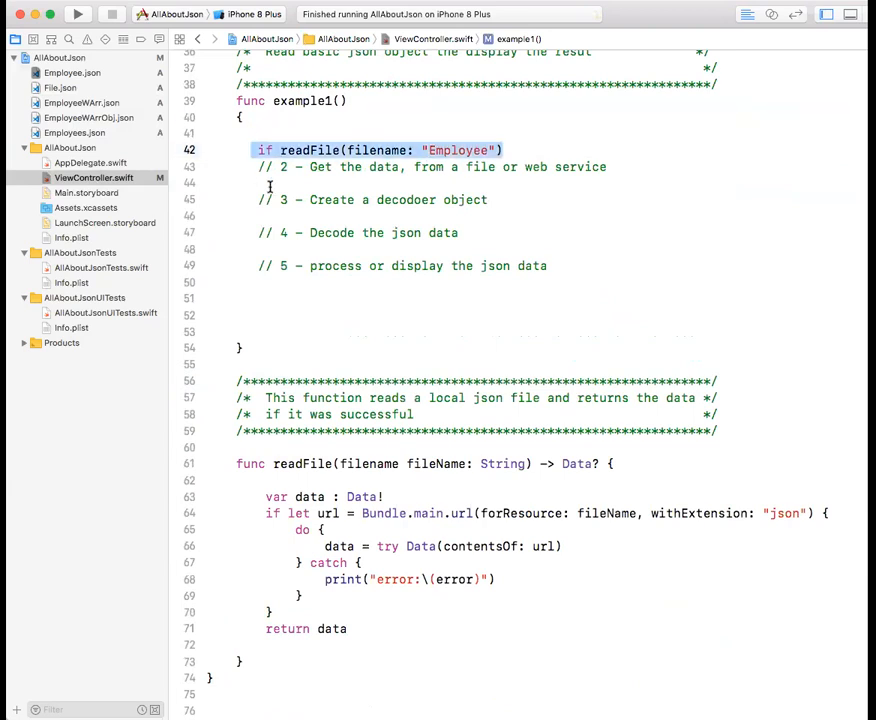
left_click(266, 183)
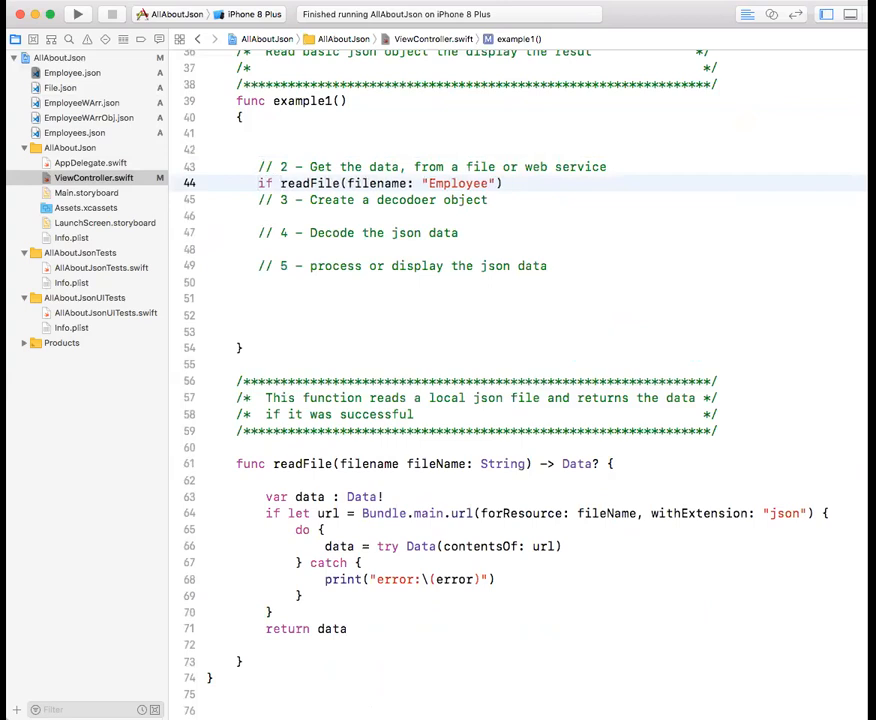
- Bind the readFile result with if let data and brace the step comments
type("data =")
type("{")
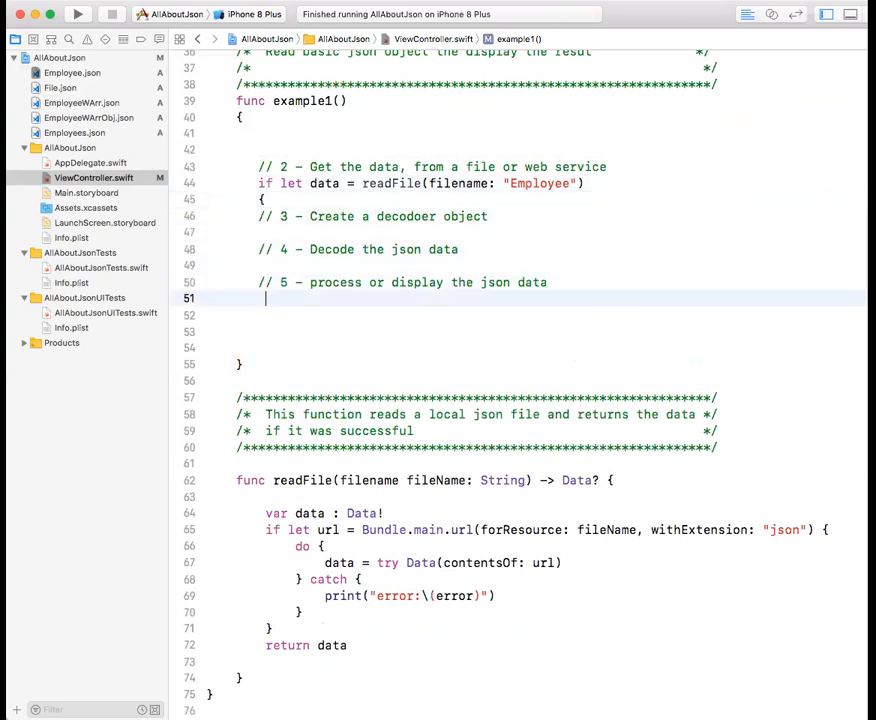
type("}")
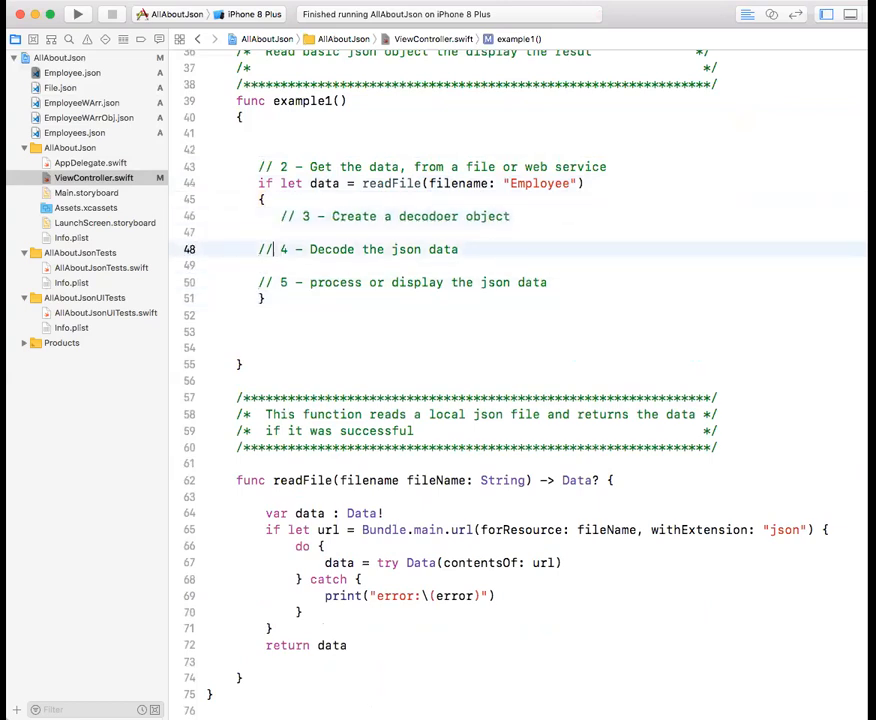
left_click(258, 282)
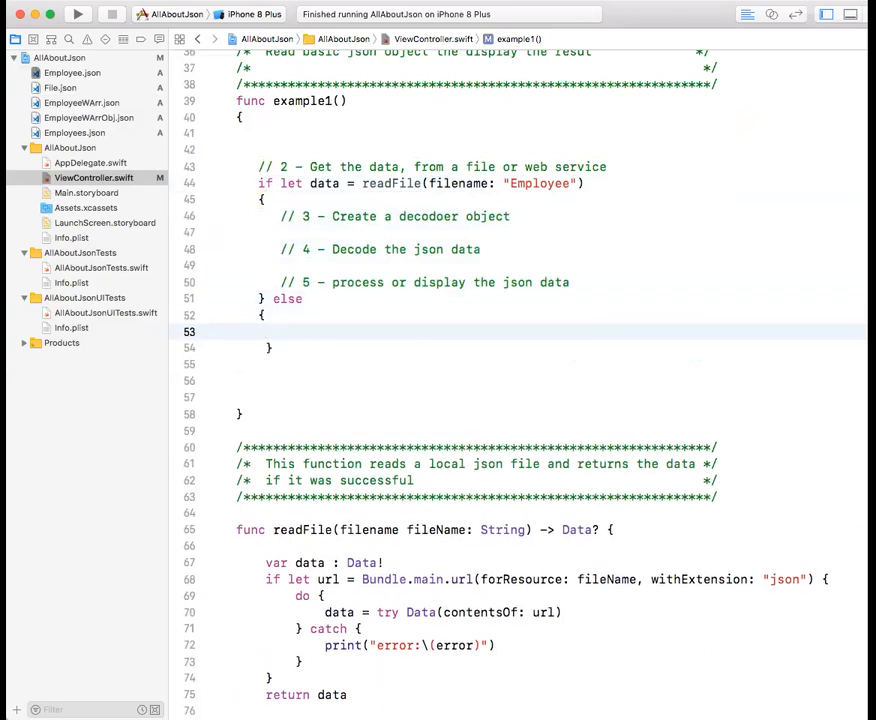
- Add an else branch printing "Problem reading the file"
type("pro")
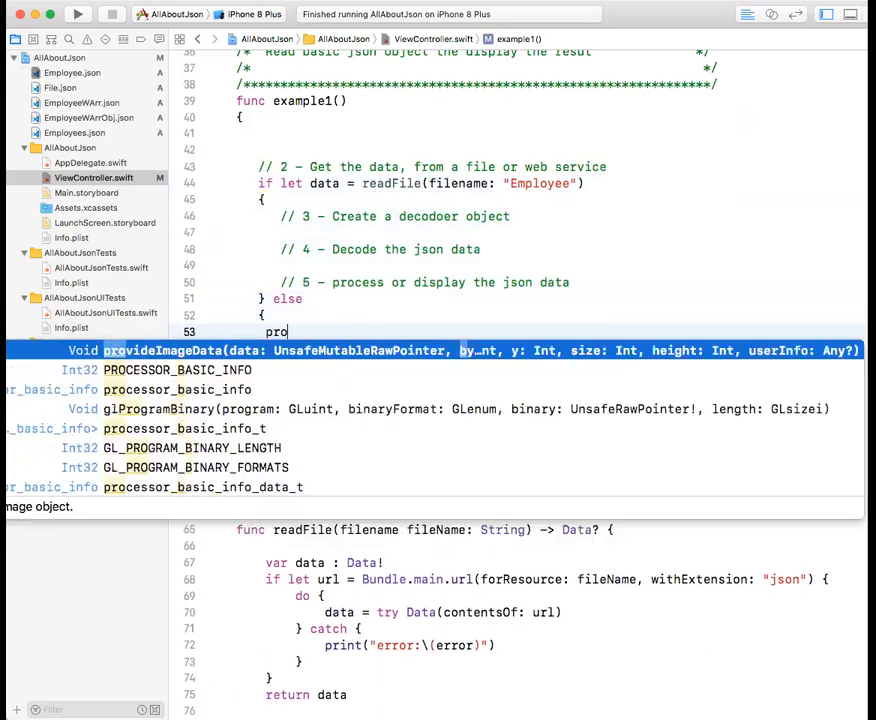
type("i")
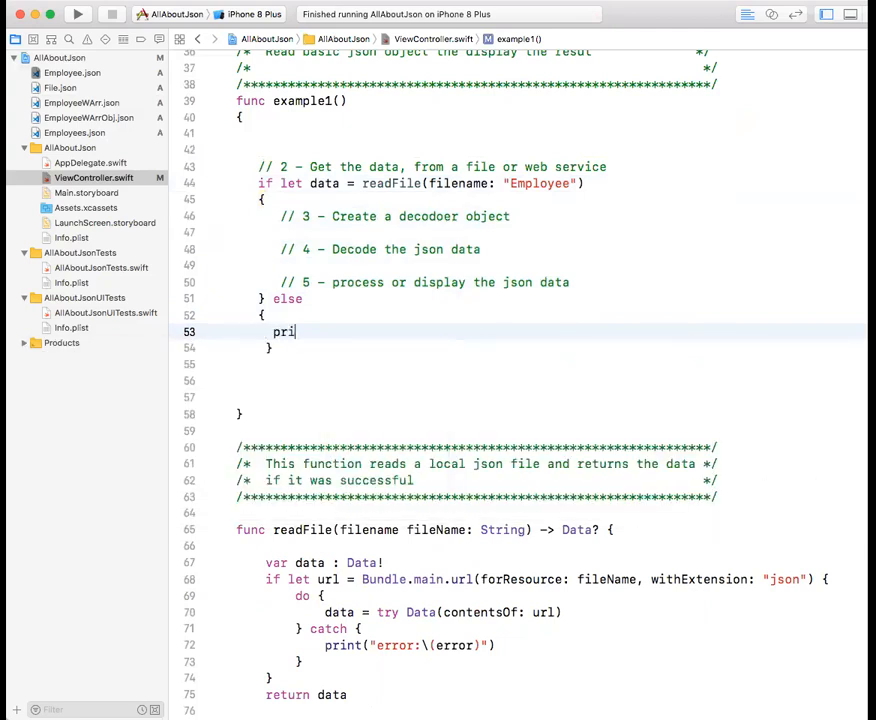
type("nt(")
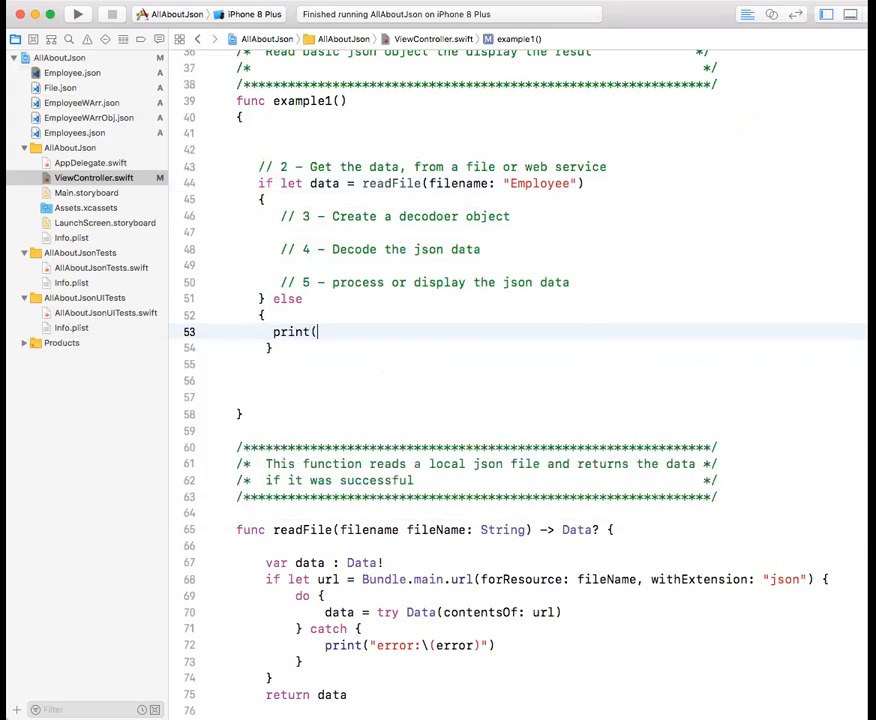
type("\"Problem reading")
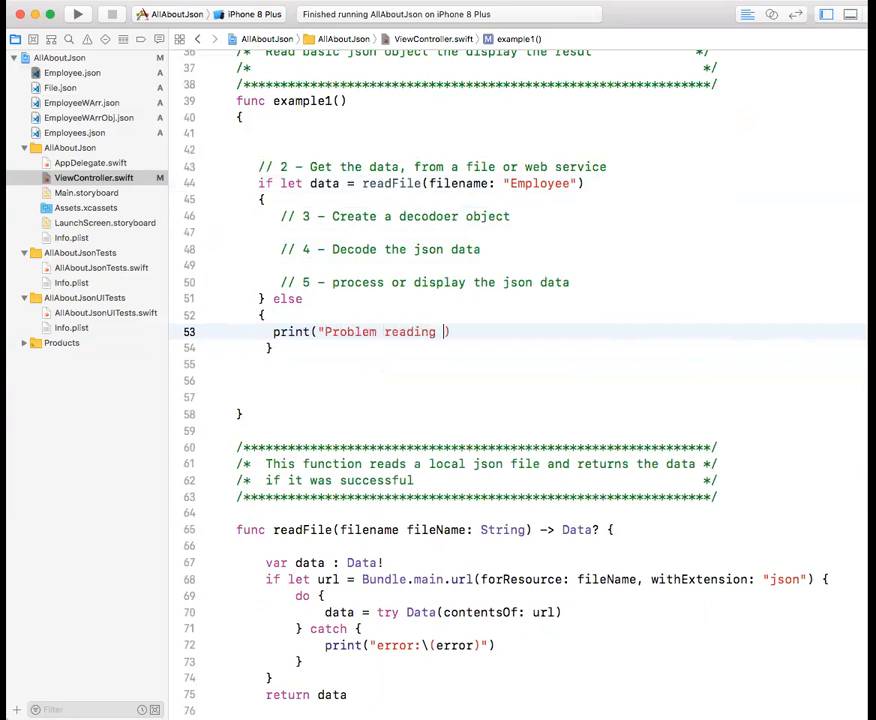
type("the file")
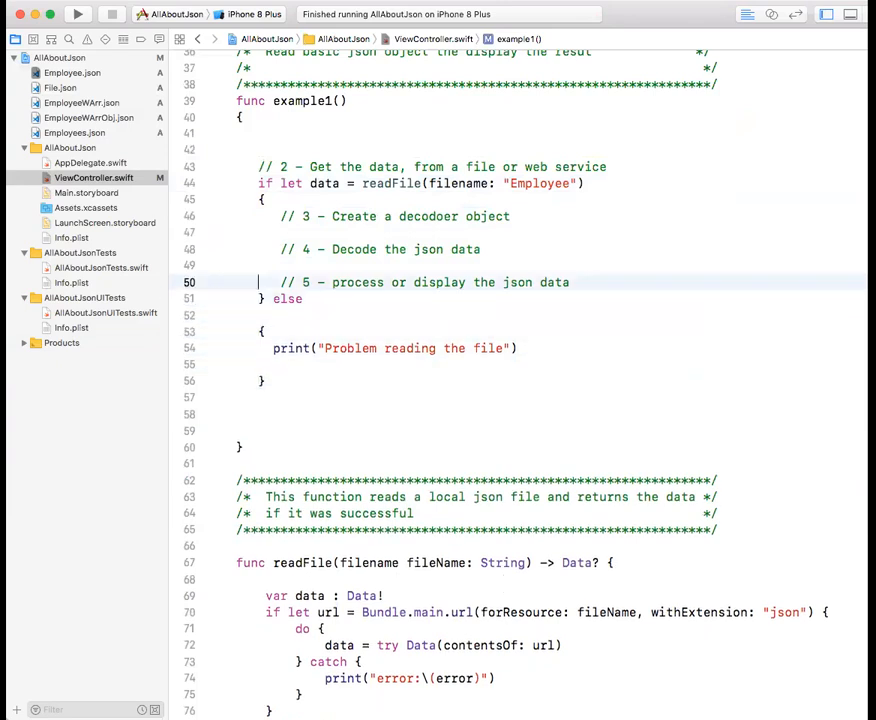
left_click(260, 232)
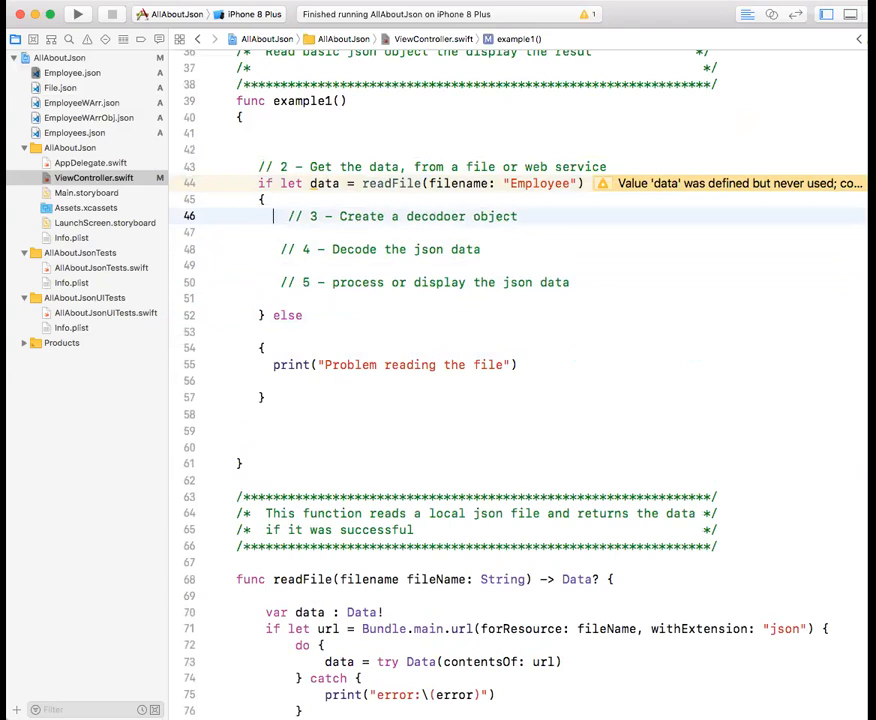
- Create a decoder with let decoder = JSONDecoder()
type("let decoder")
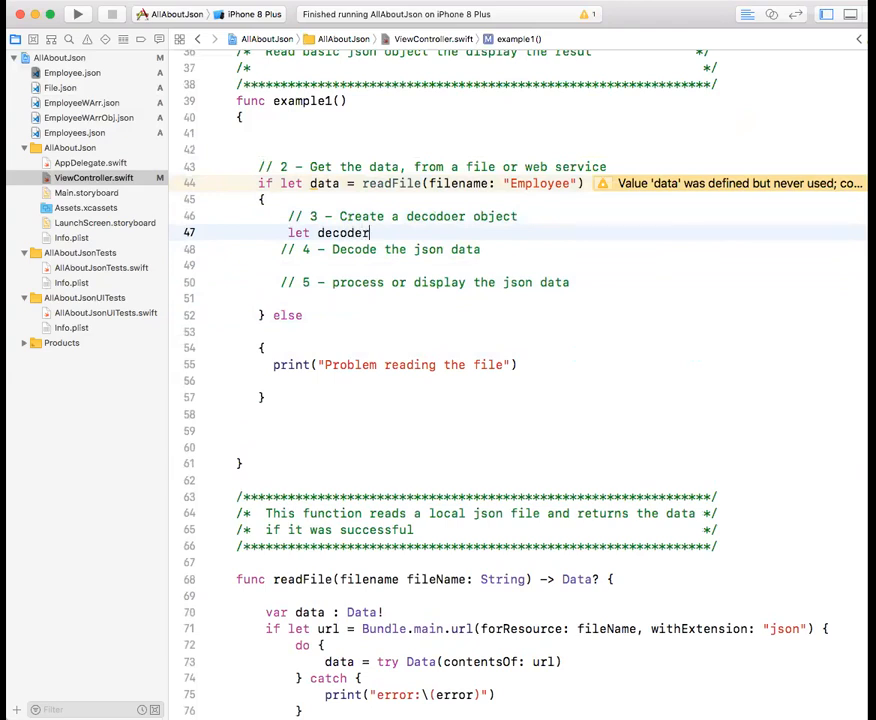
type("=")
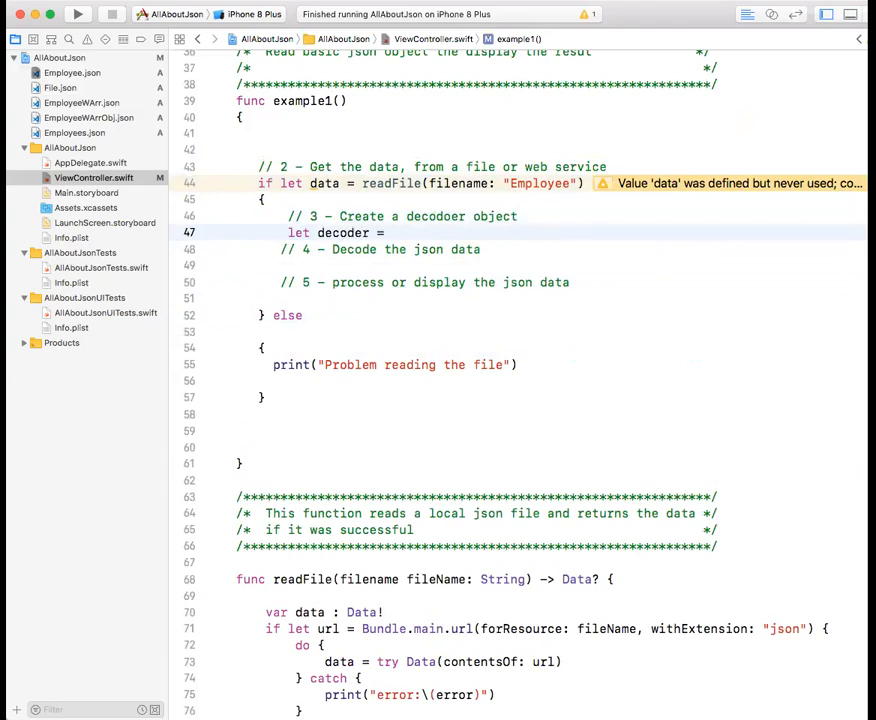
left_click(392, 232)
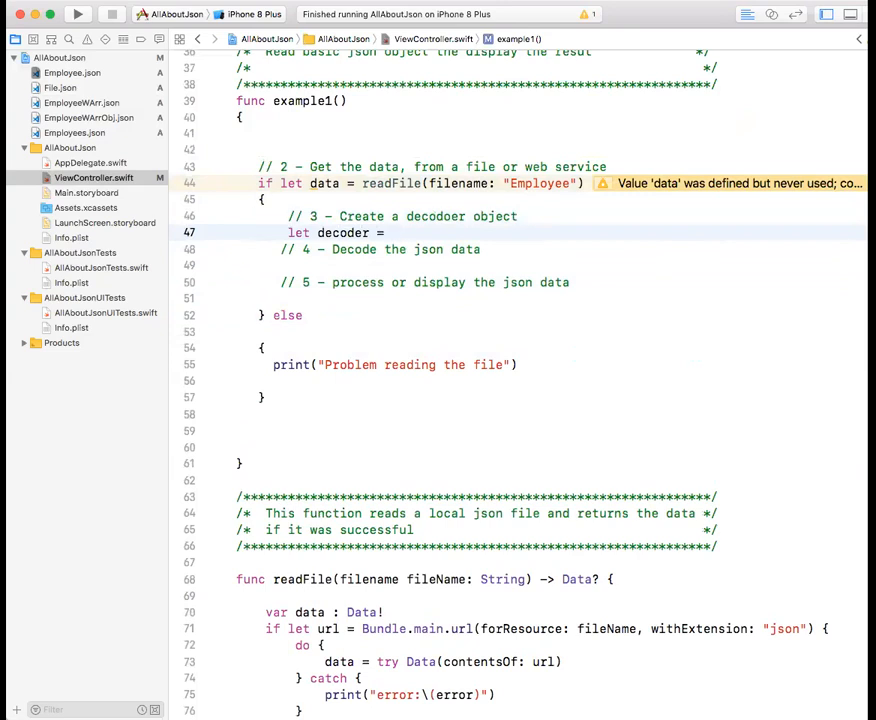
type("De")
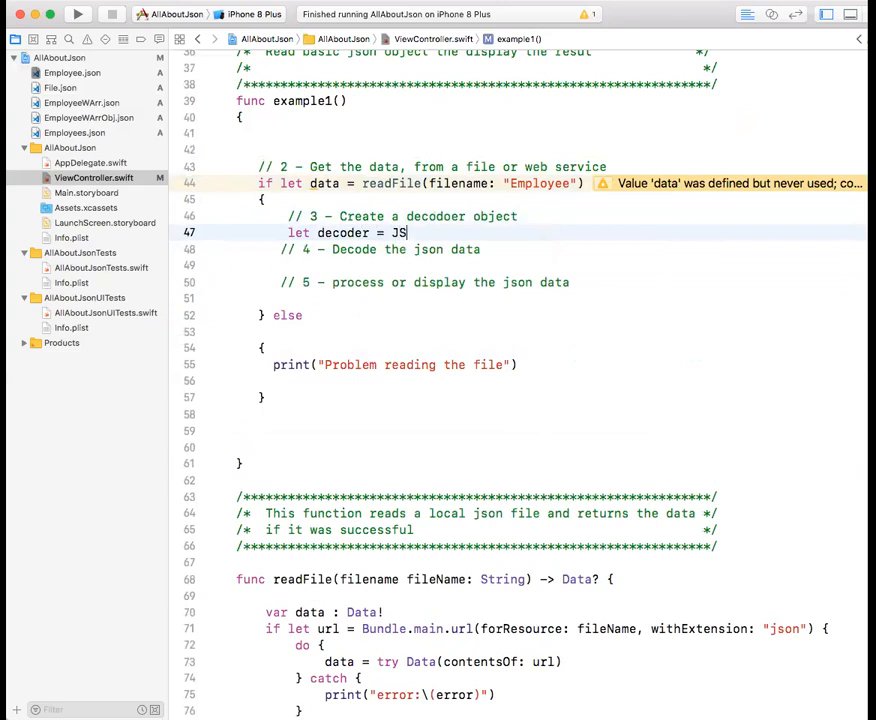
type("ONDecoder")
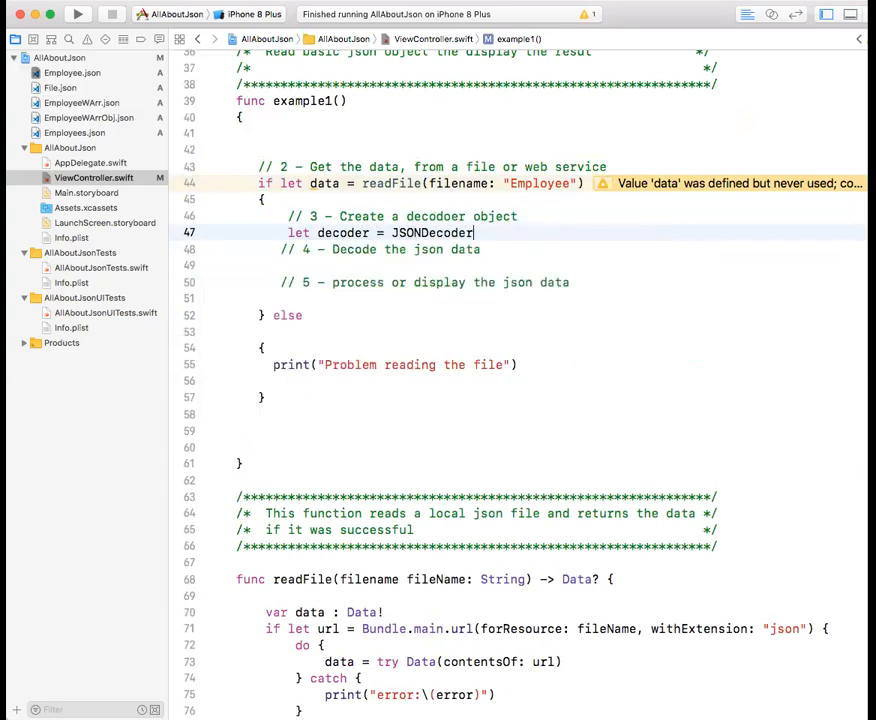
type("()")
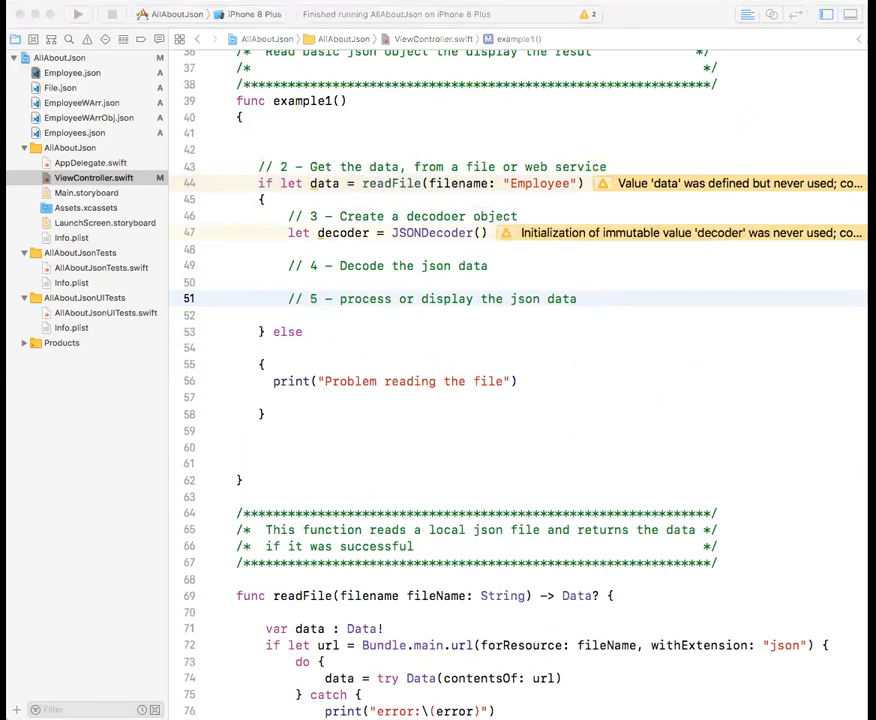
mouse_move(428, 302)
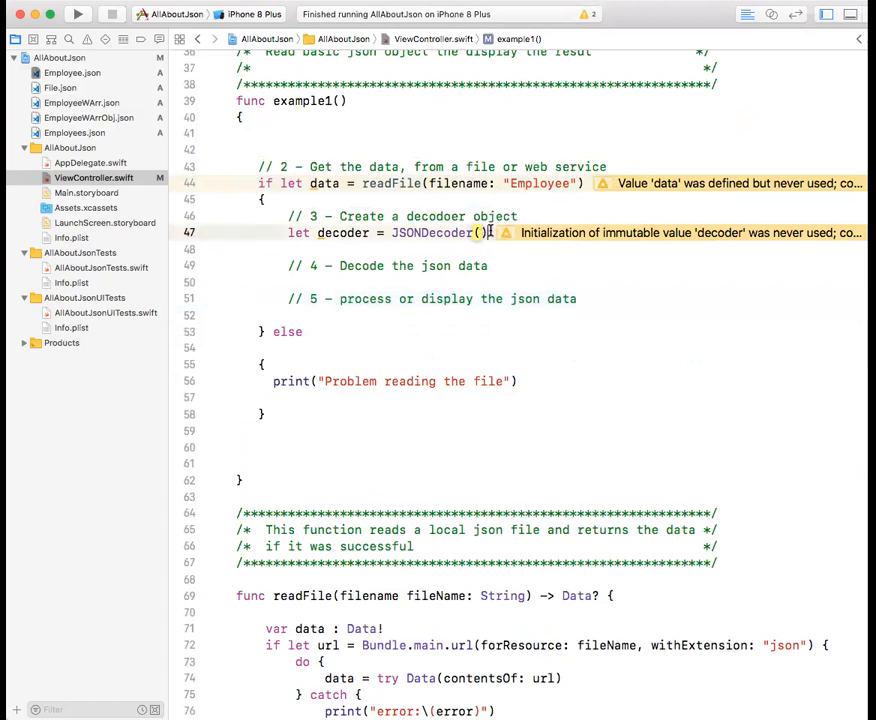
- Start let result = under the decode comment, erasing a mistyped keyword
key("Return")
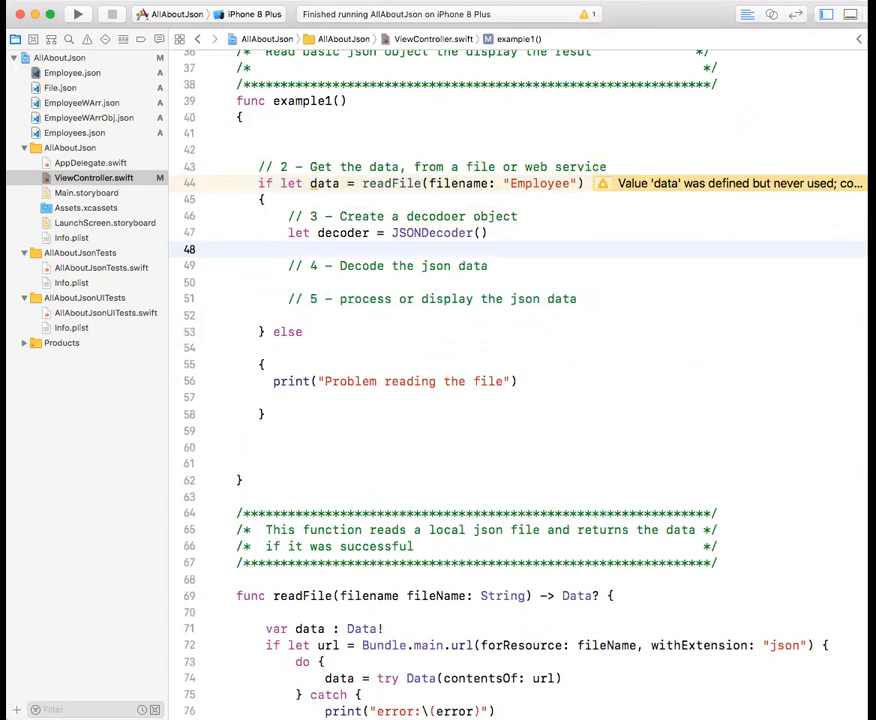
key("return")
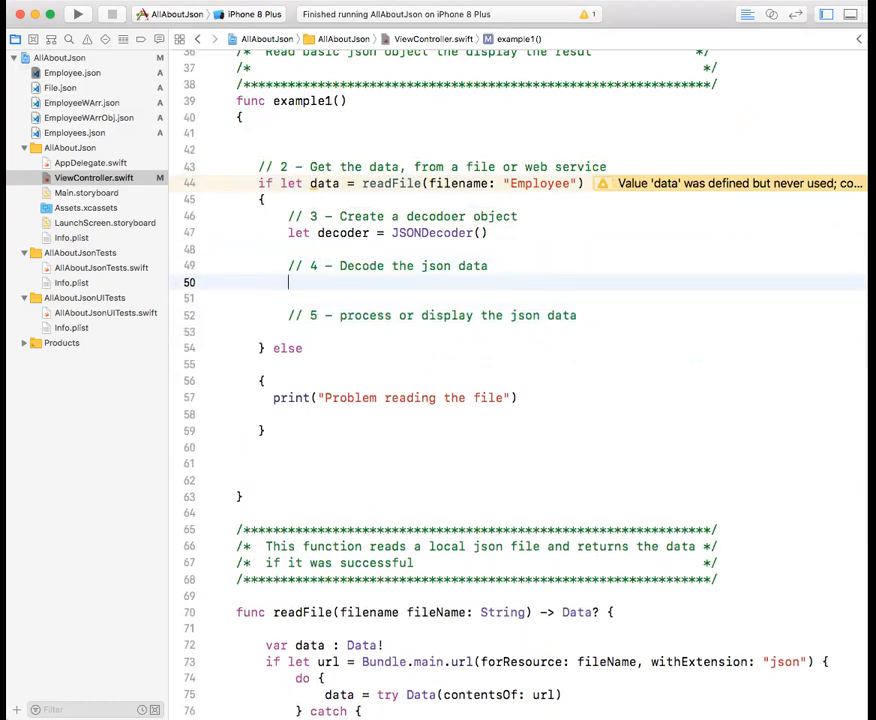
type("let res")
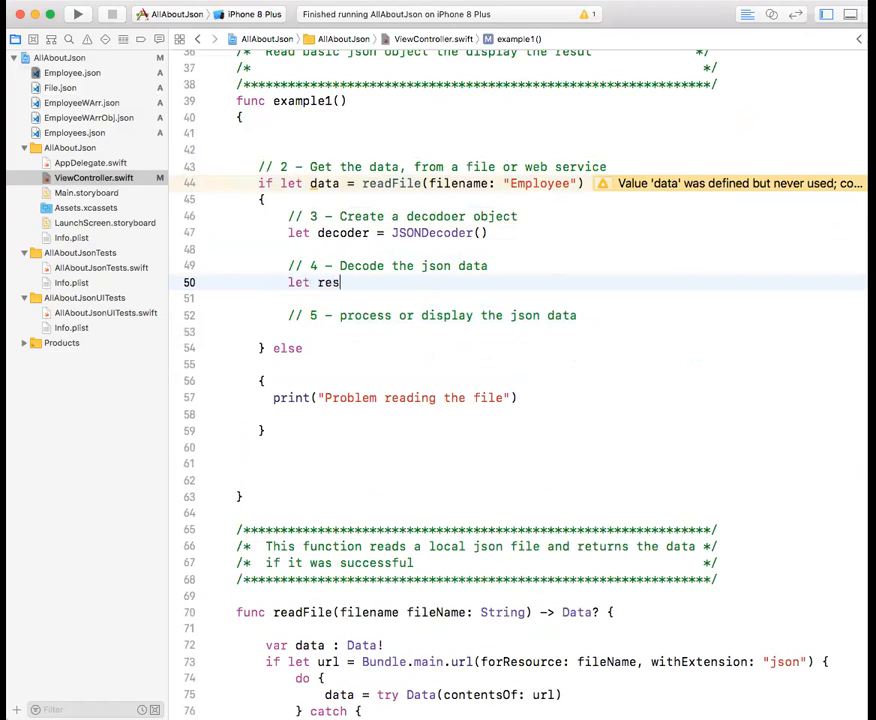
type("ult =")
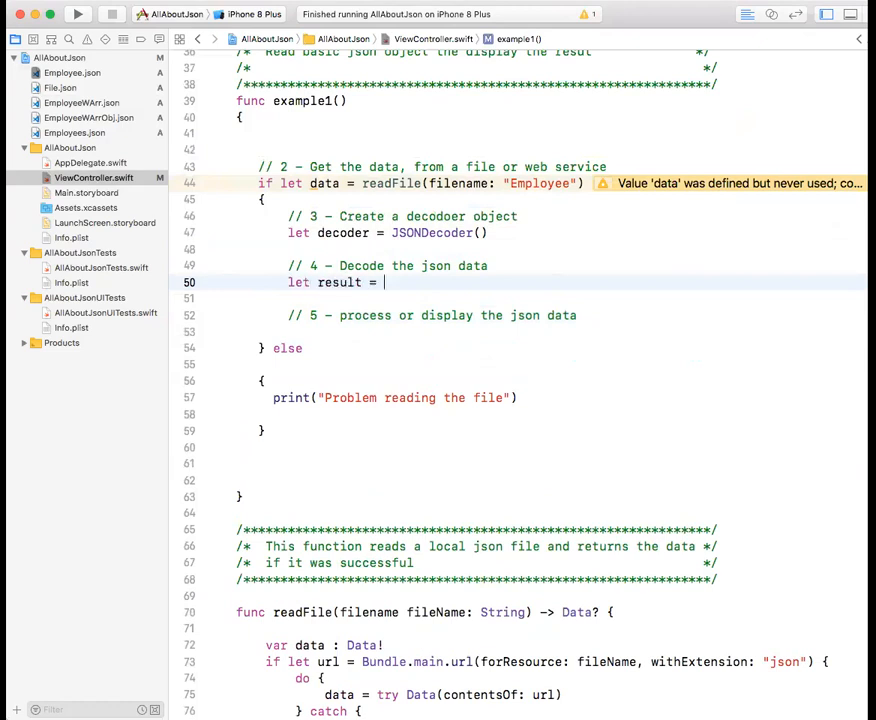
type("tru")
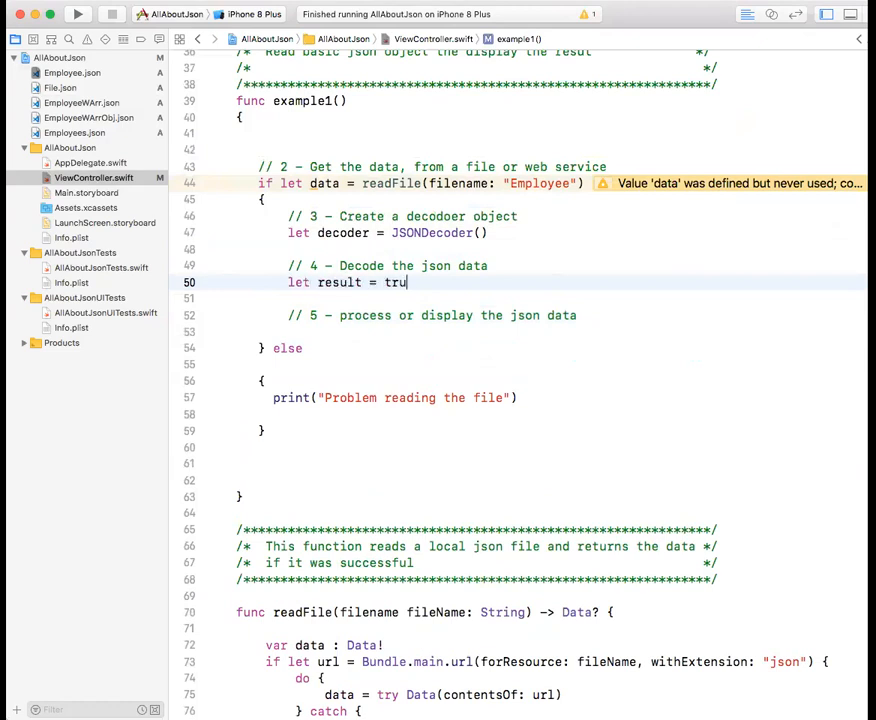
type("e")
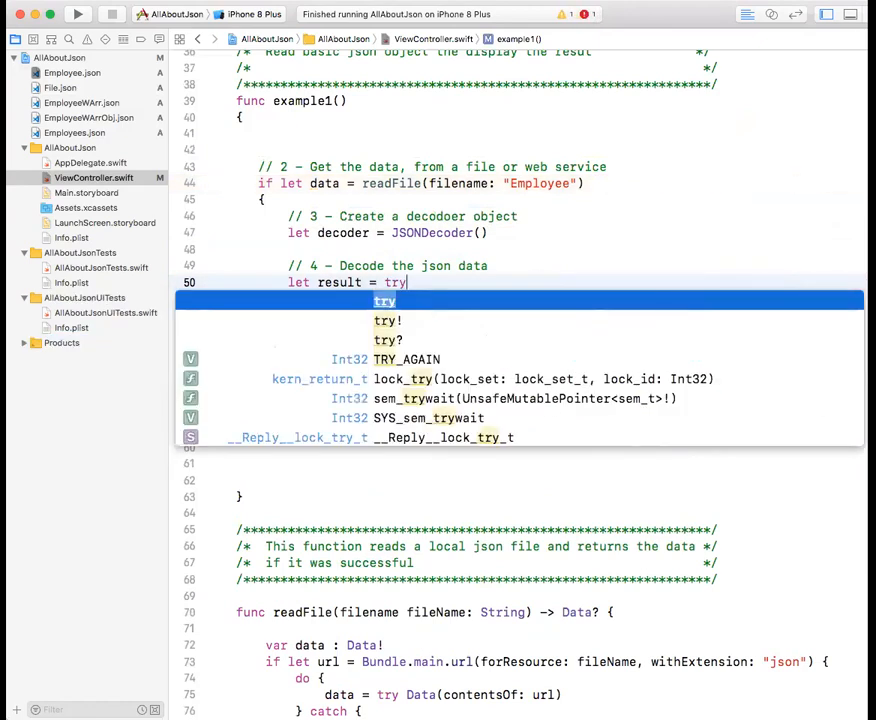
key("backspace")
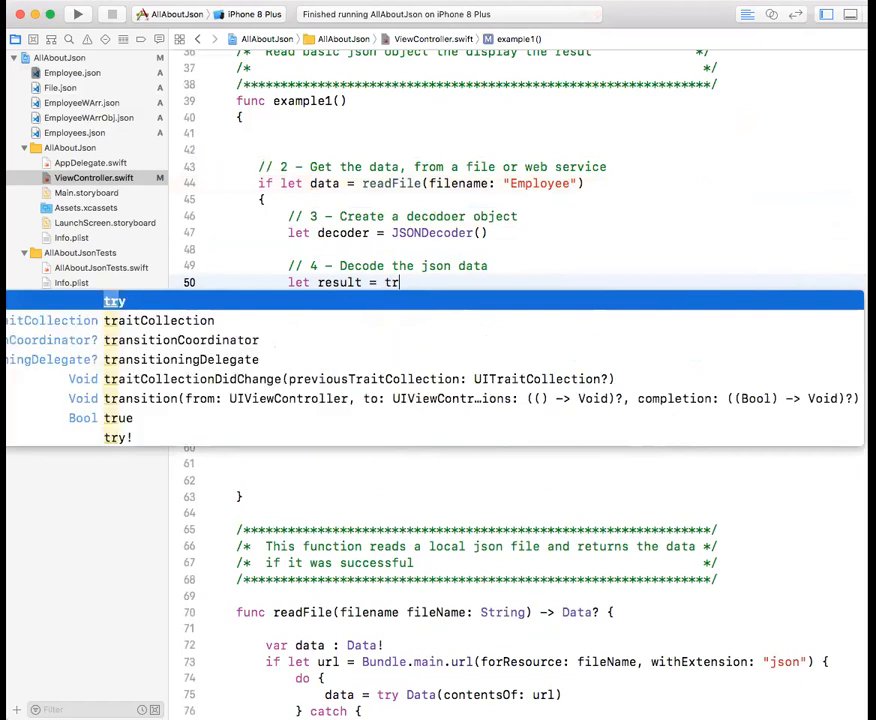
key("escape")
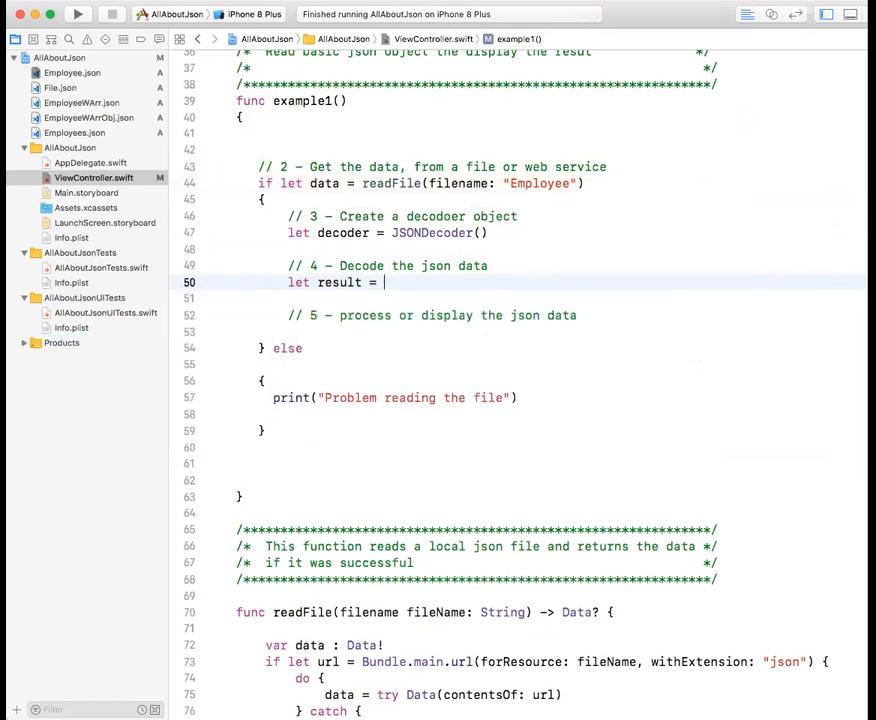
- Complete decoder.decode(Employee.self, from: data) by filling the autocomplete placeholders
type("decoder.decode(type: Decodable.Protocol, from: Data")
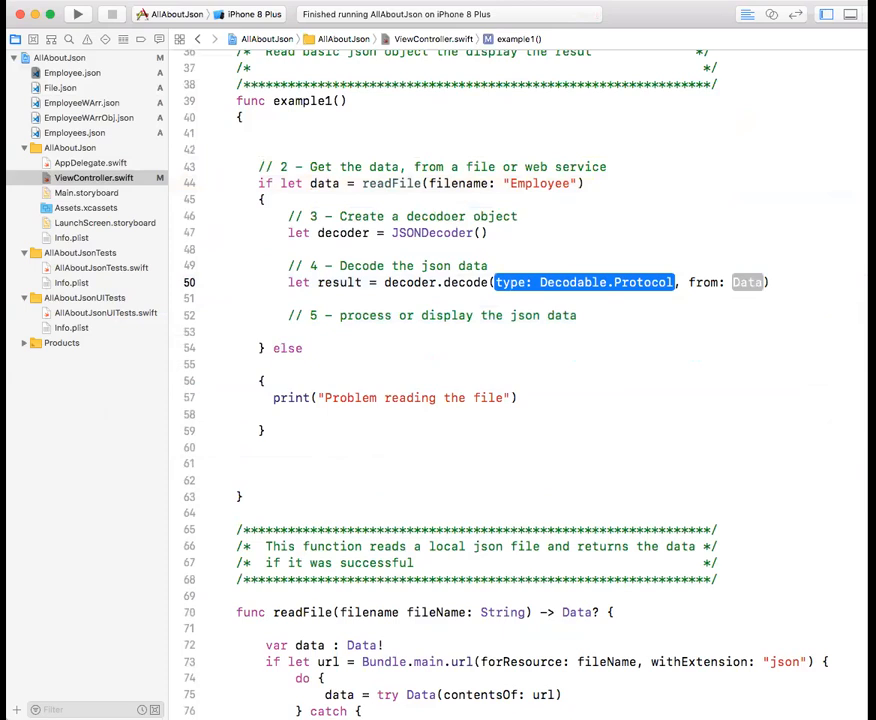
key("Delete")
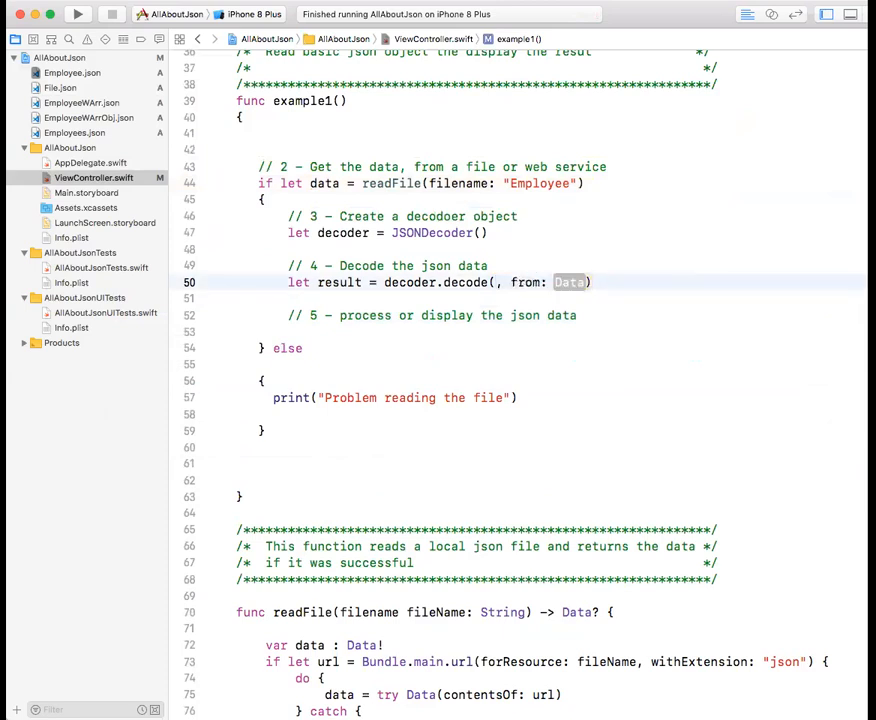
scroll("up", 3)
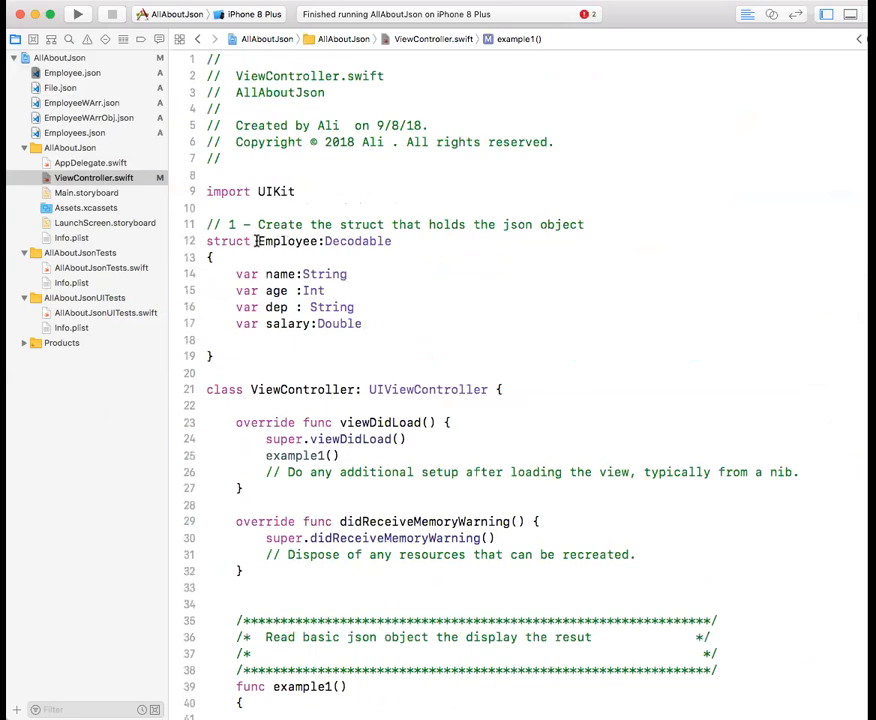
double_click(286, 241)
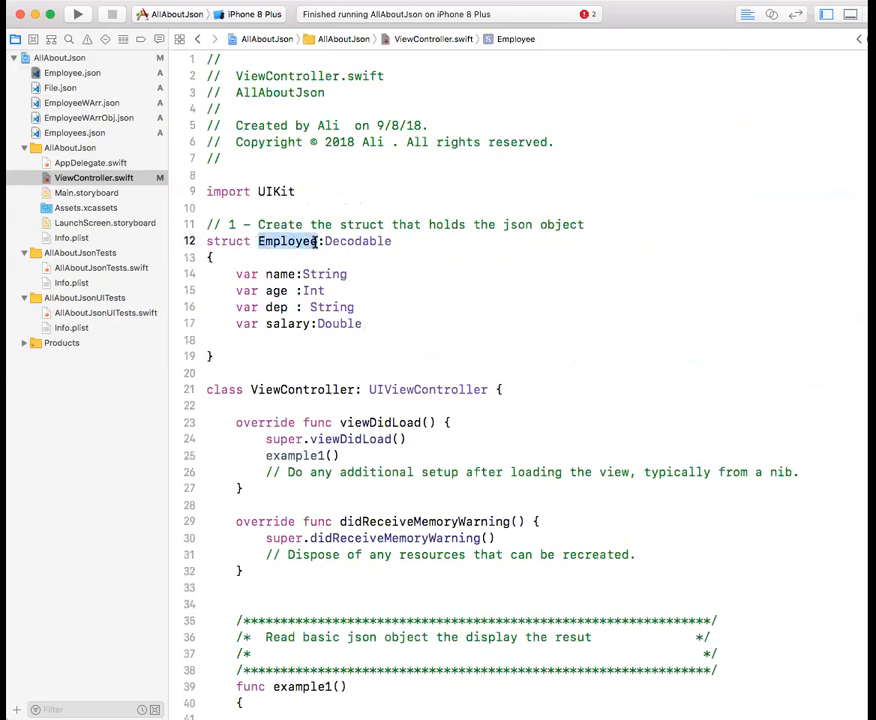
scroll("down", 3)
type("let result = decoder.decode(Employee.s, from: Data")
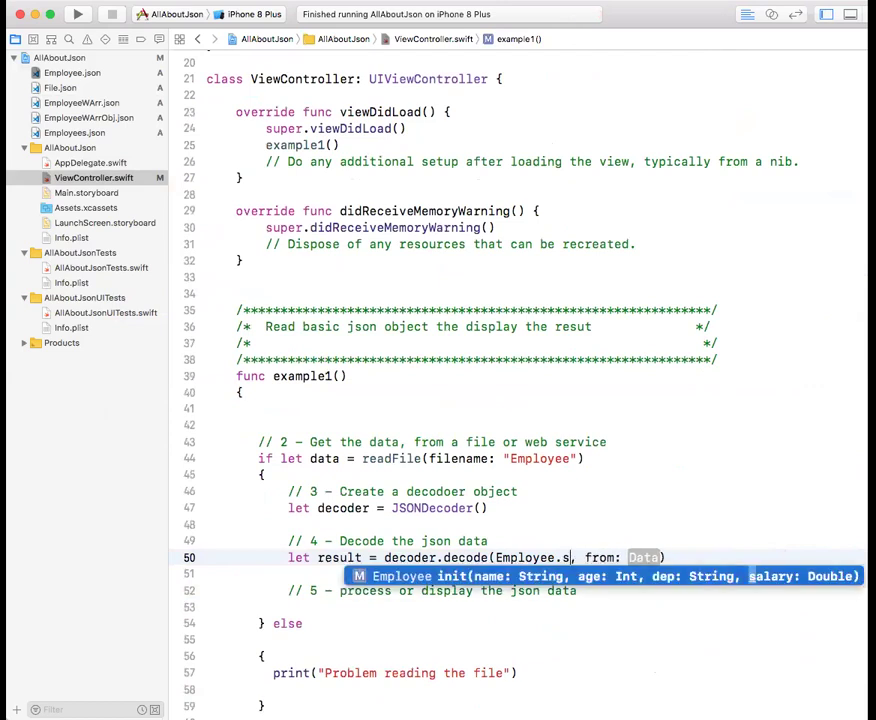
type("lf")
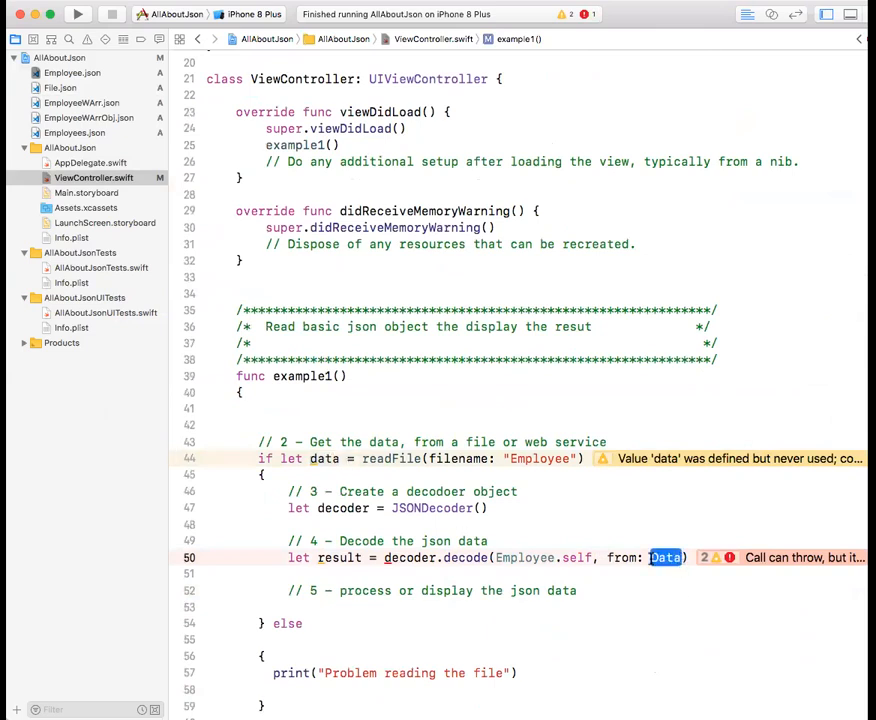
type("da")
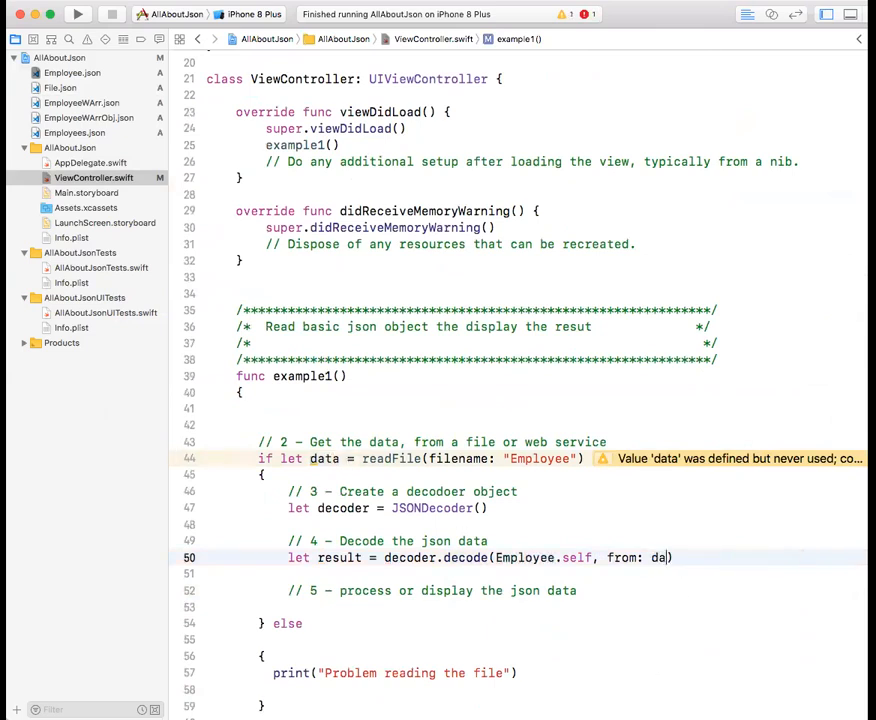
type("da")
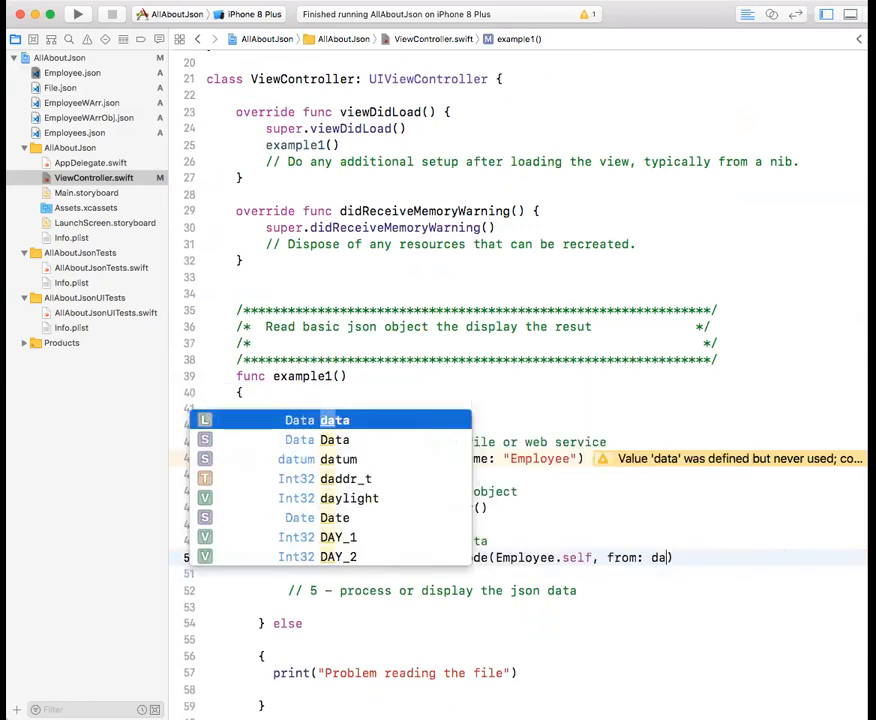
type("ta")
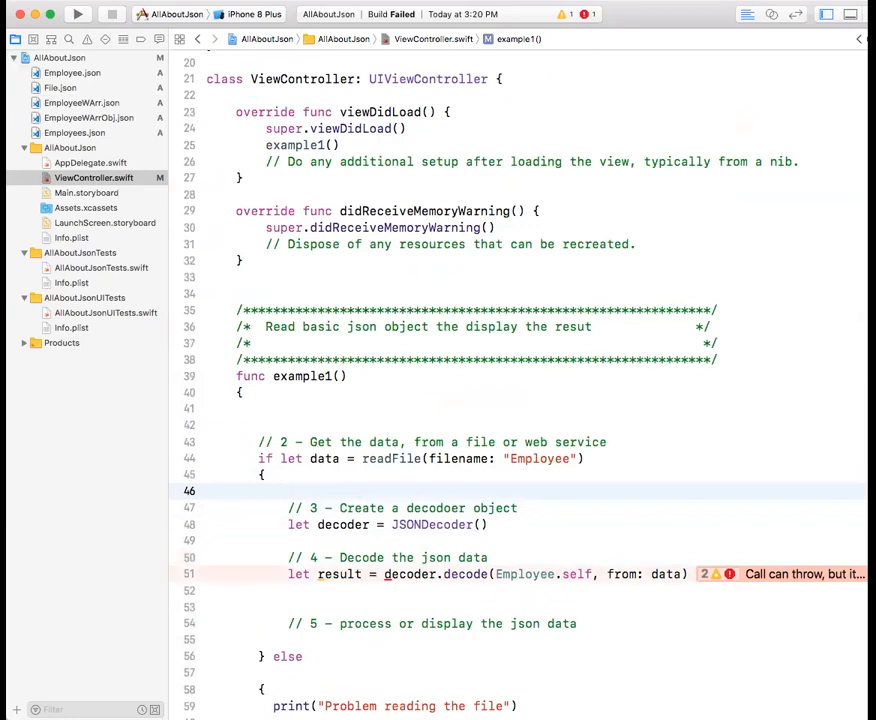
- Add do { before the decoder lines and a catch after step 5
type("do")
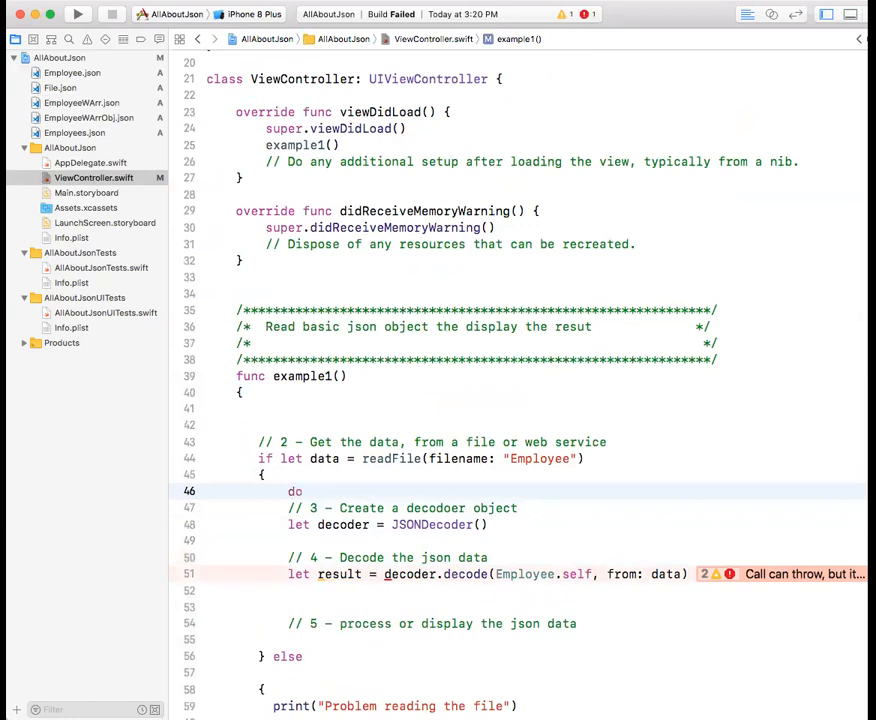
type("{")
left_click(523, 656)
type("}")
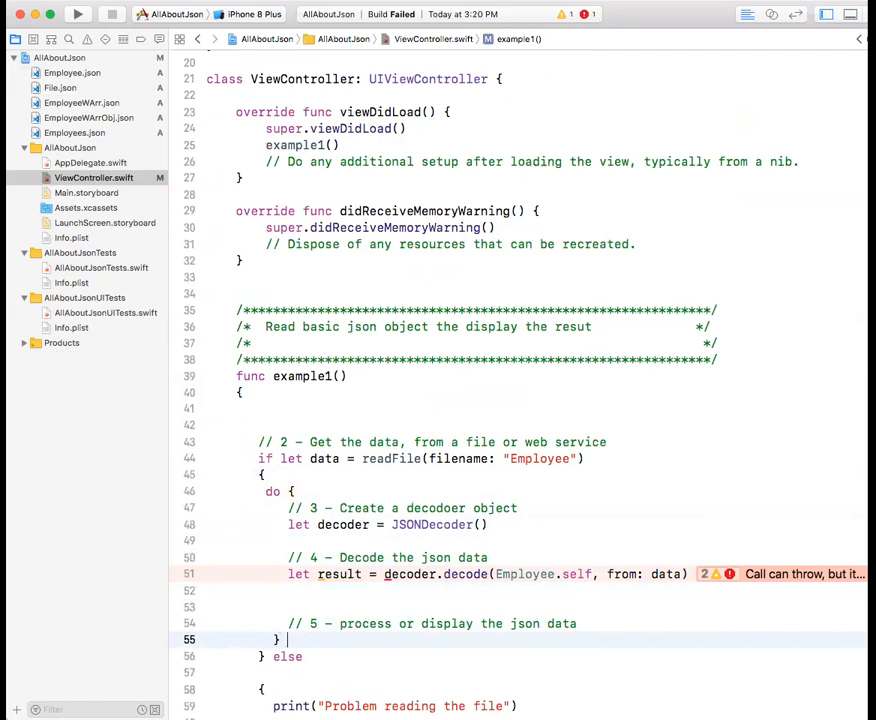
type("catch")
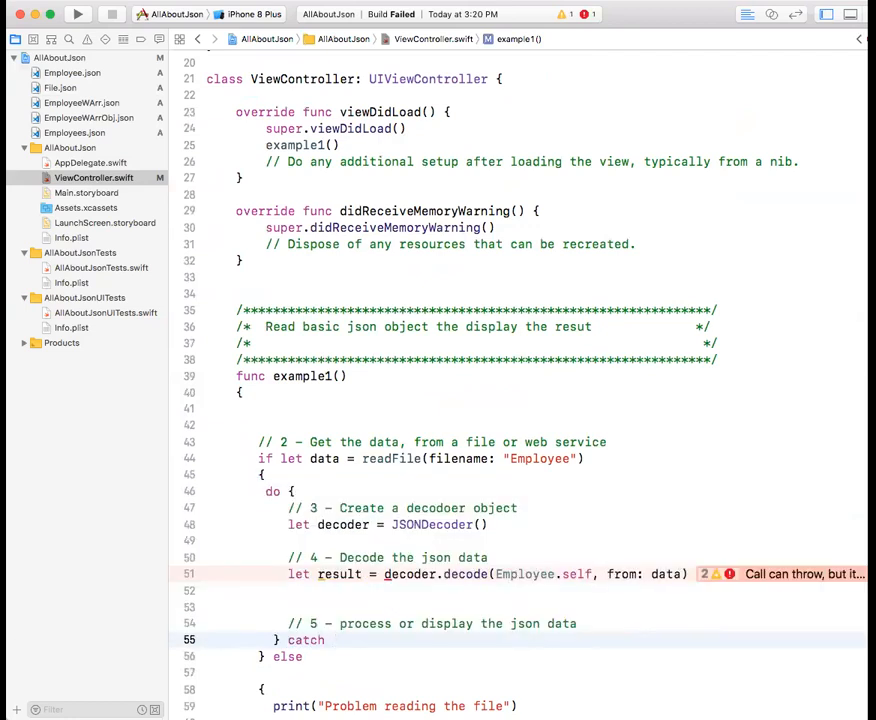
- Make the catch block print "Error = \(error)"
left_click(330, 640)
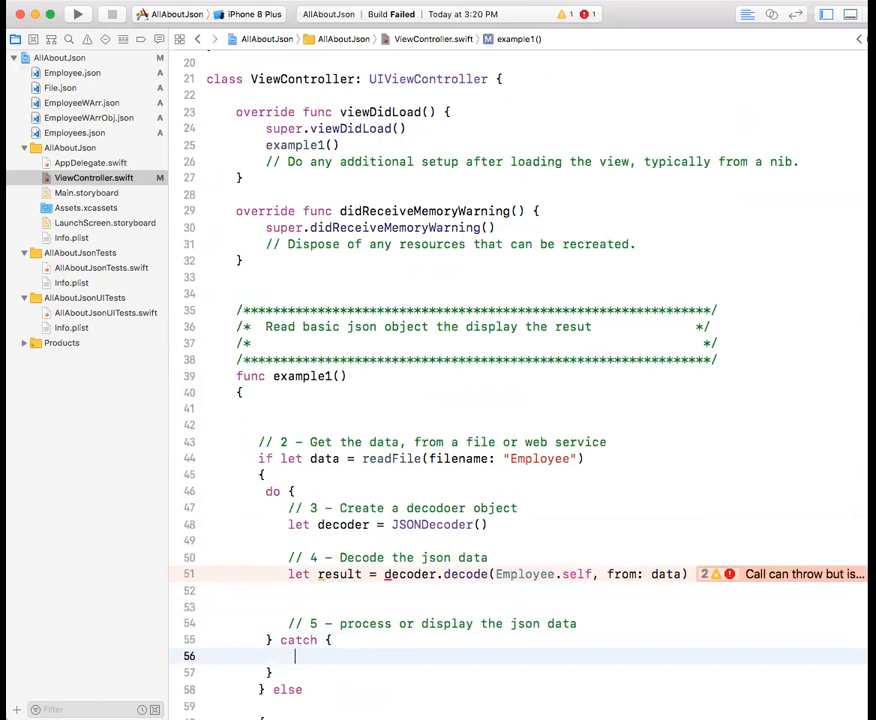
type("print")
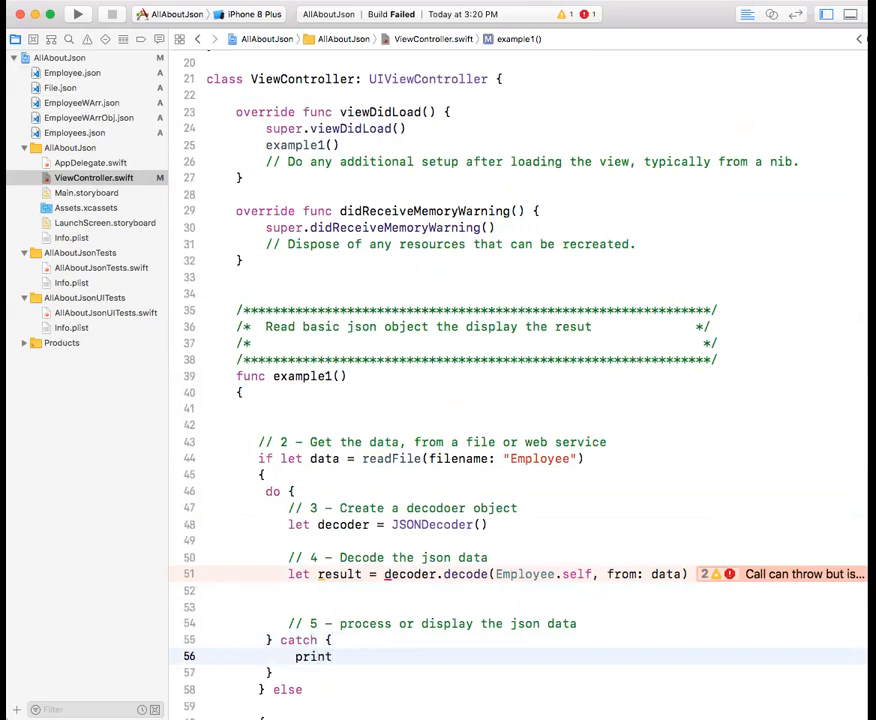
type(")\"")
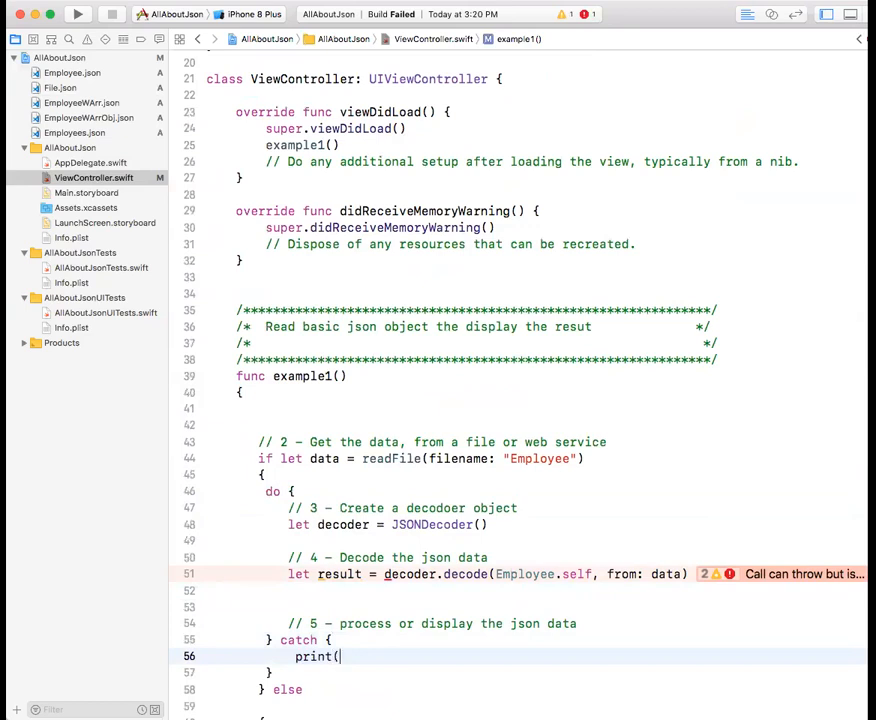
type("\"E)")
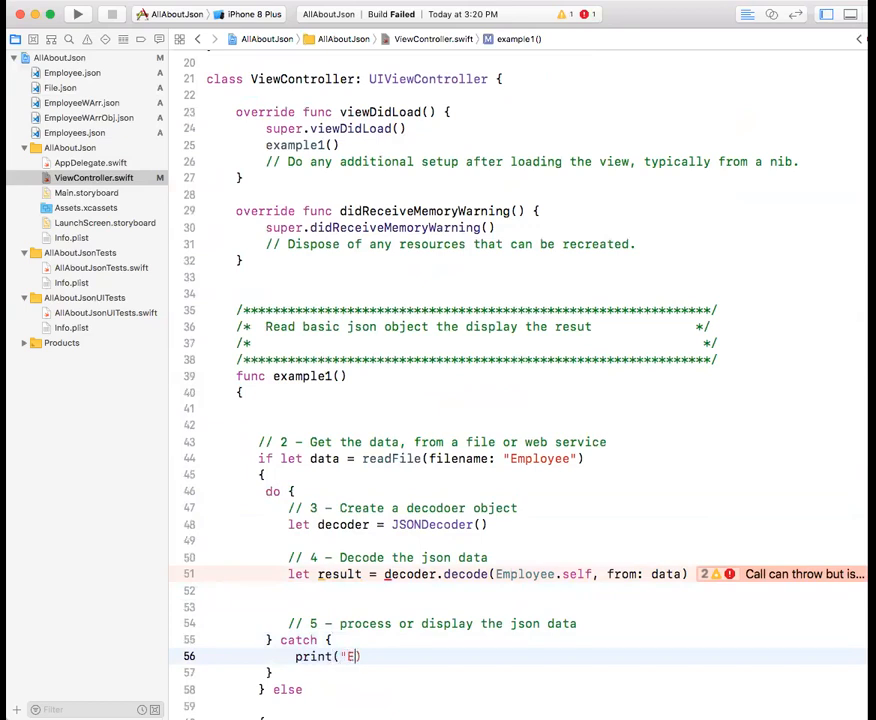
type("rror =")
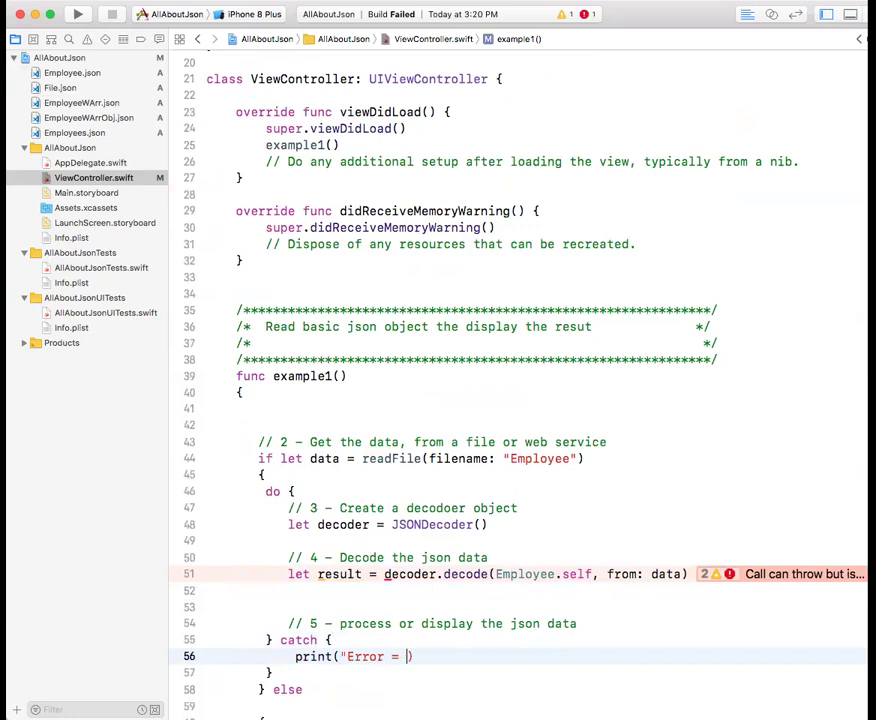
type("\\")
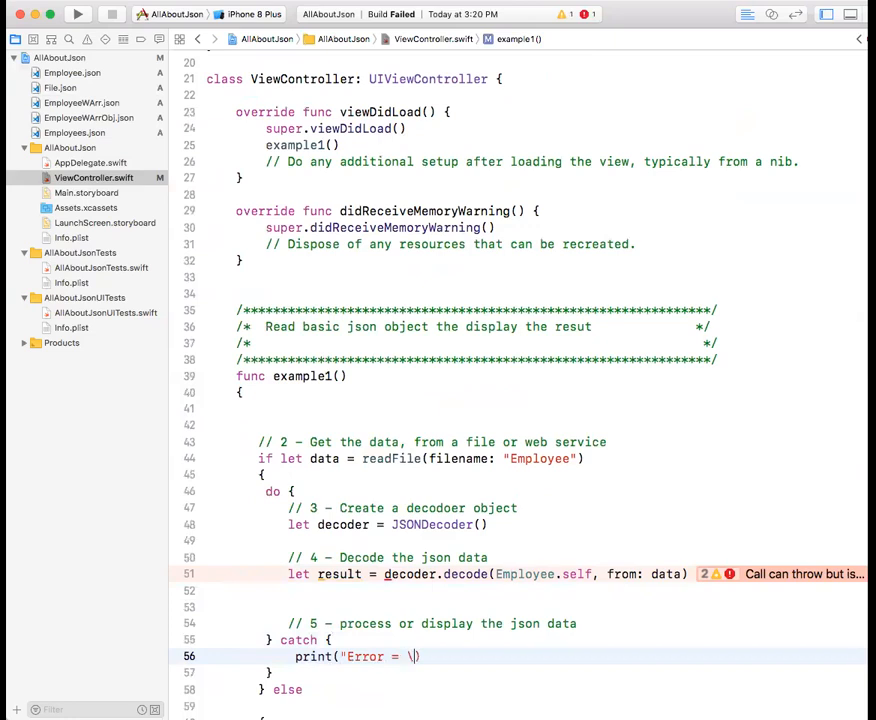
type("error")
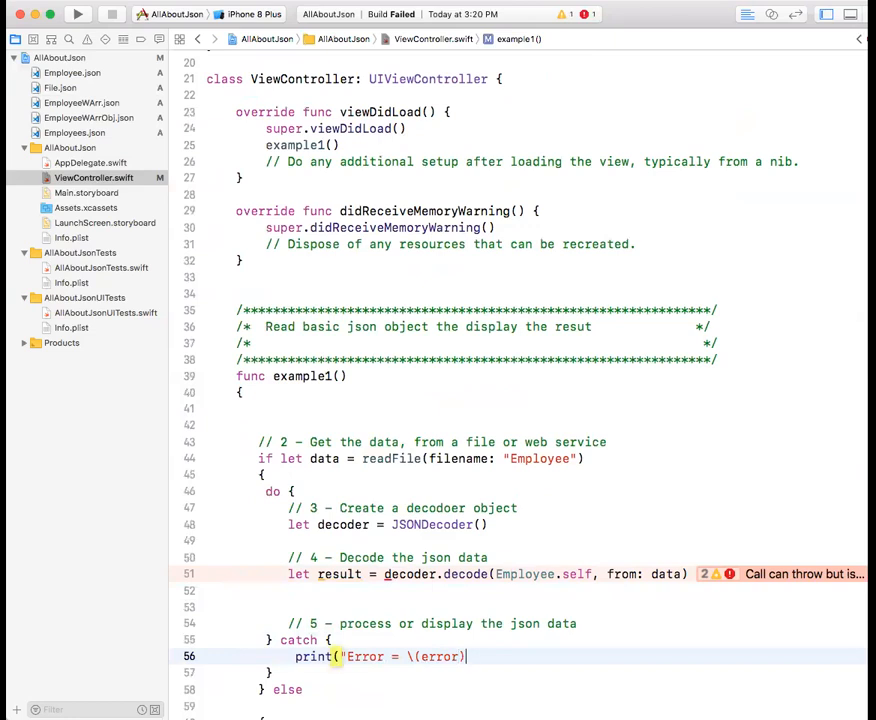
type("\")")
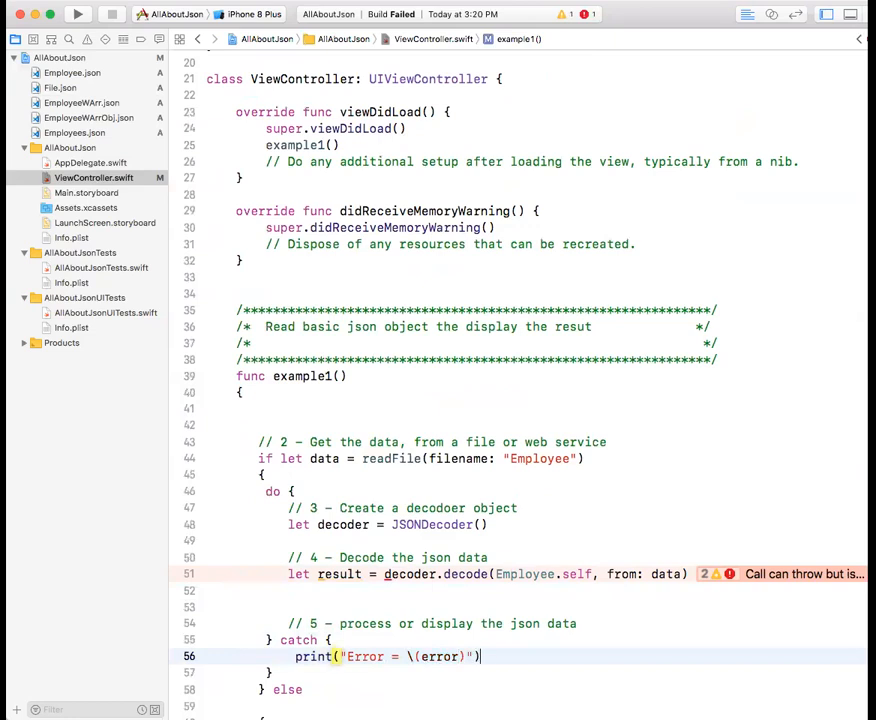
key("return")
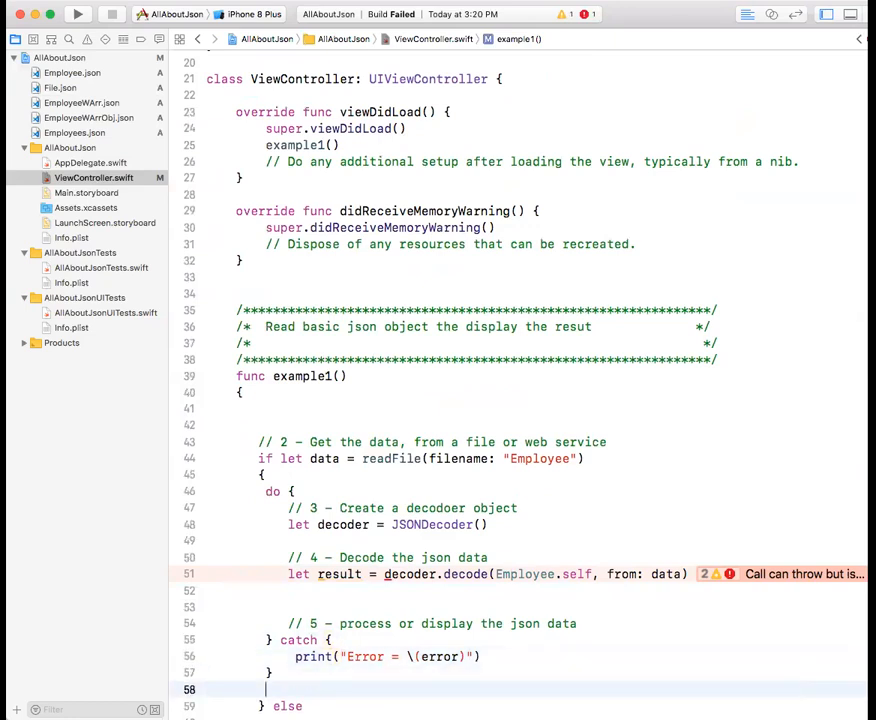
- Replace the misplaced closing brace so the catch block is closed
scroll("down", 3)
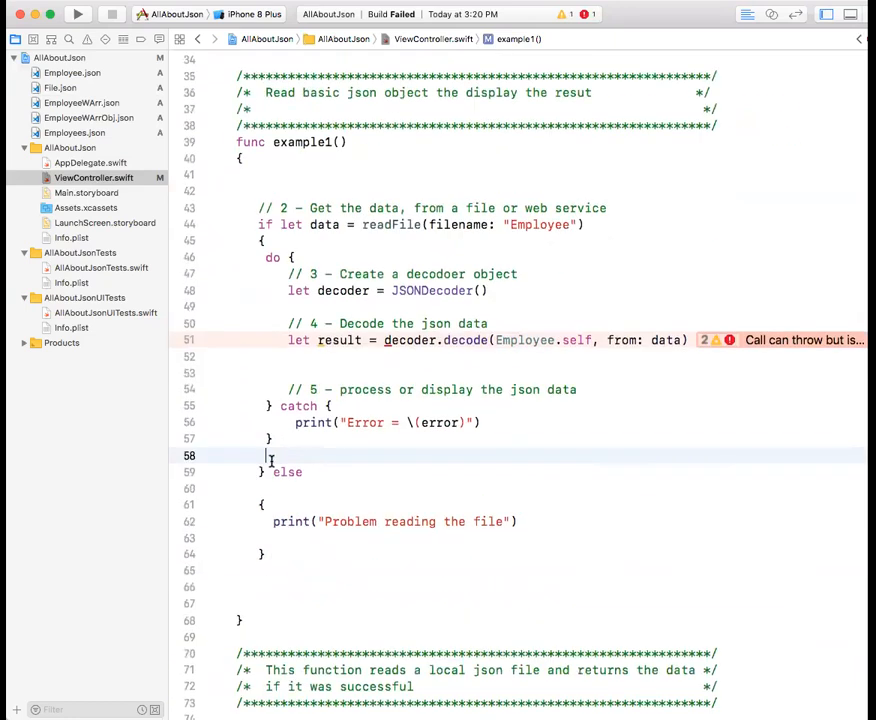
left_click(306, 290)
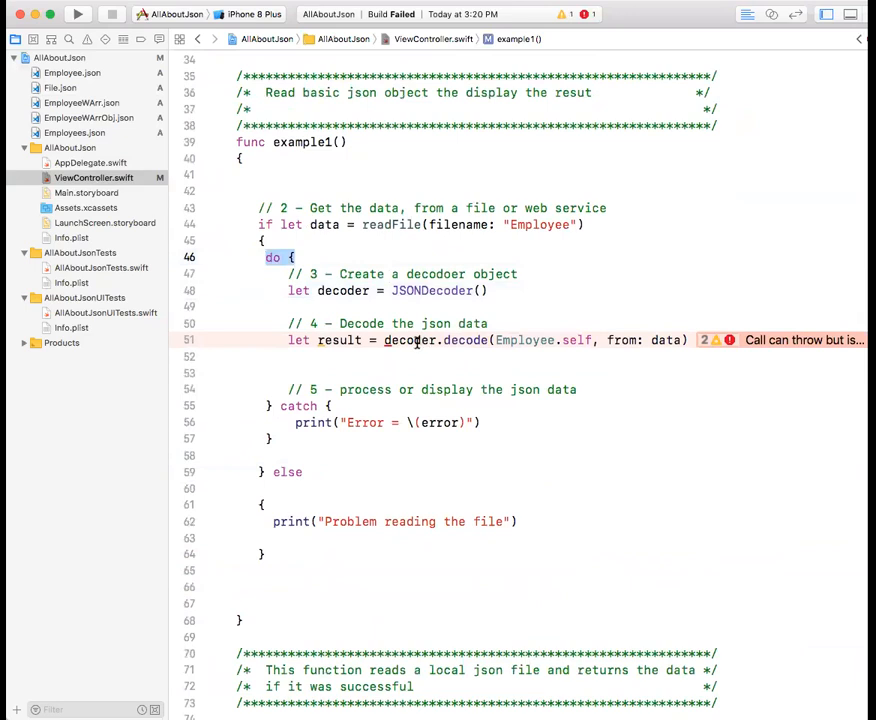
mouse_move(372, 323)
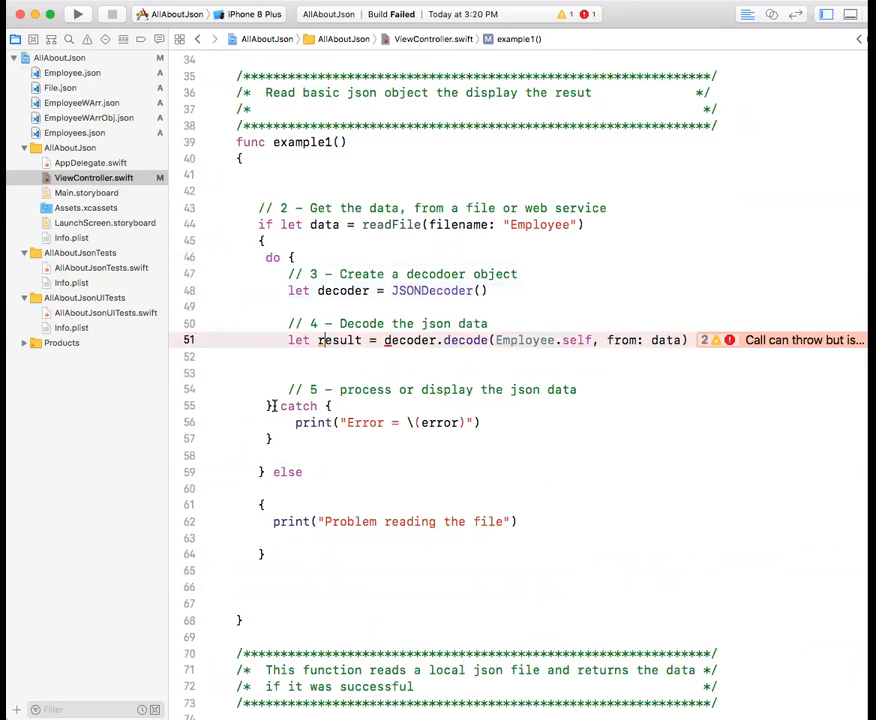
left_click(270, 406)
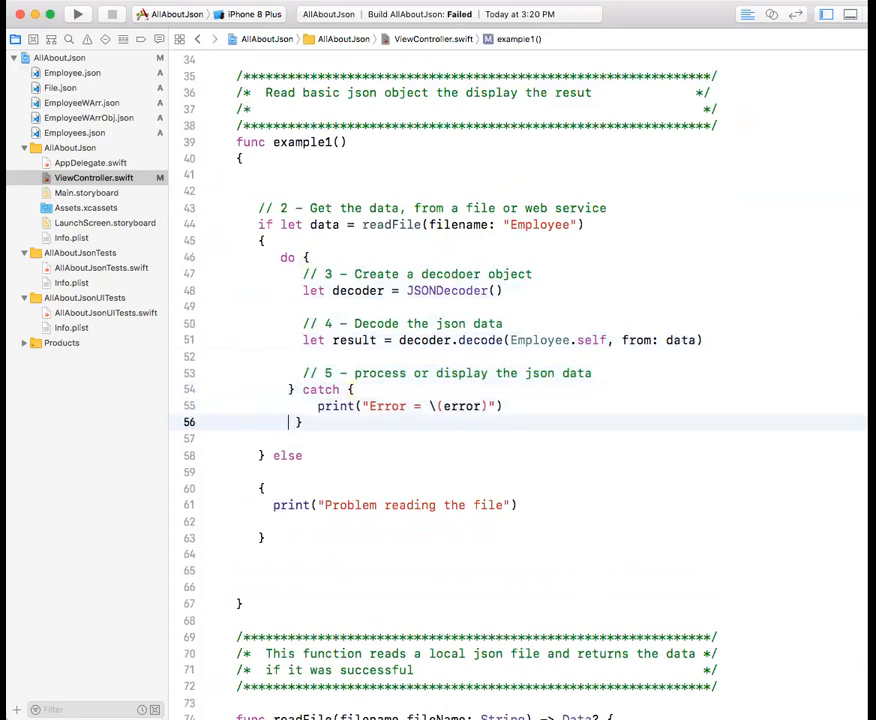
key("Backspace")
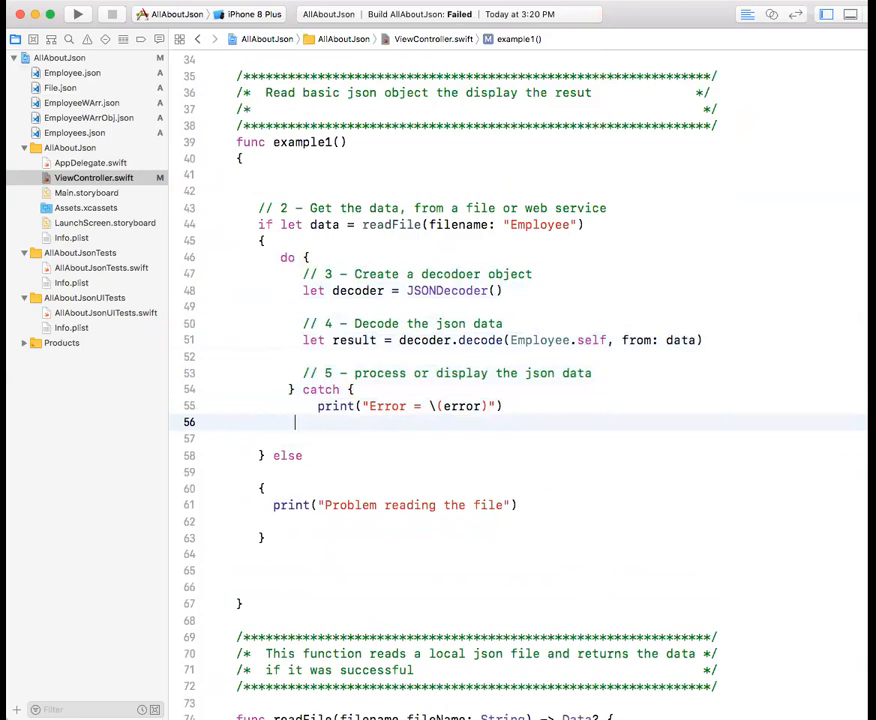
type("}")
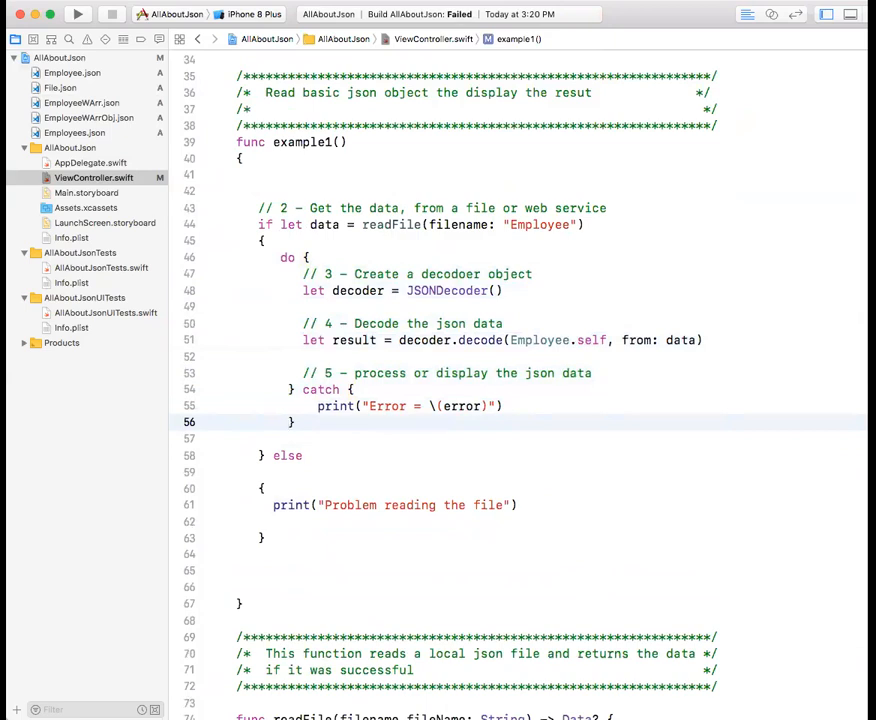
left_click(252, 438)
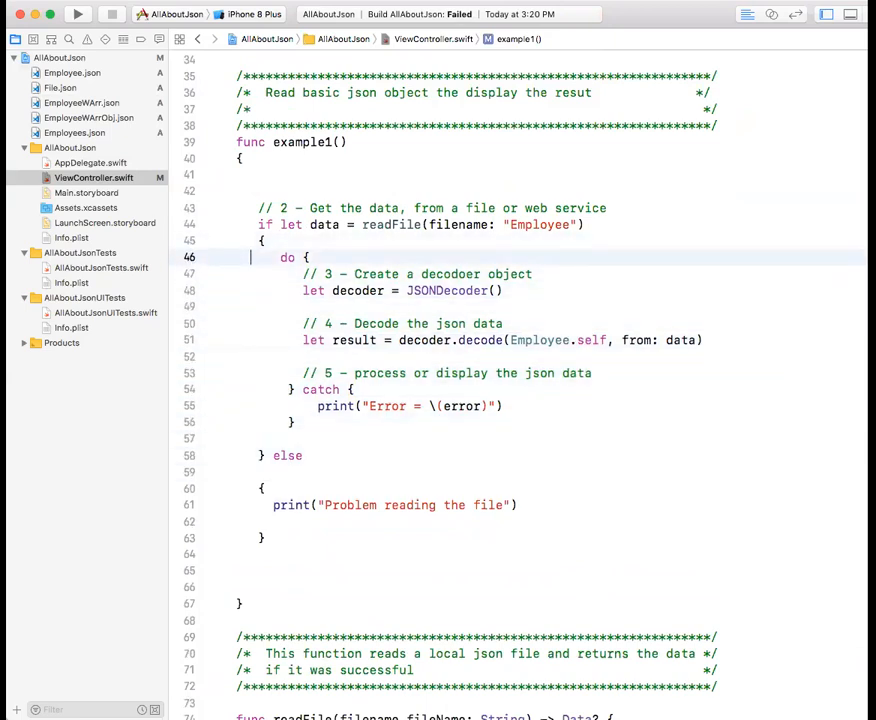
- Join the else block's opening brace onto the else line
left_click(259, 488)
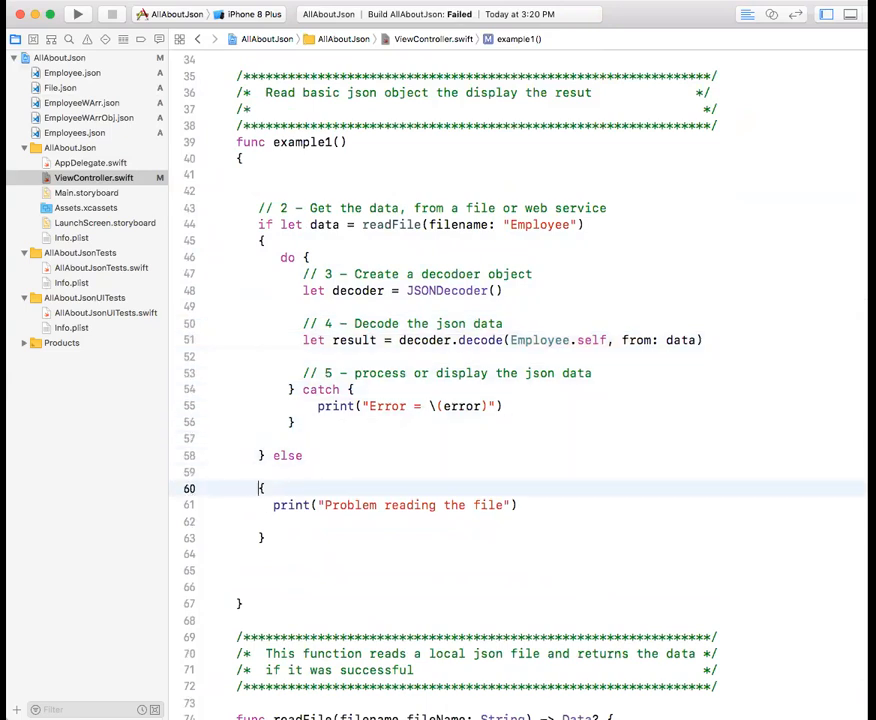
key("Backspace")
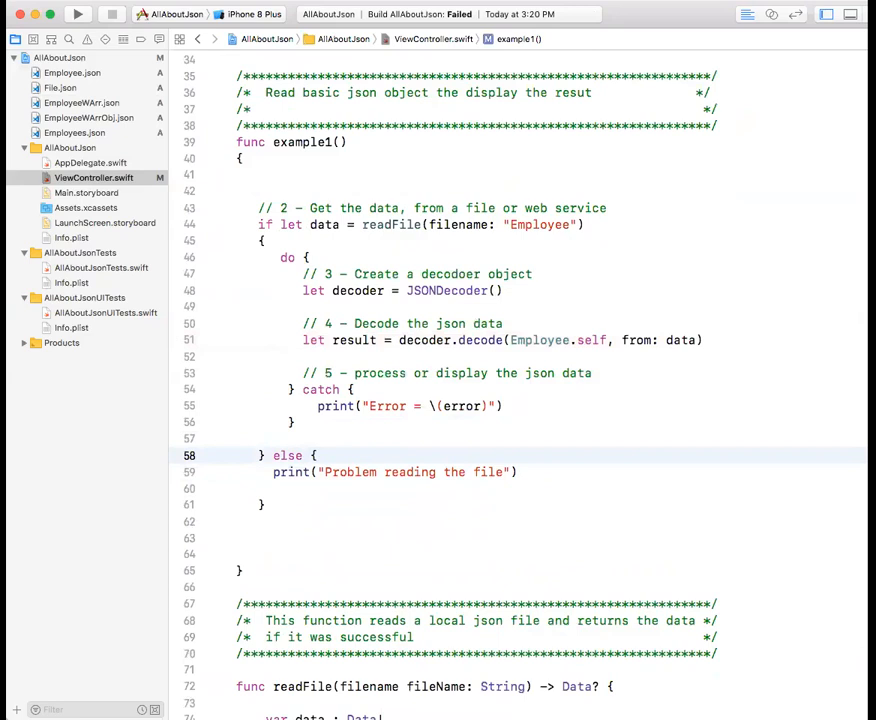
left_click(363, 405)
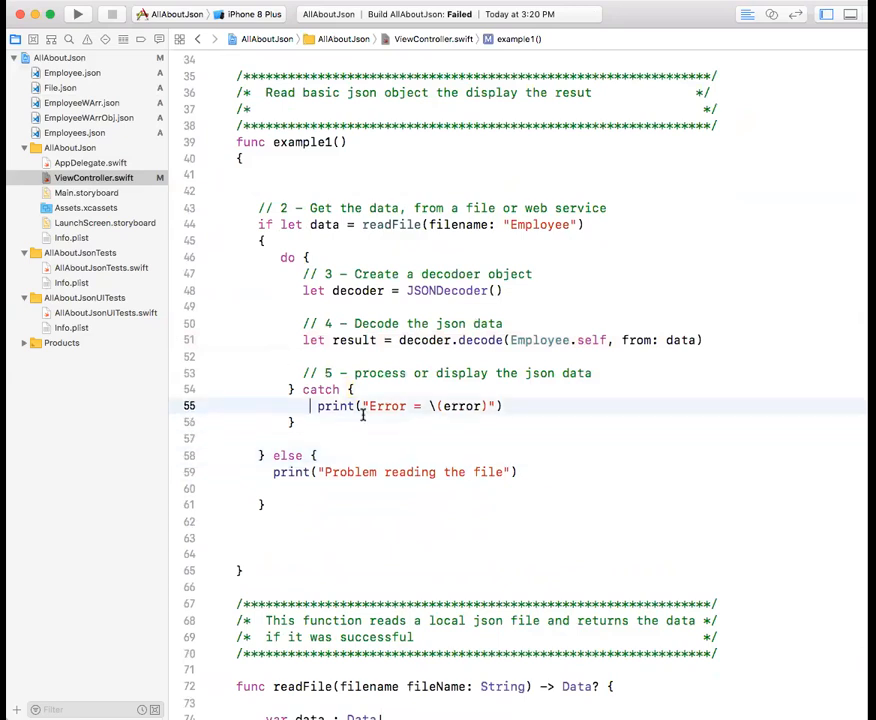
left_click(295, 422)
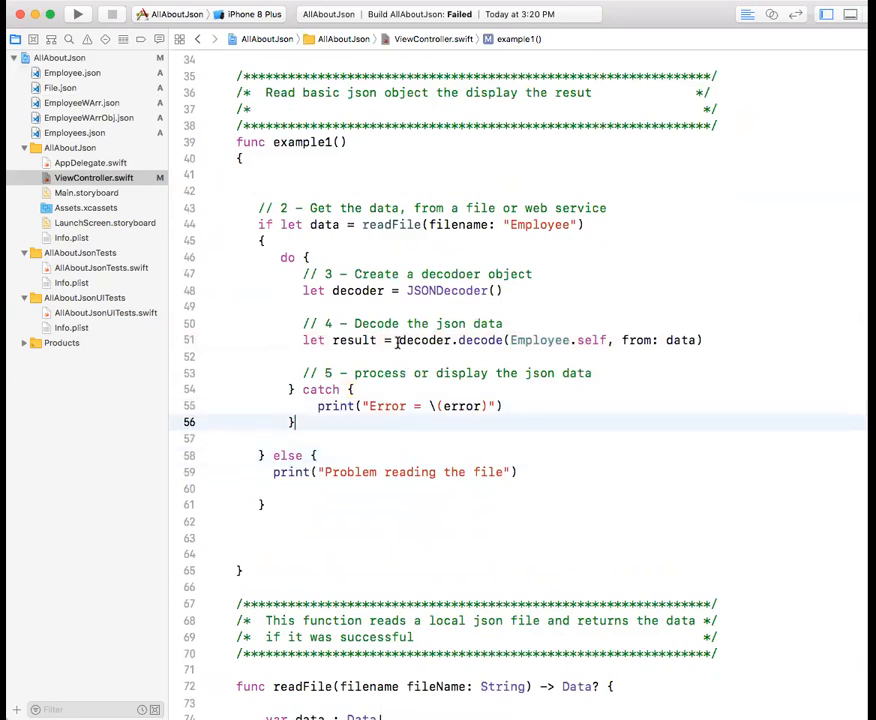
left_click(405, 340)
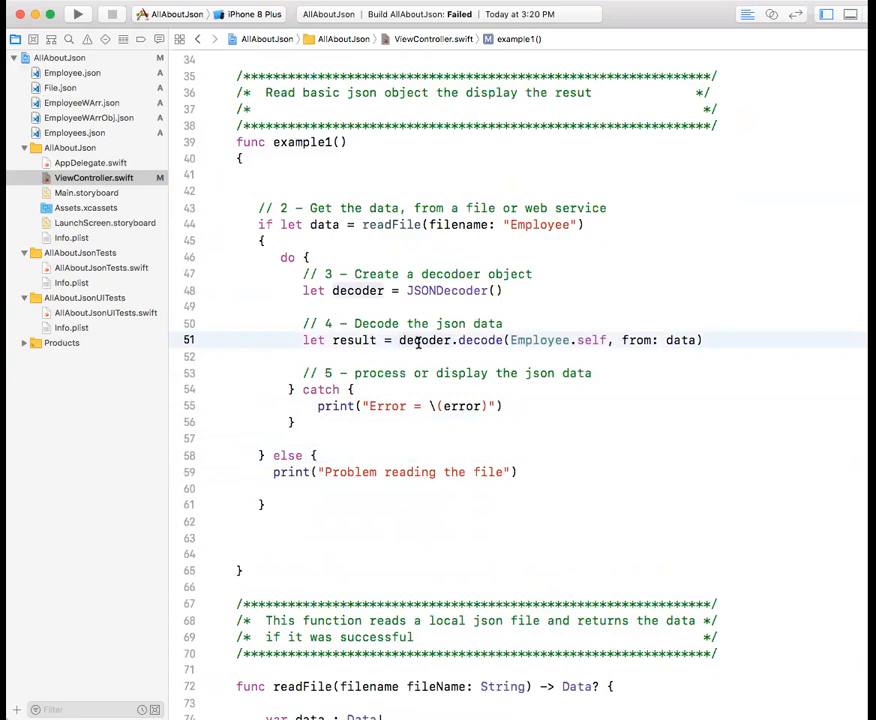
- Add try before decoder.decode and begin an Emp print line under step 5
type("try")
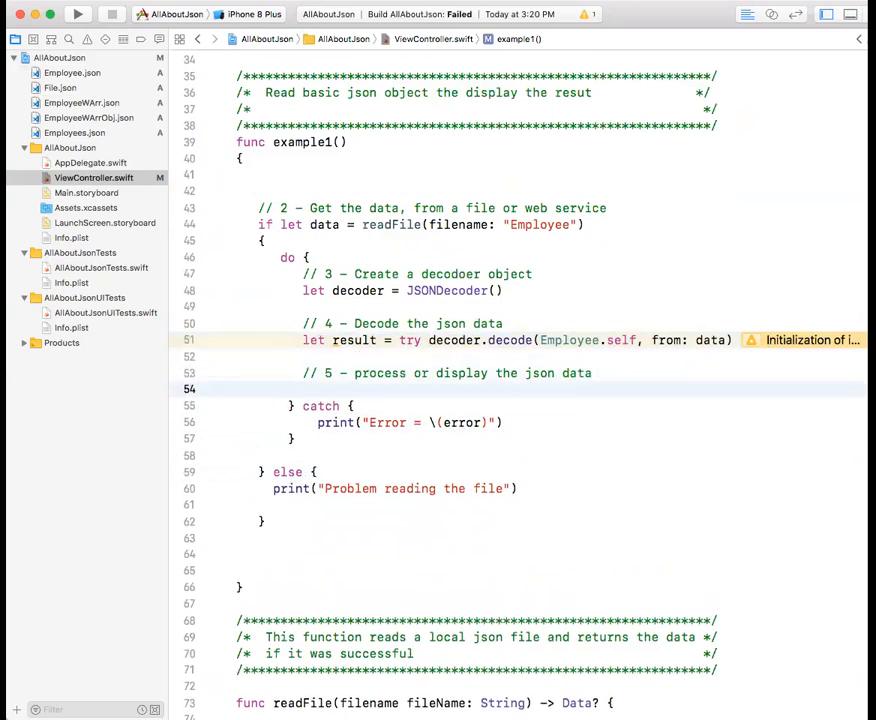
left_click(303, 389)
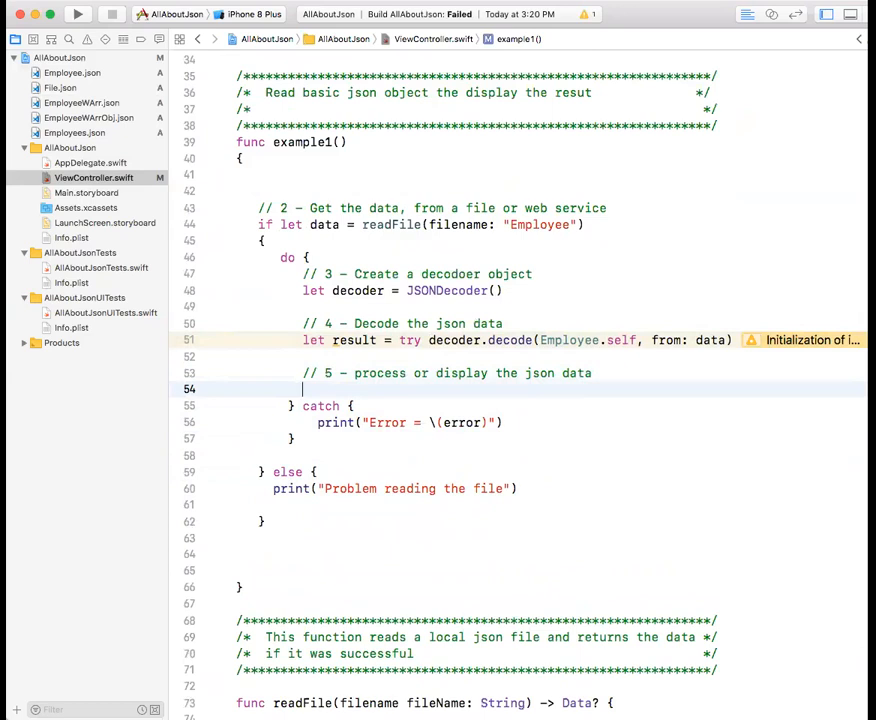
type("pr")
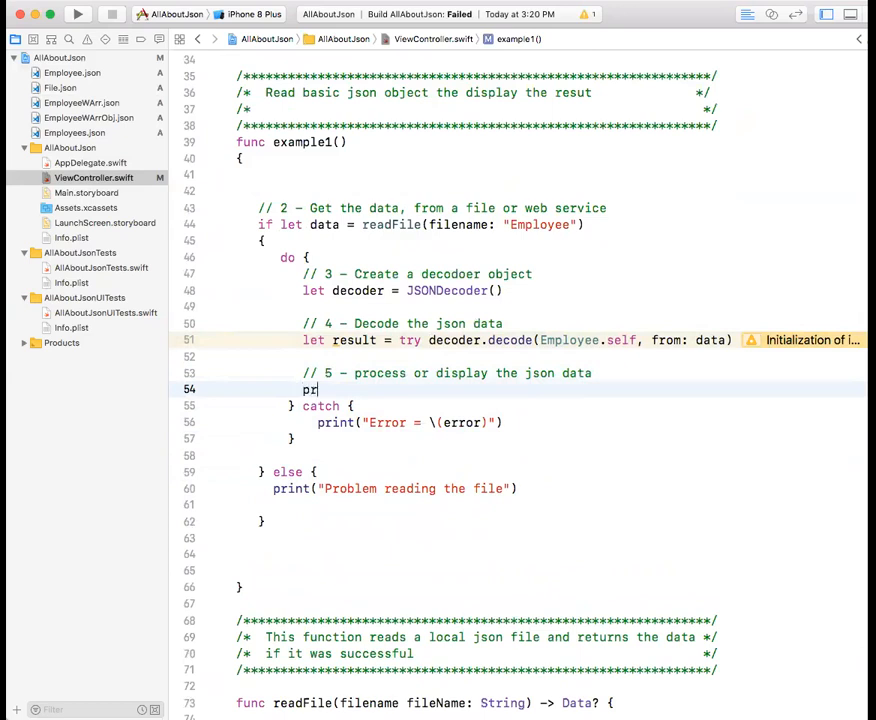
type("int")
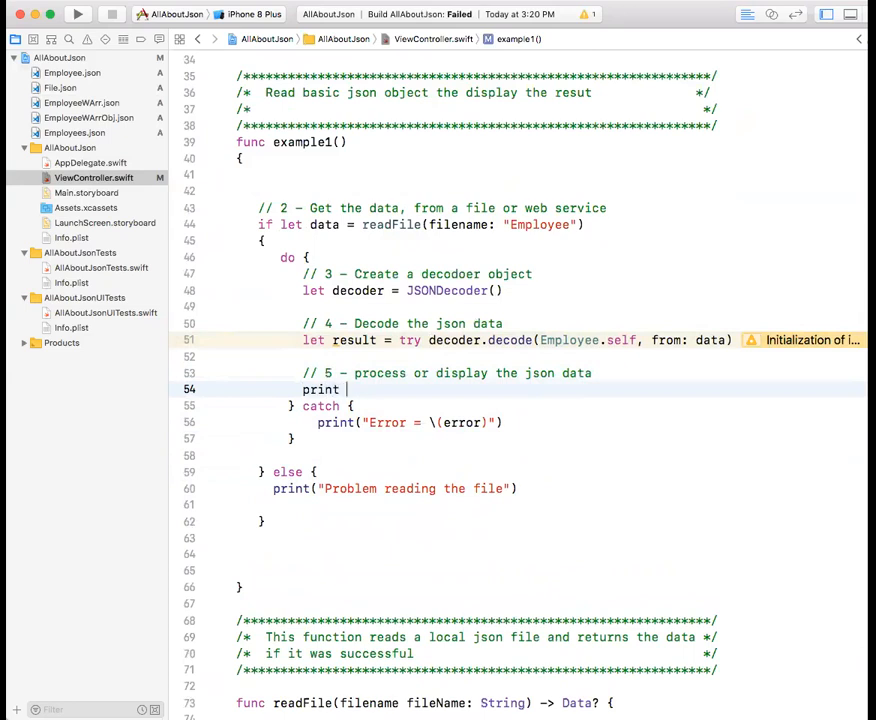
type("(\"")
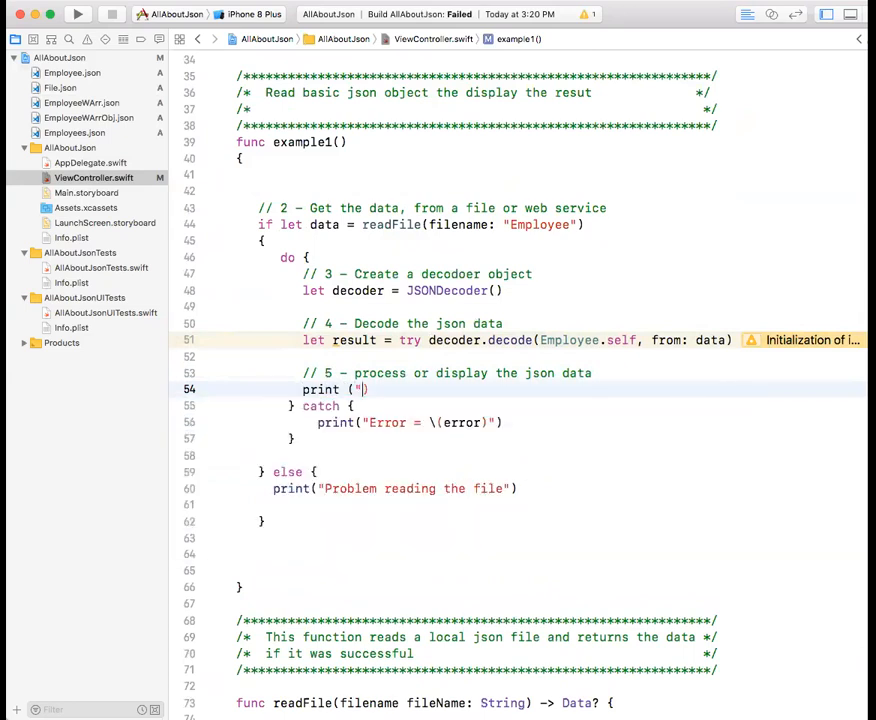
key("backspace")
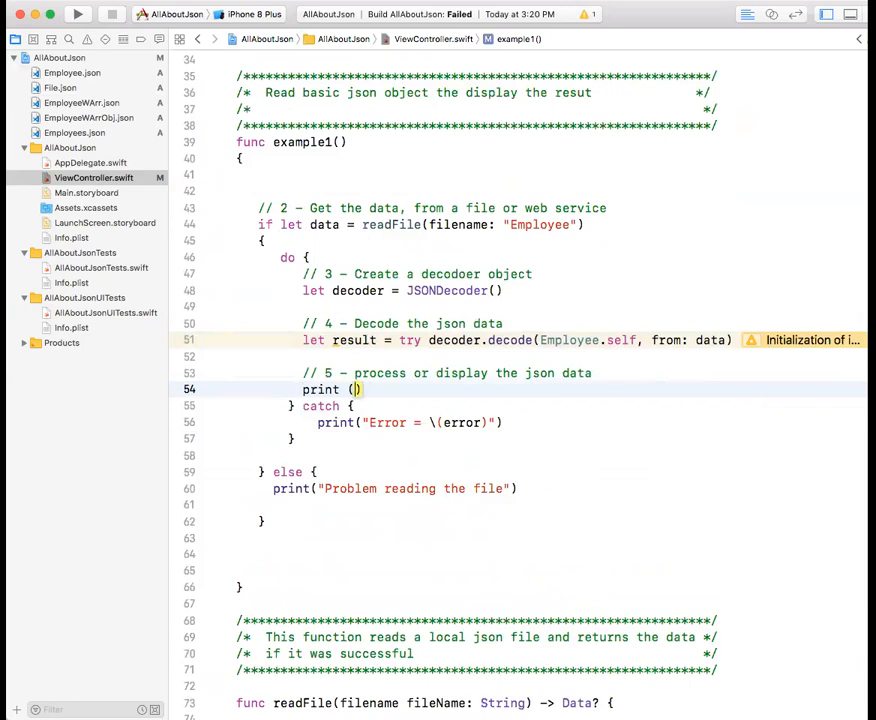
type("\"")
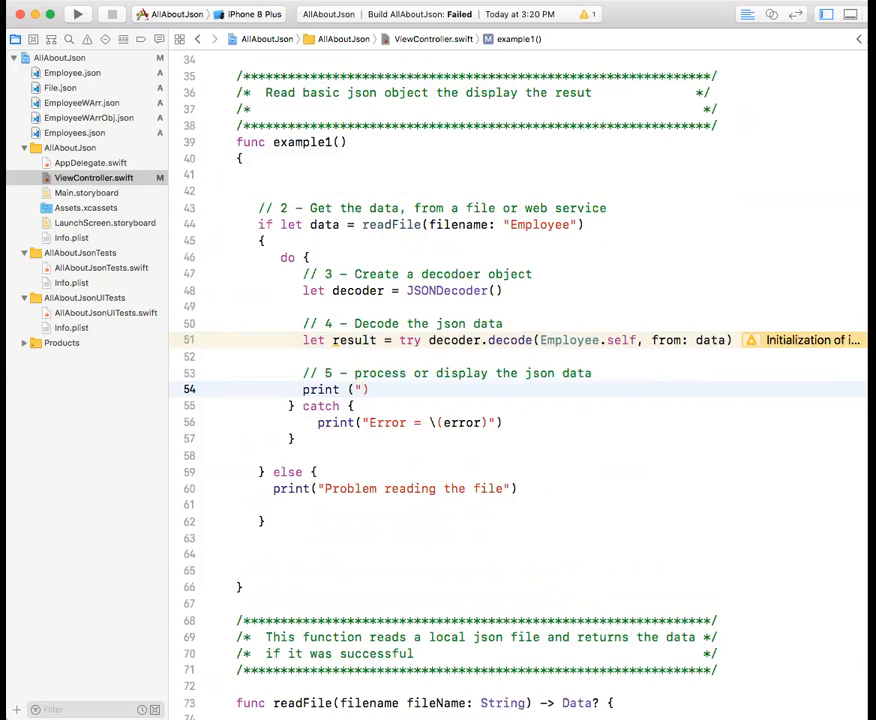
type("Emp Name")
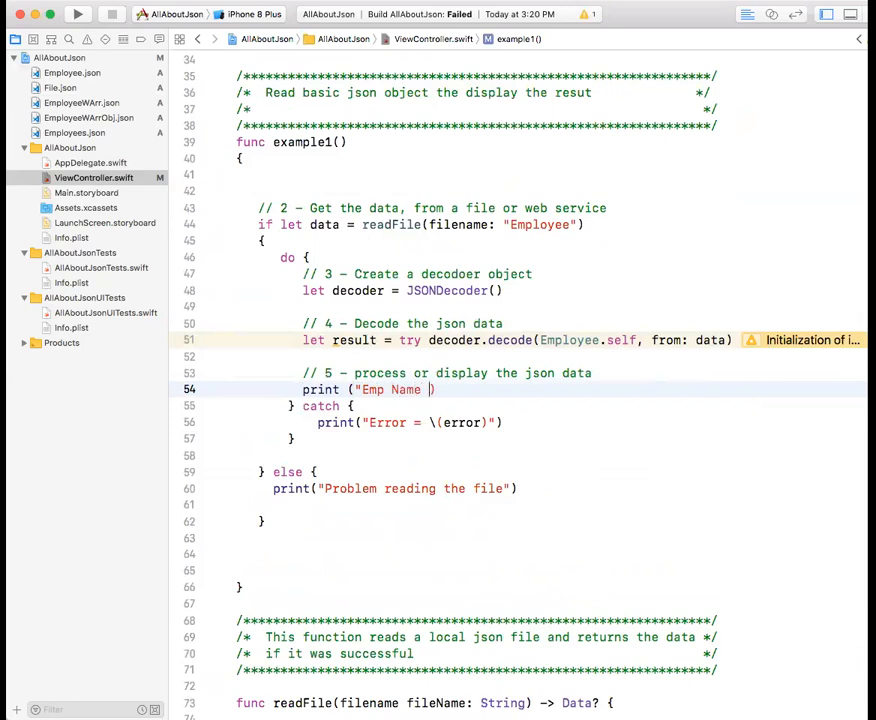
type("=")
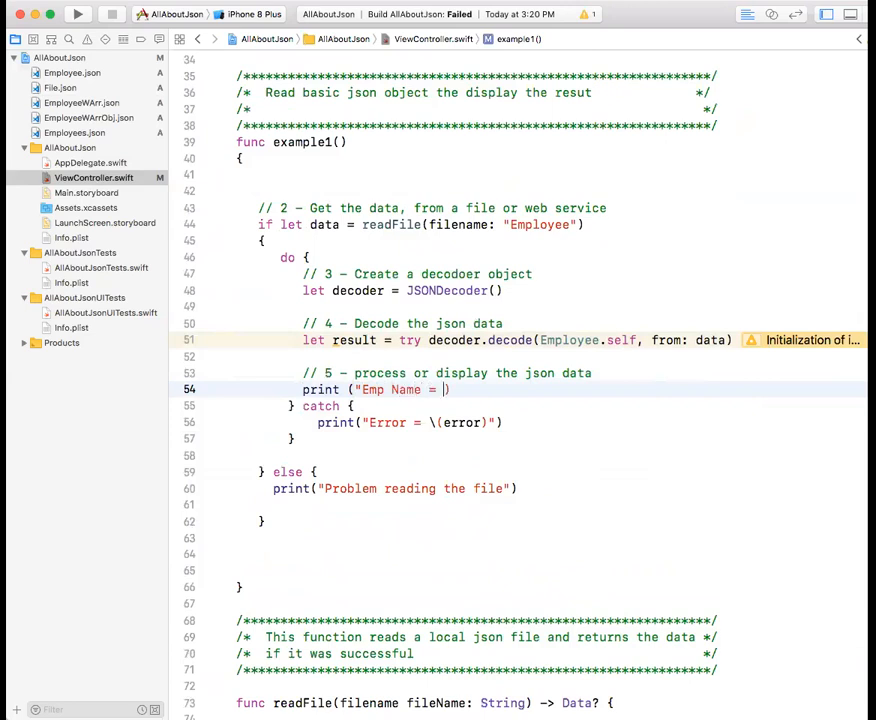
type("\\")
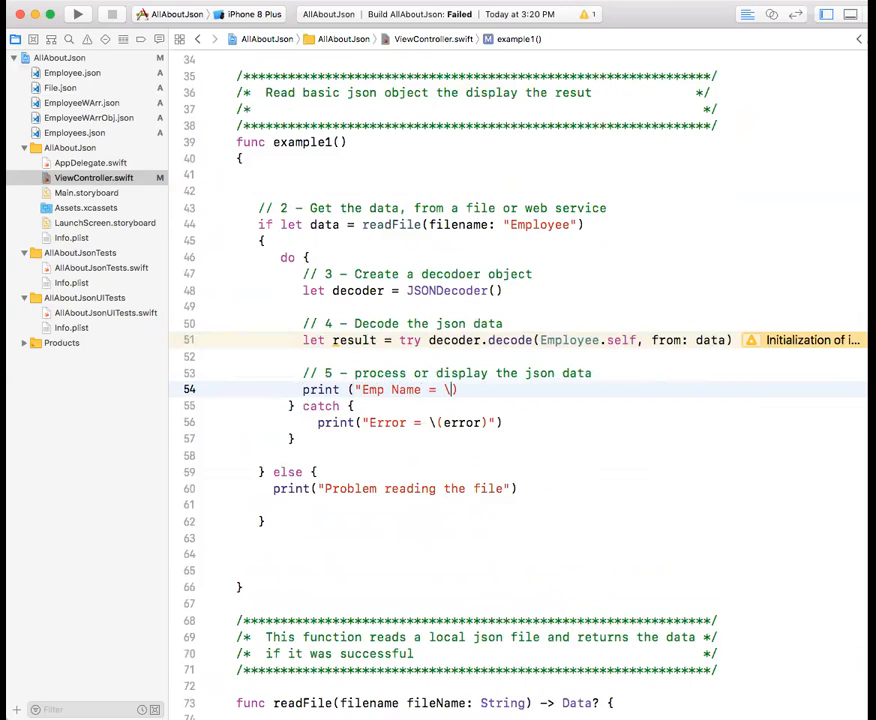
type("result.")
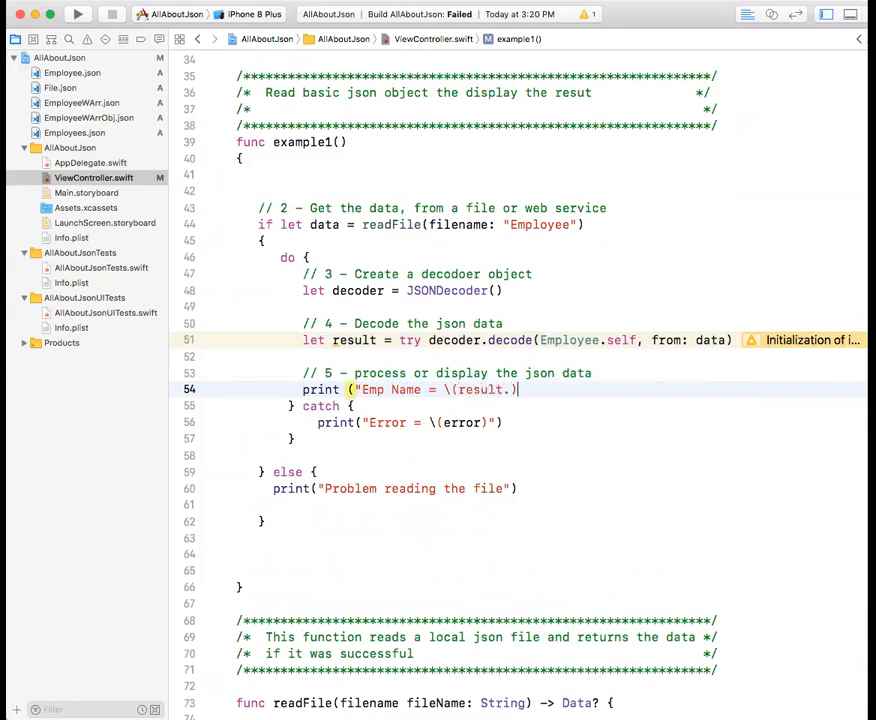
type("\"")
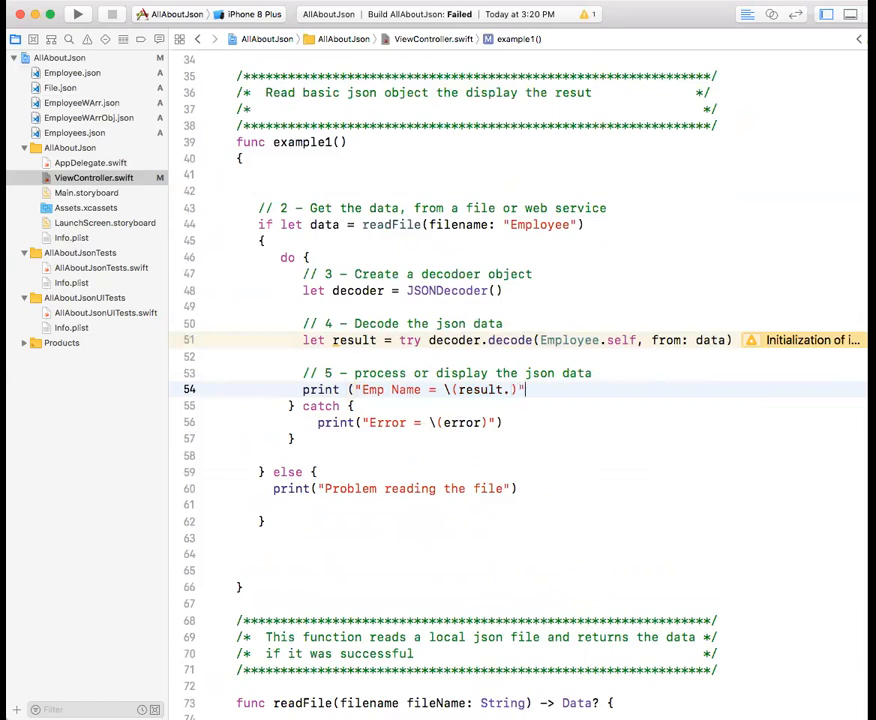
- Print "Emp Name = \(result.name)" and add an Emp salary line using result.salary
left_click(512, 389)
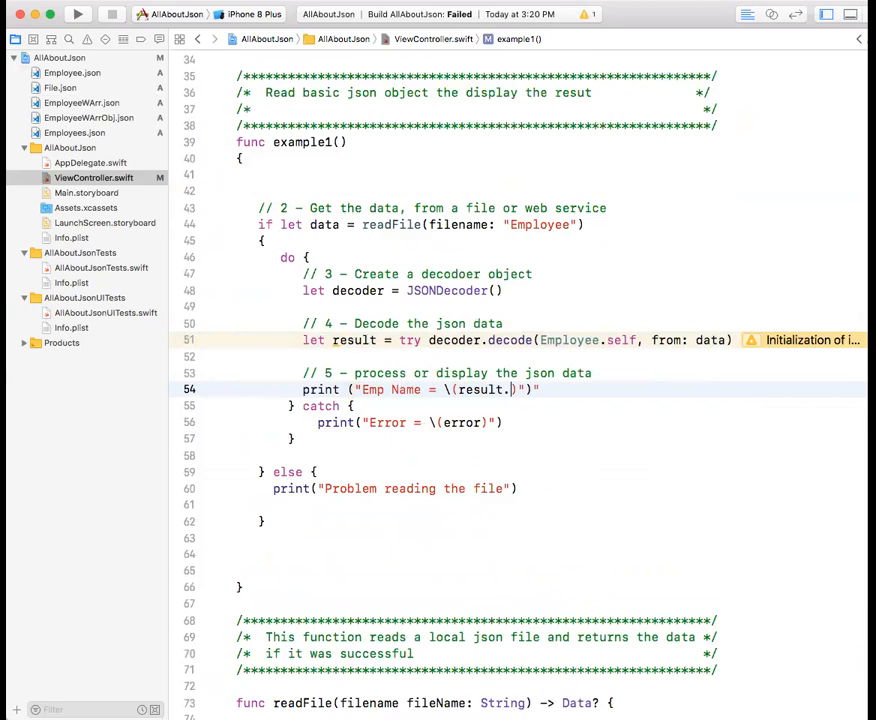
type("name")
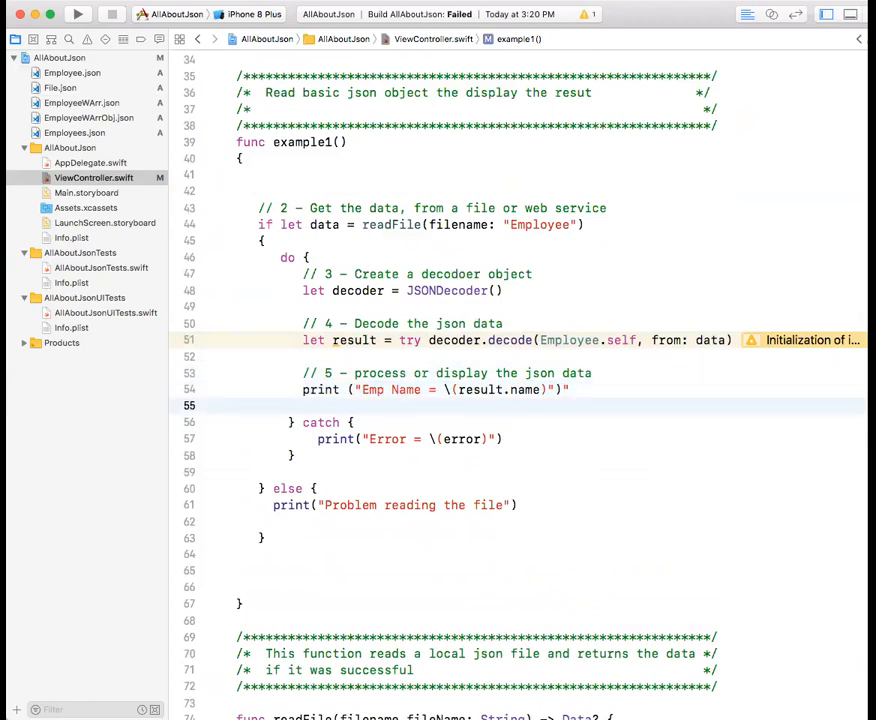
type("Employee")
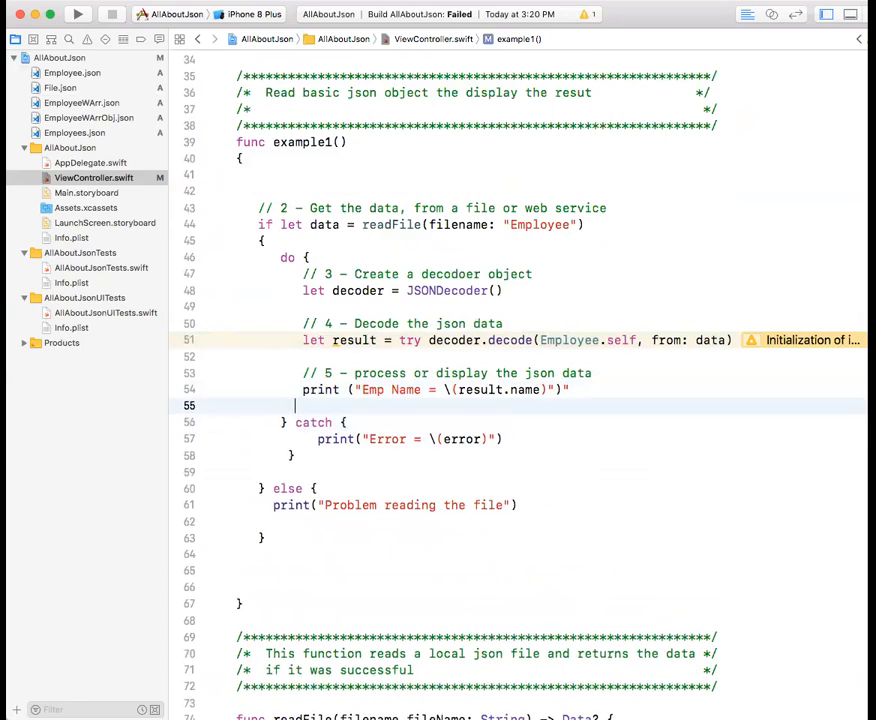
type("print (\"Emp Name = \\(result.name)\")\"")
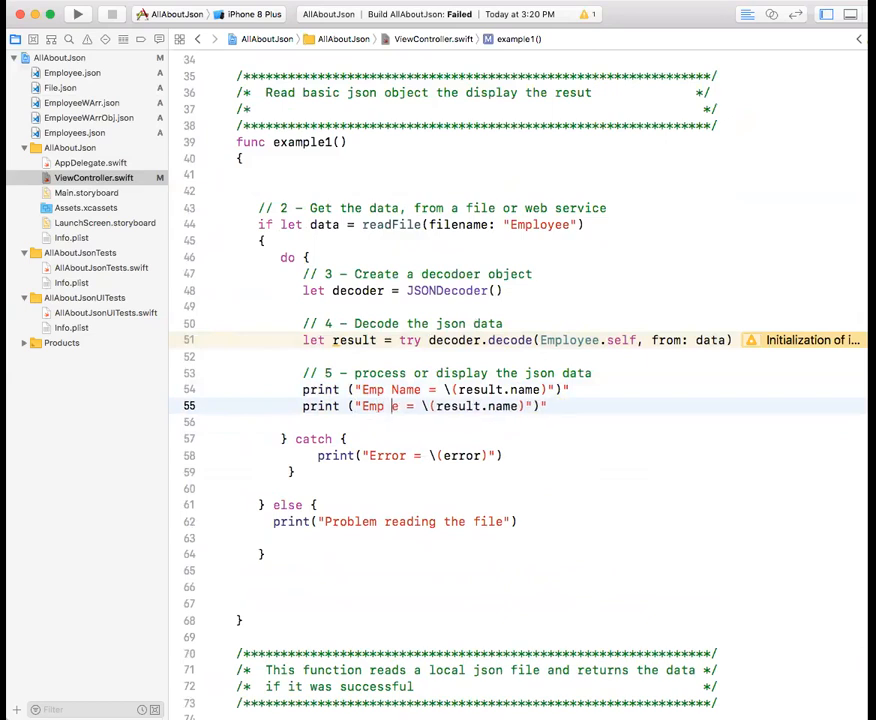
type("salary")
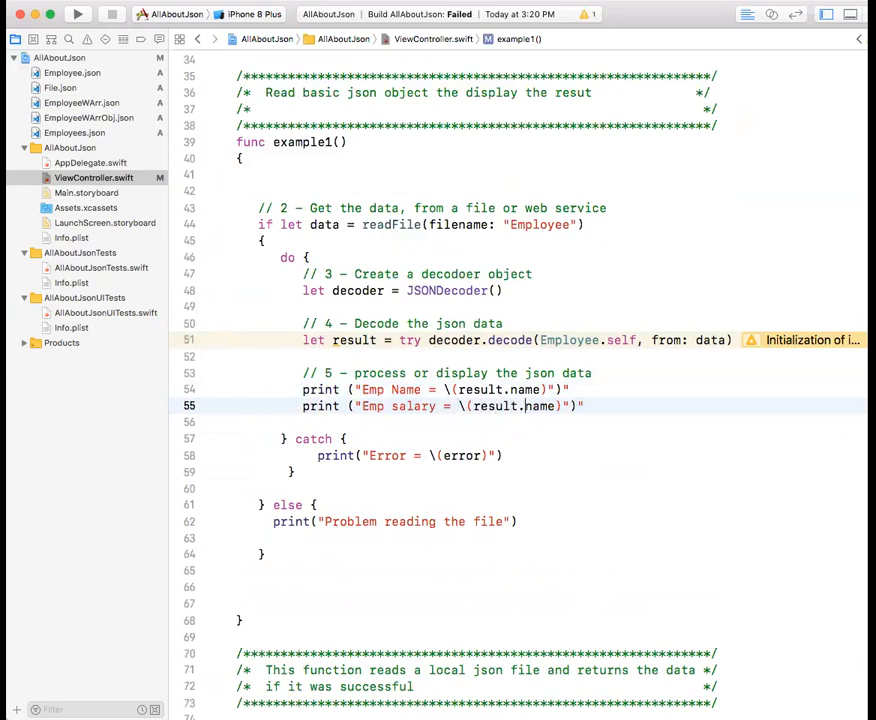
type("salary")
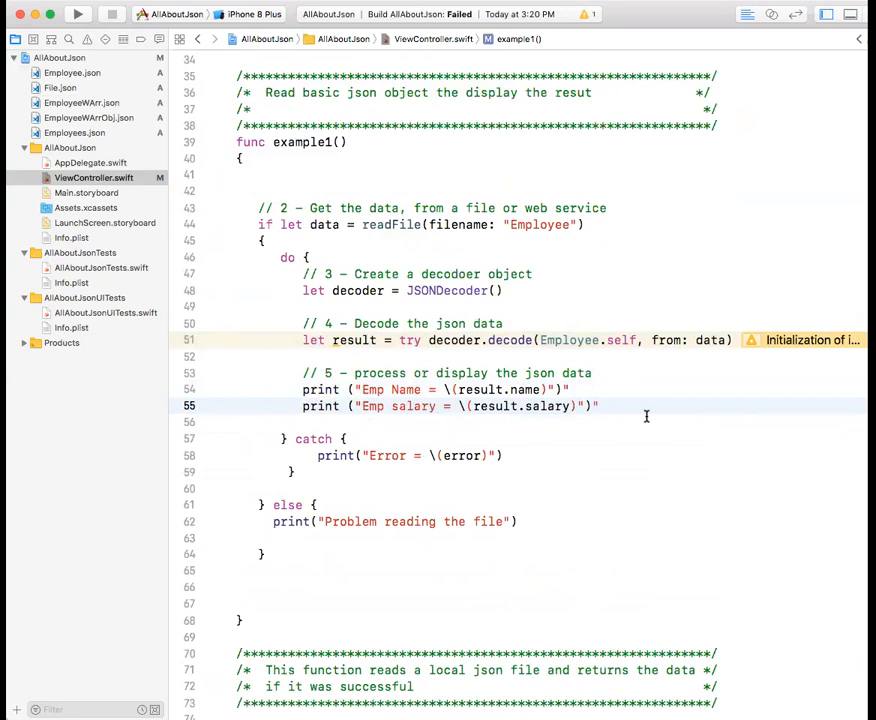
mouse_move(598, 406)
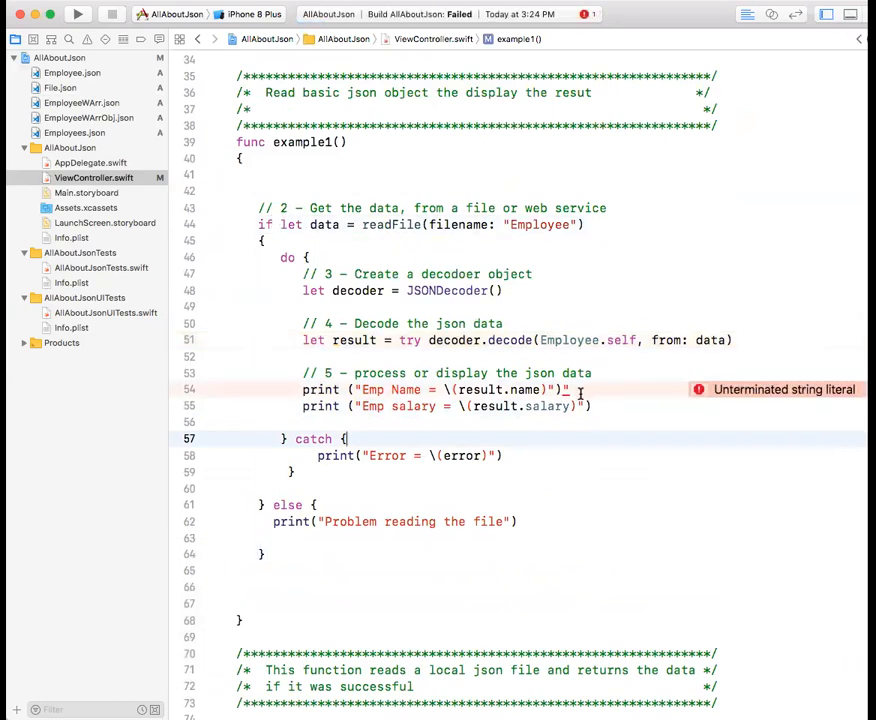
- Remove the stray quote, then run on iPhone 8 Plus, printing Emp Name = Hala and salary 2300.0
left_click(570, 389)
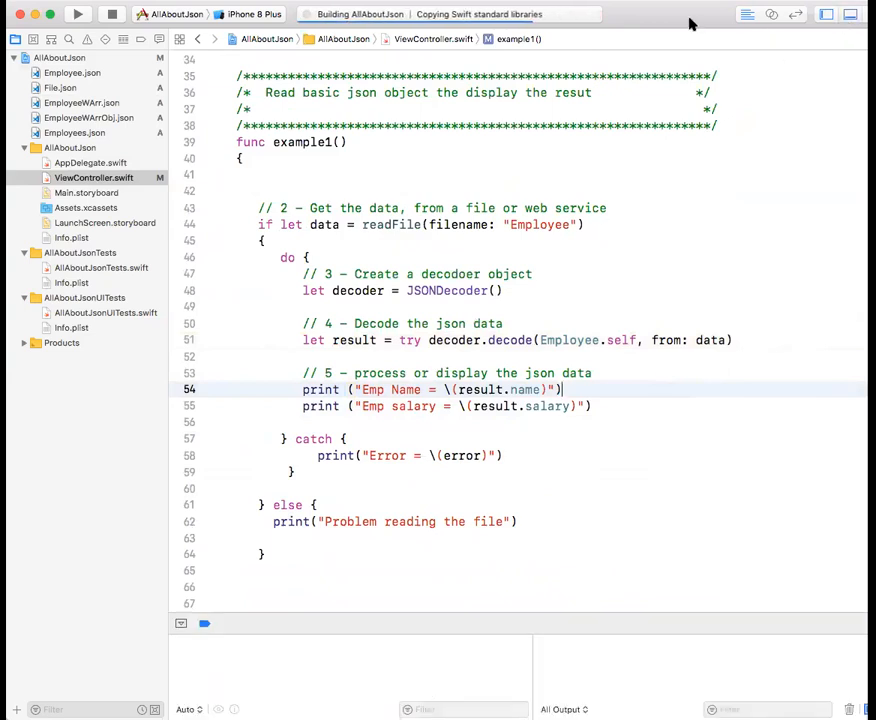
left_click(72, 14)
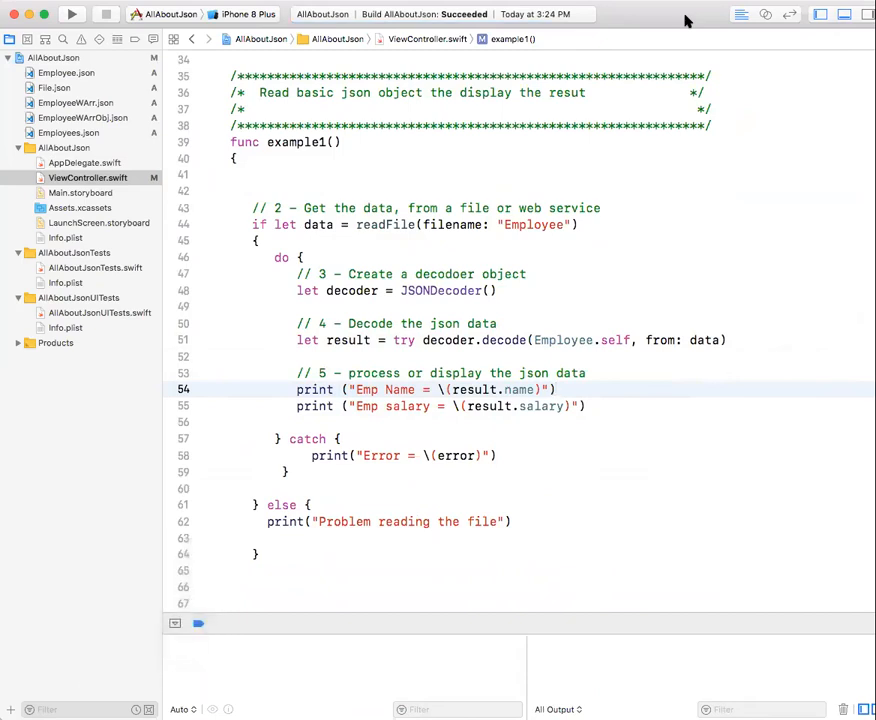
mouse_move(237, 37)
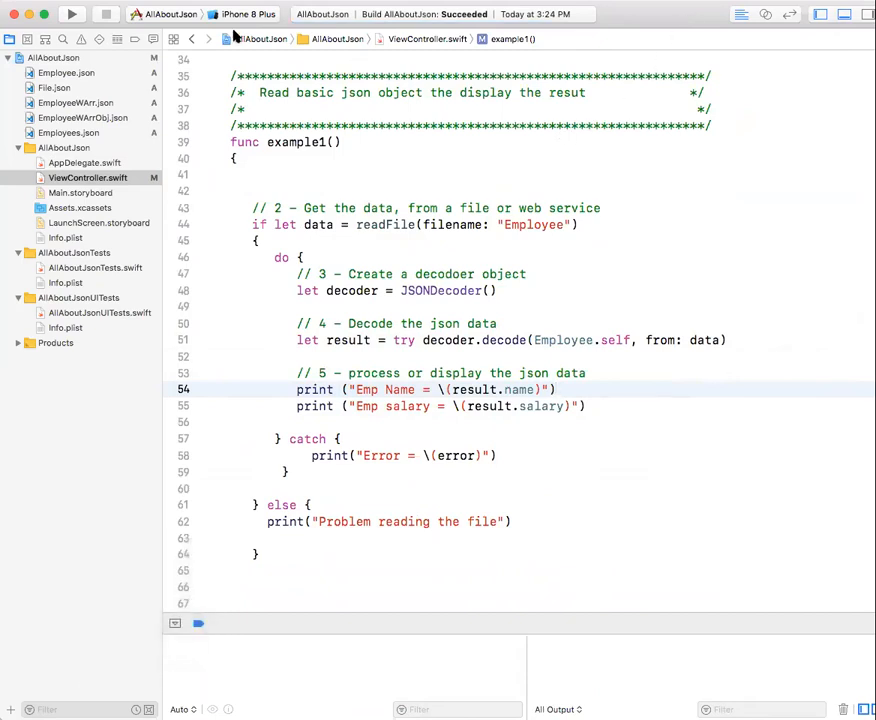
left_click(71, 14)
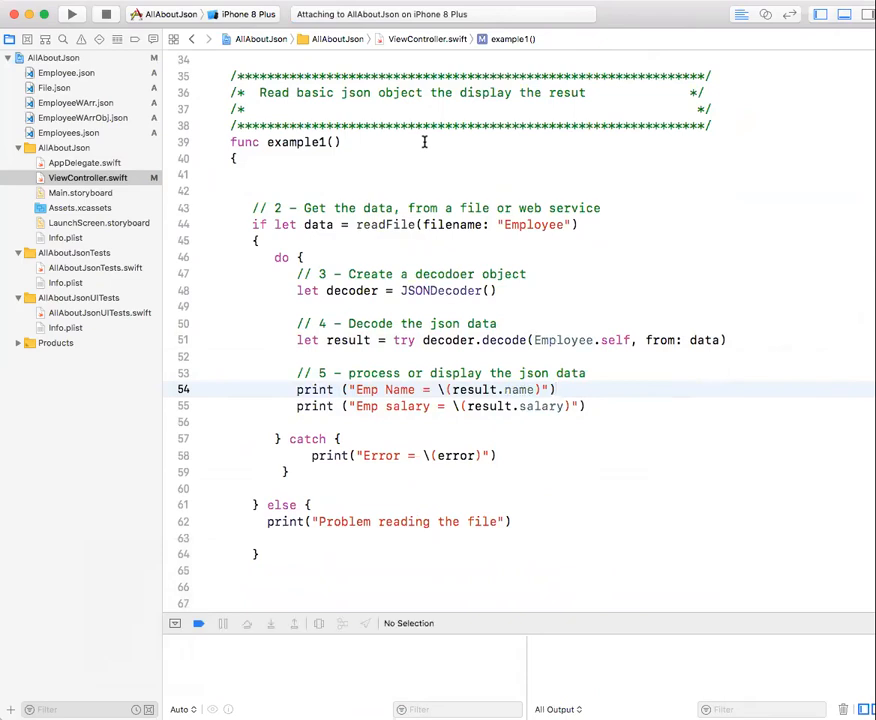
left_click(71, 14)
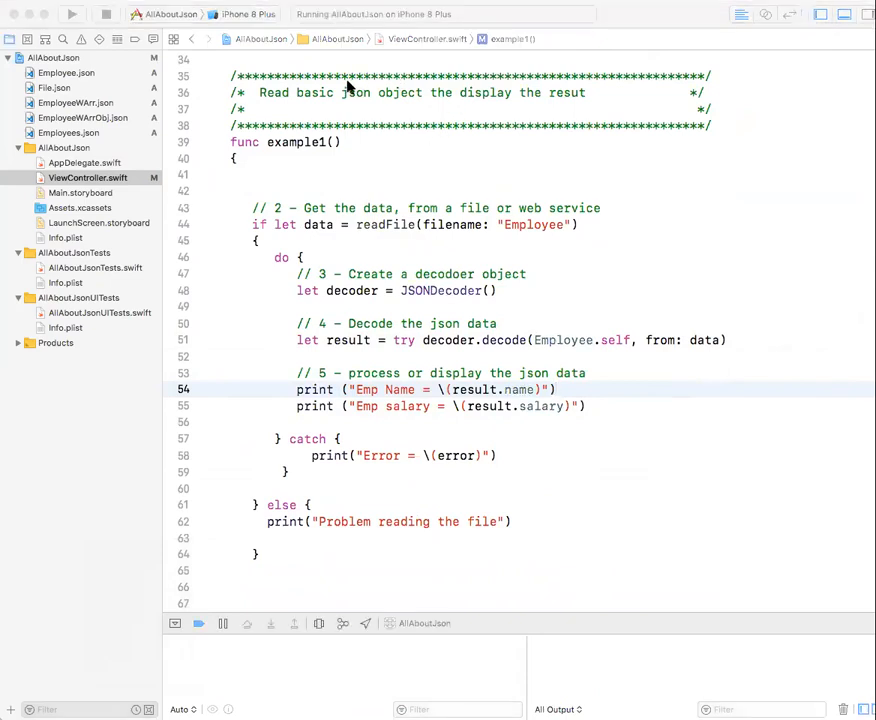
left_click(71, 13)
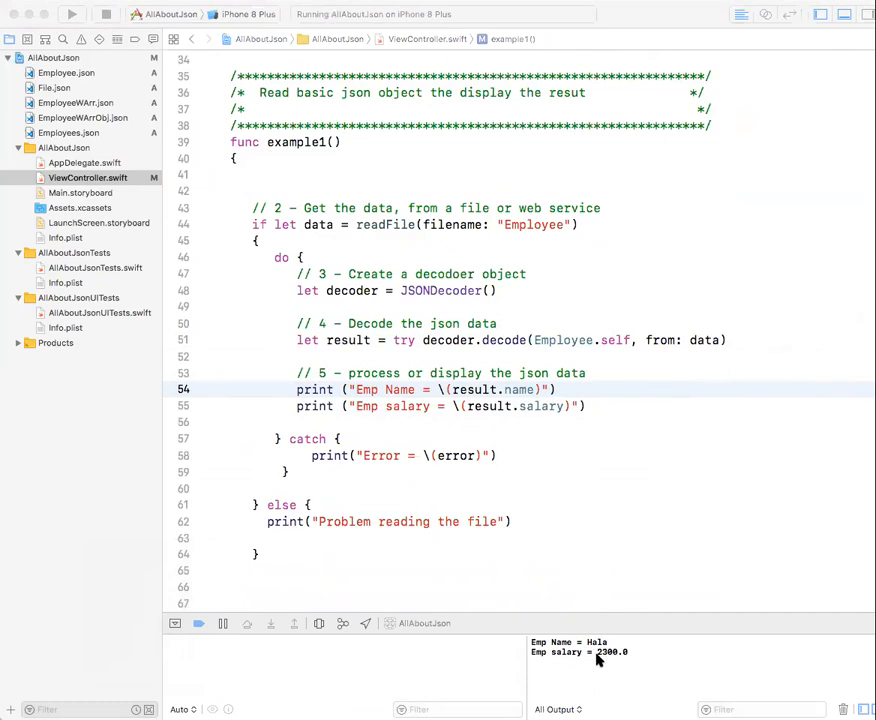
mouse_move(253, 490)
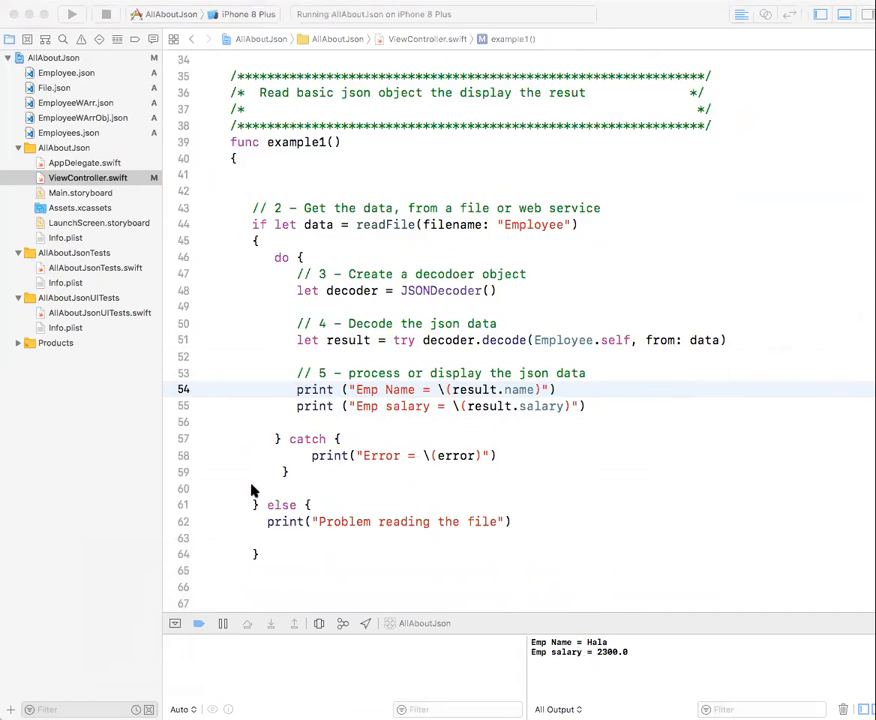
mouse_move(105, 148)
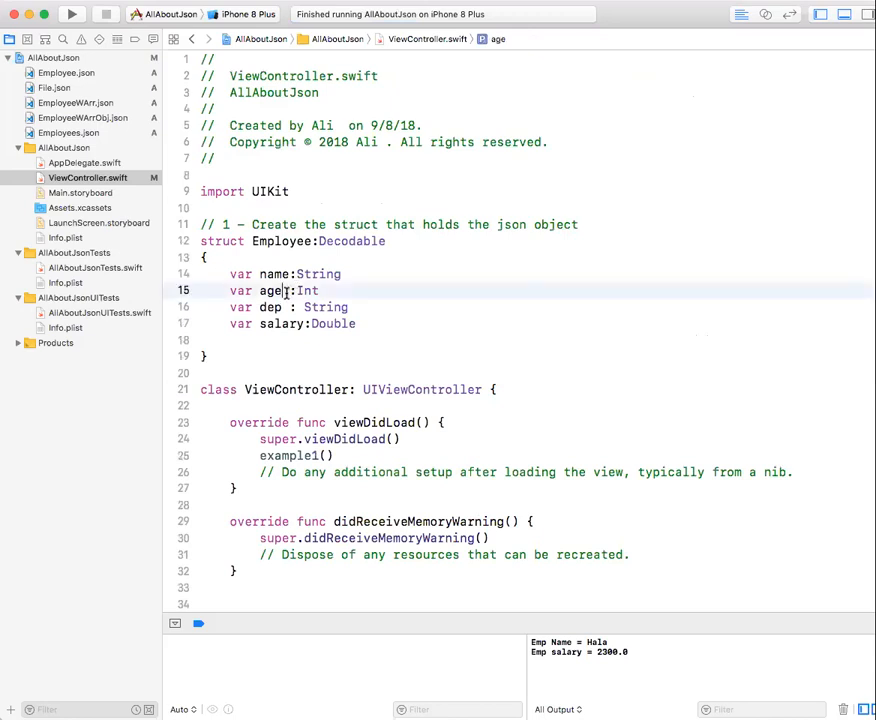
- Shorten the age property to 'ag' and rerun to get a keyNotFound error for 'ag'
key("Backspace")
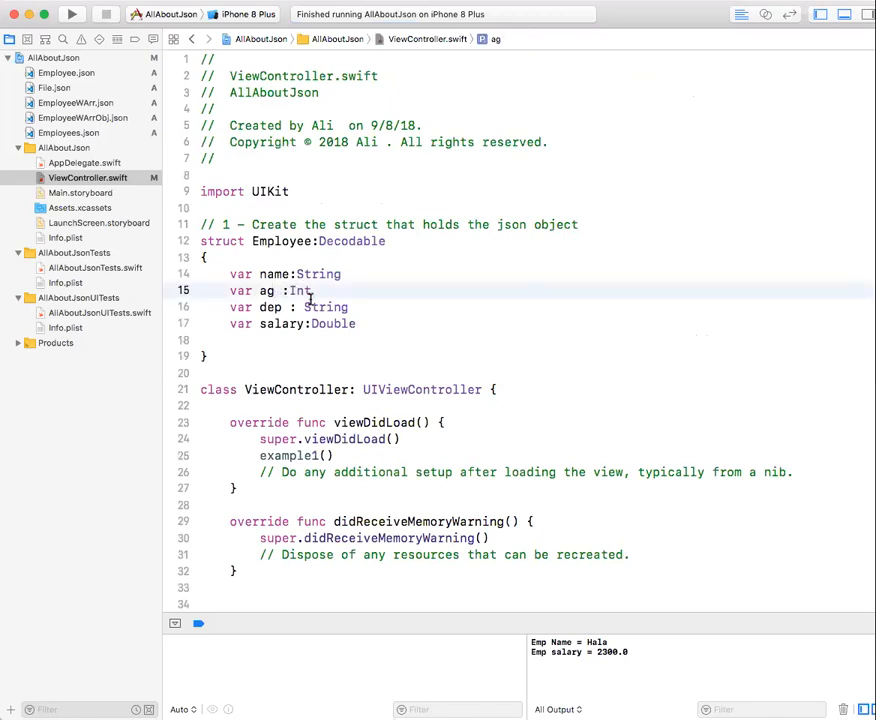
left_click(380, 307)
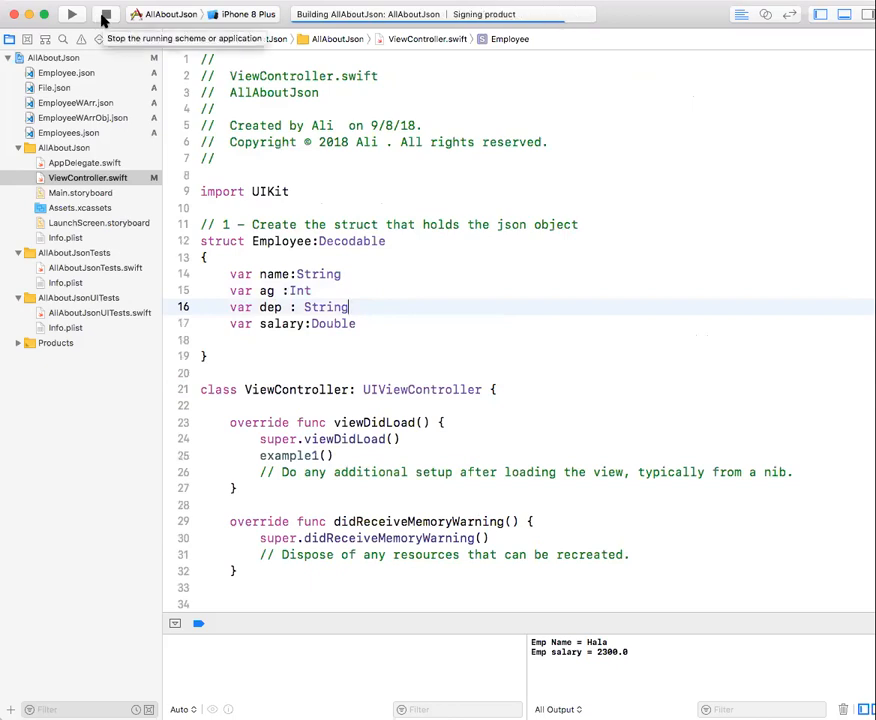
left_click(72, 14)
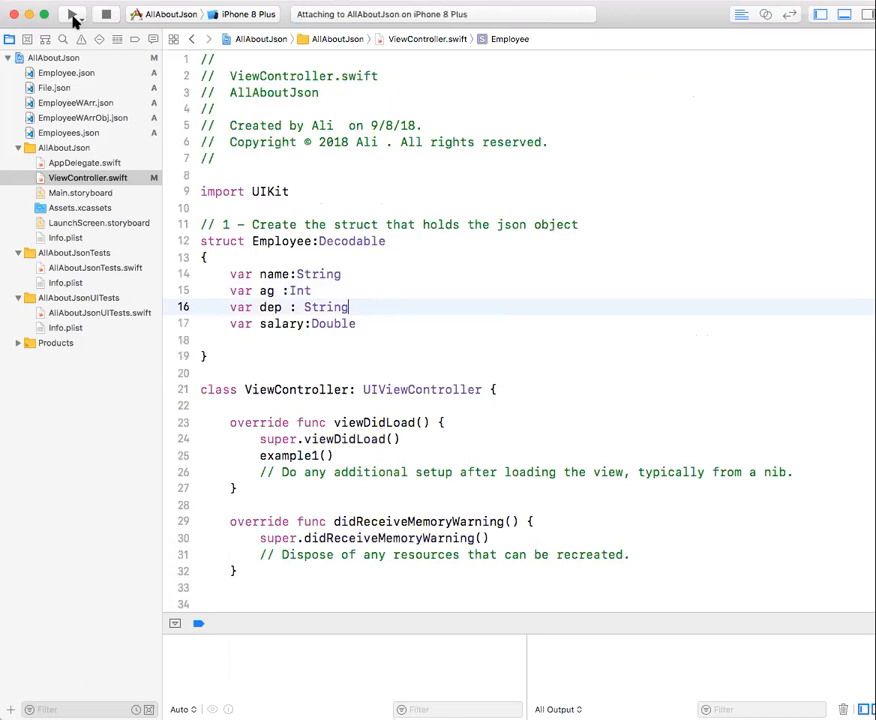
left_click(72, 14)
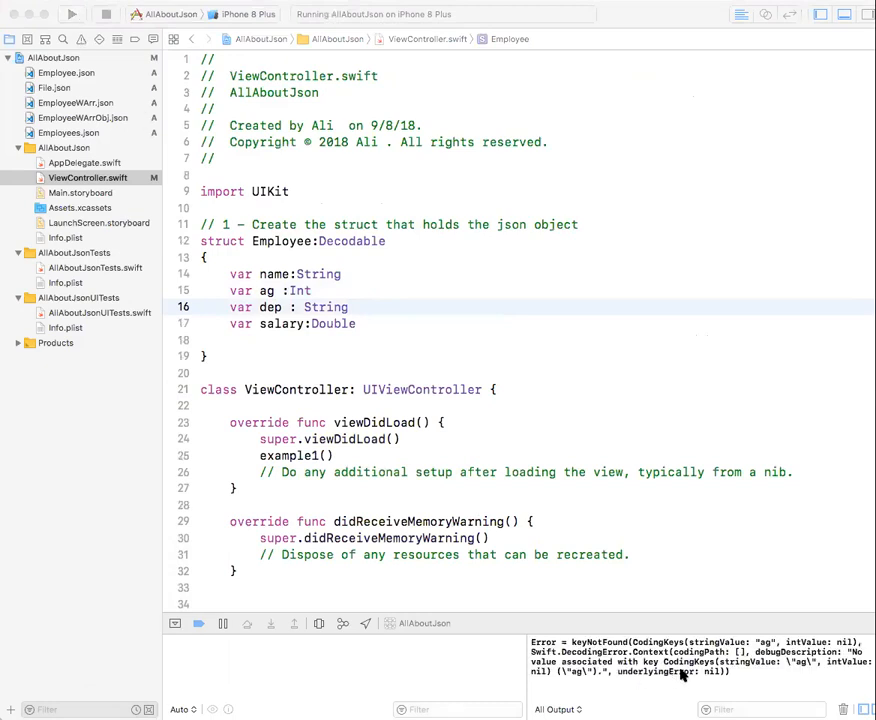
mouse_move(751, 671)
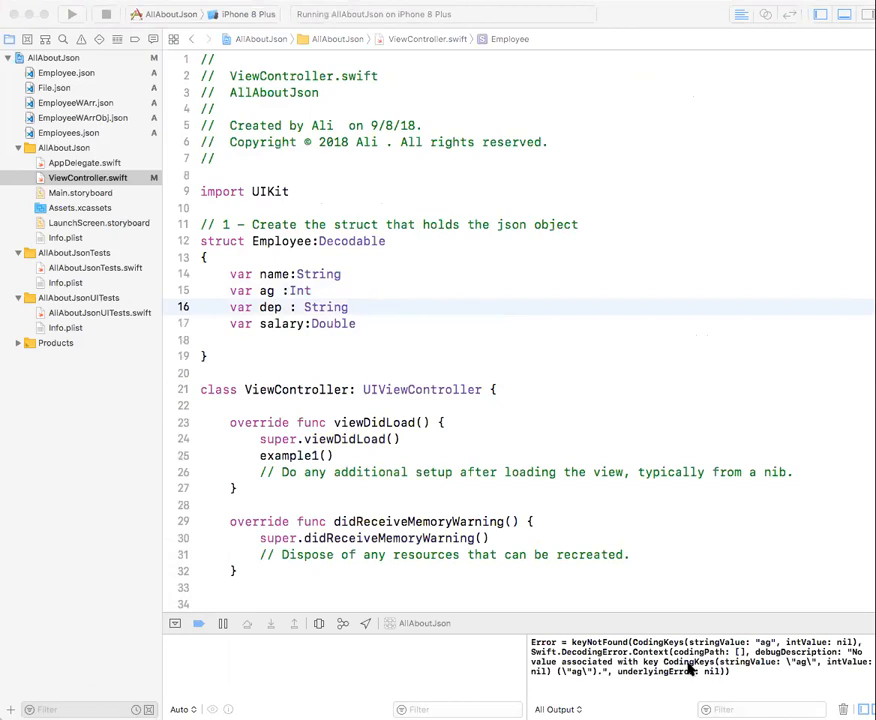
mouse_move(808, 668)
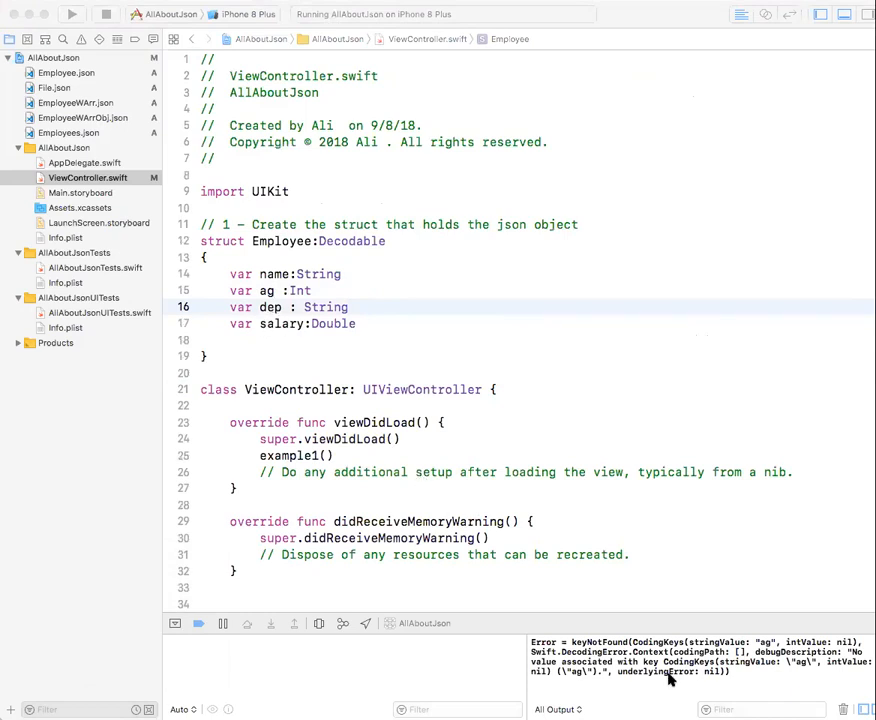
mouse_move(378, 496)
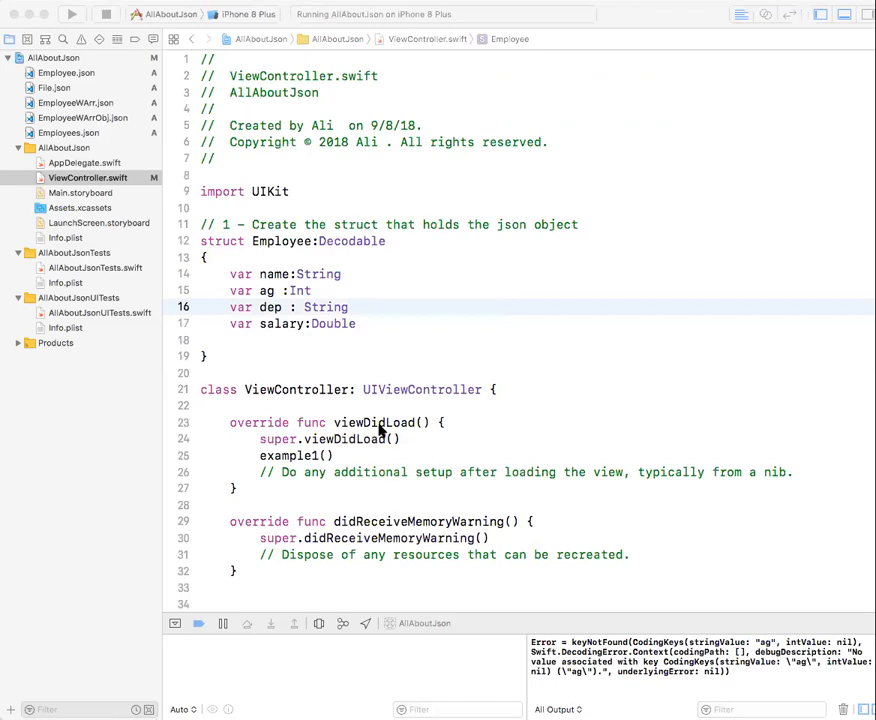
mouse_move(377, 418)
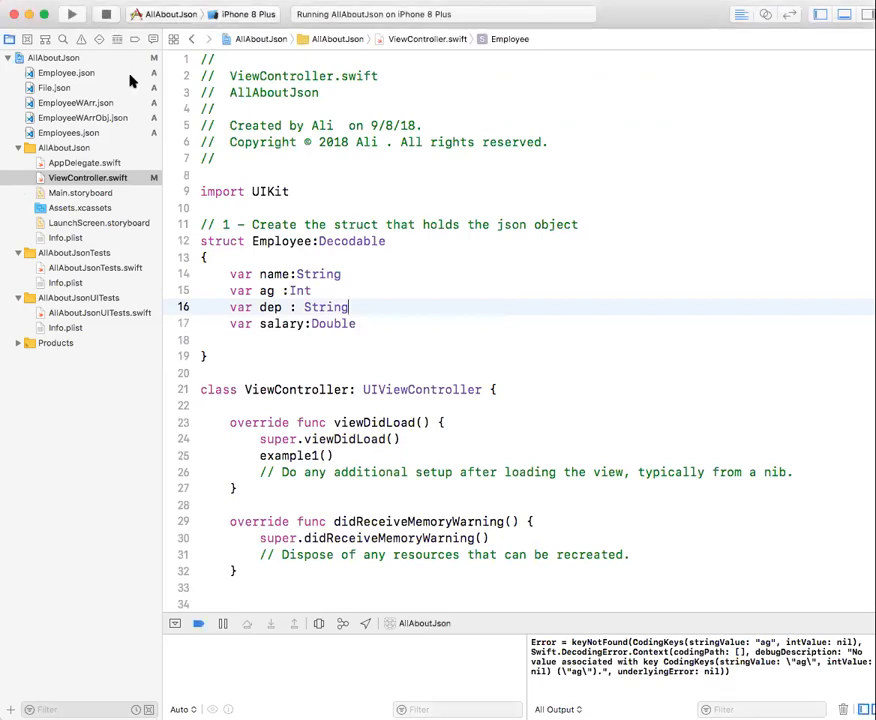
left_click(66, 72)
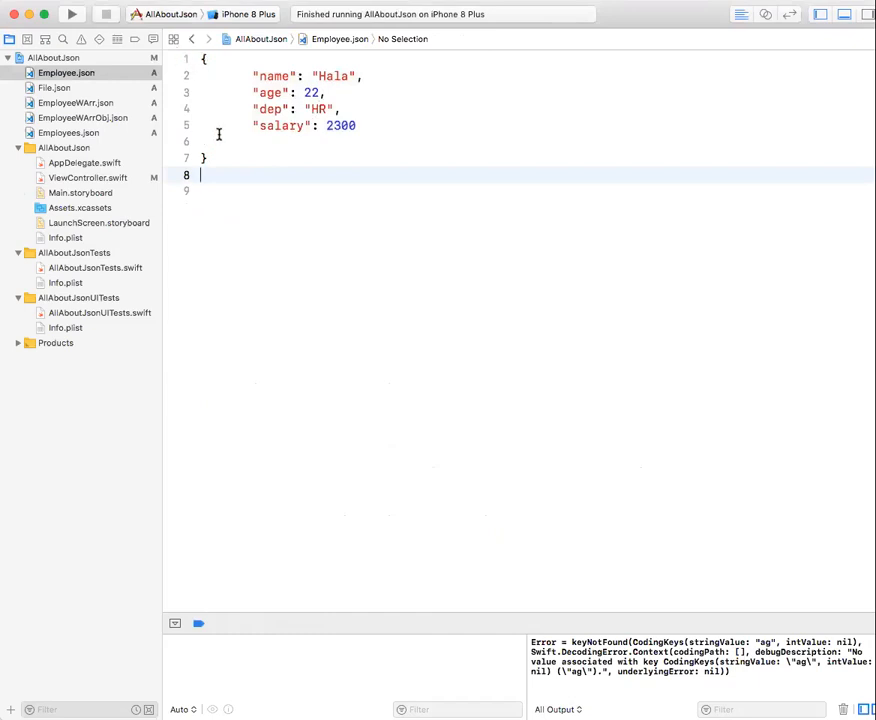
mouse_move(90, 124)
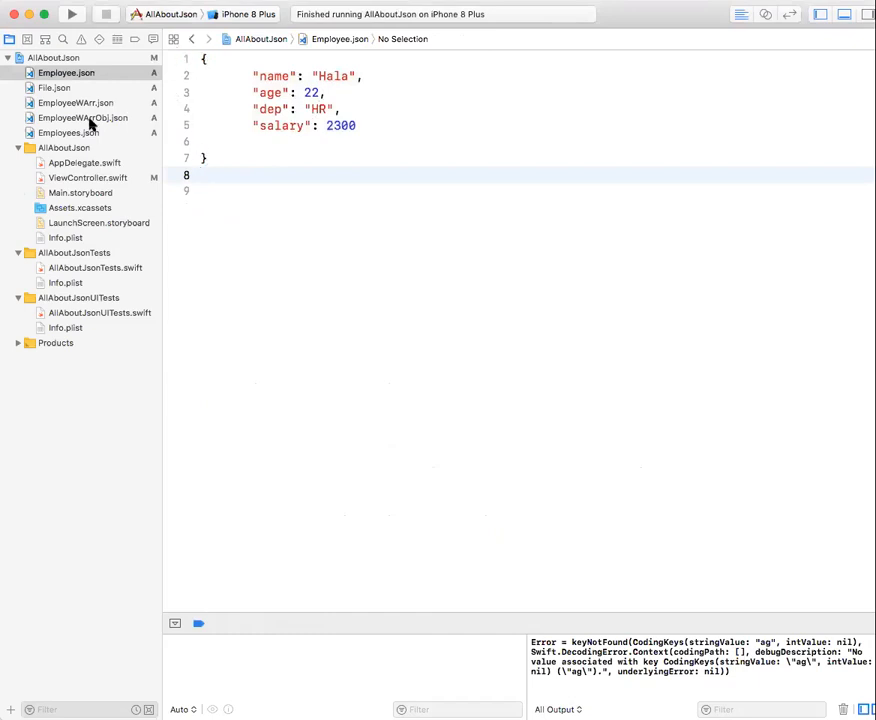
mouse_move(95, 213)
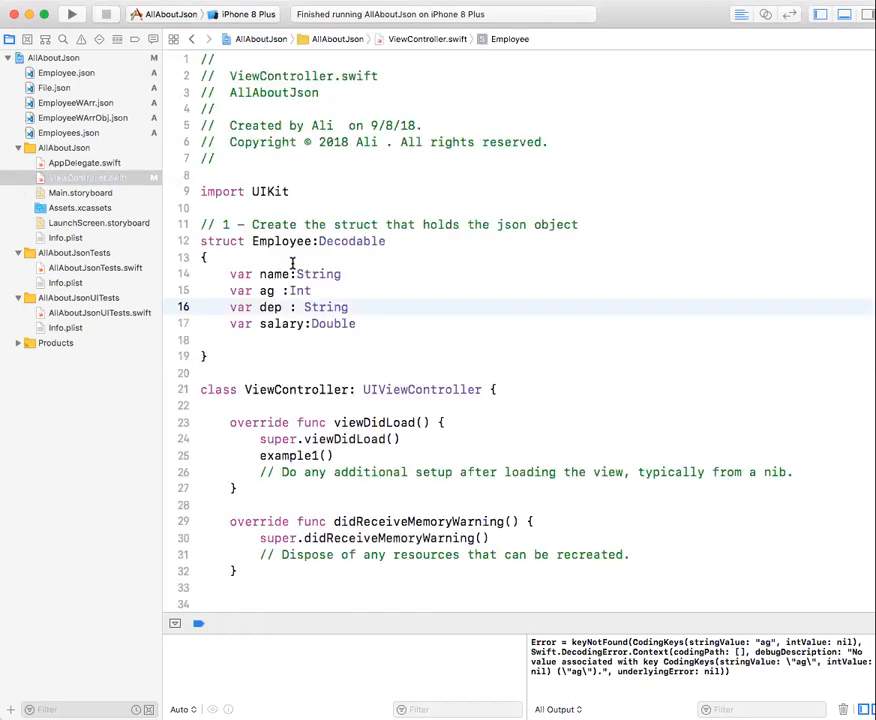
scroll("down", 3)
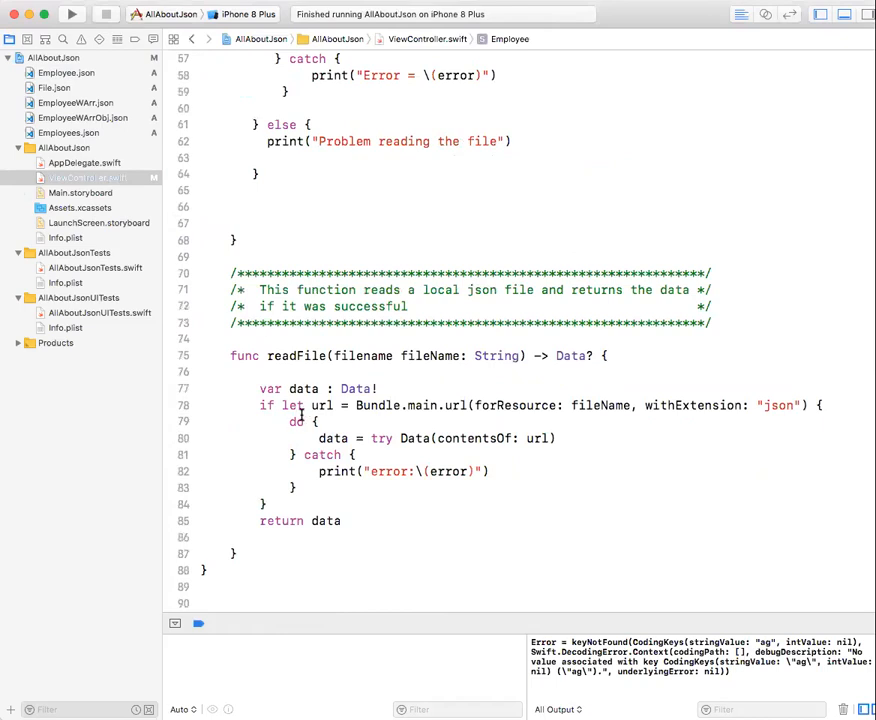
mouse_move(412, 369)
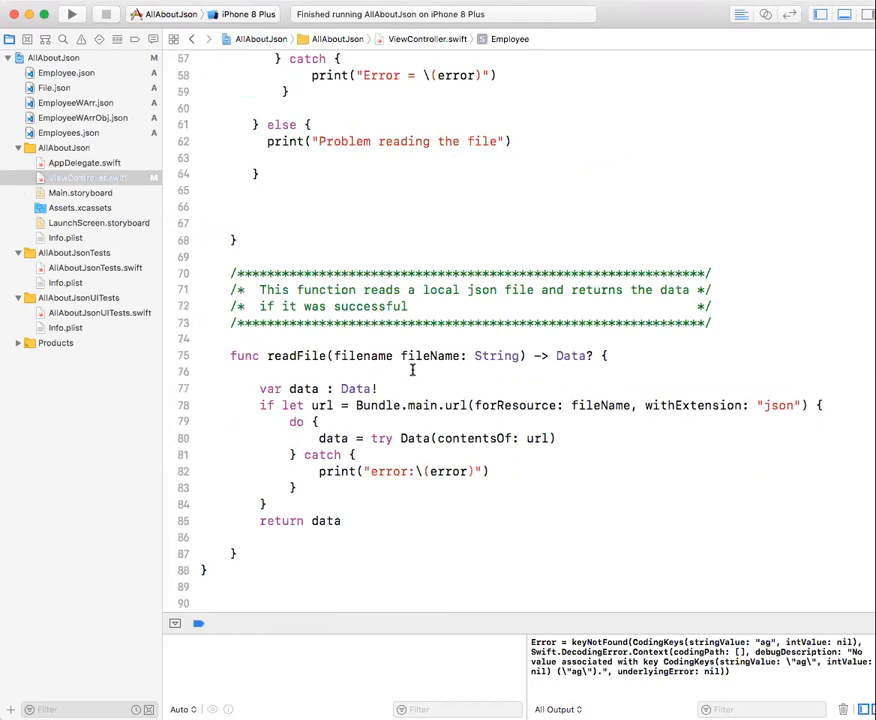
mouse_move(445, 365)
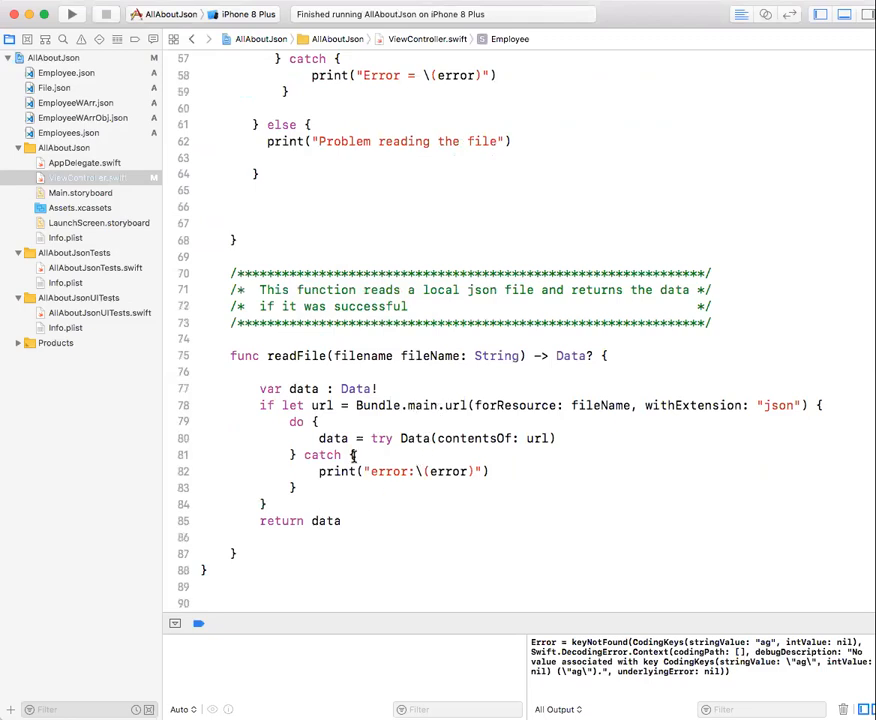
scroll("up", 3)
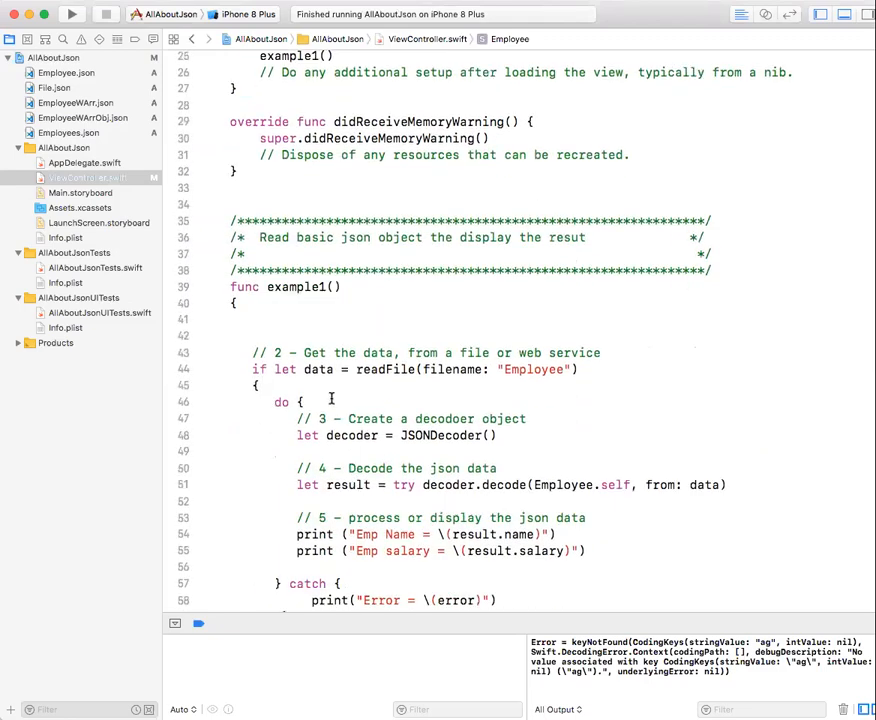
scroll("down", 3)
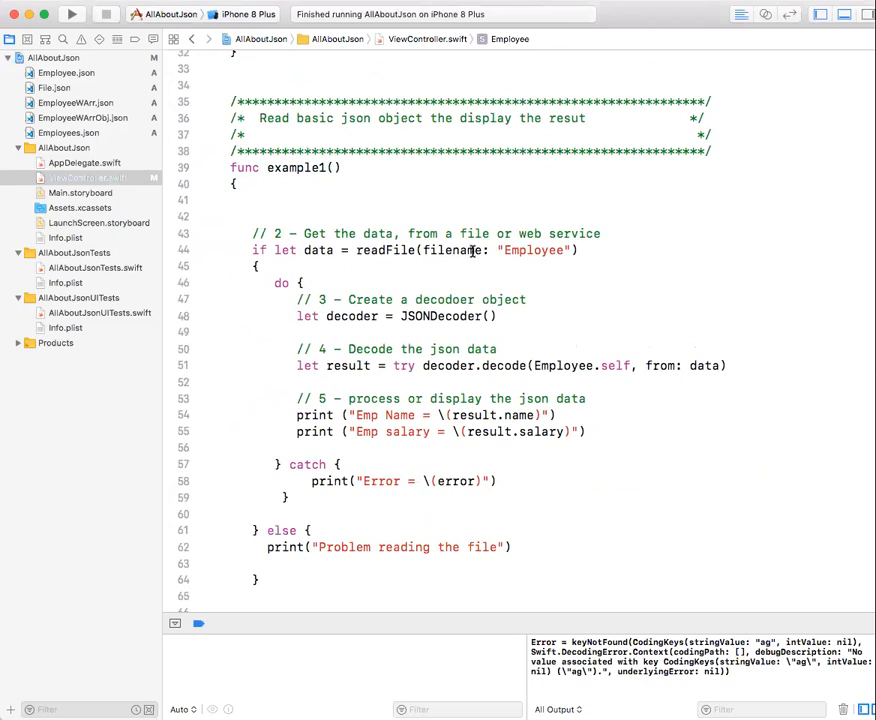
mouse_move(402, 558)
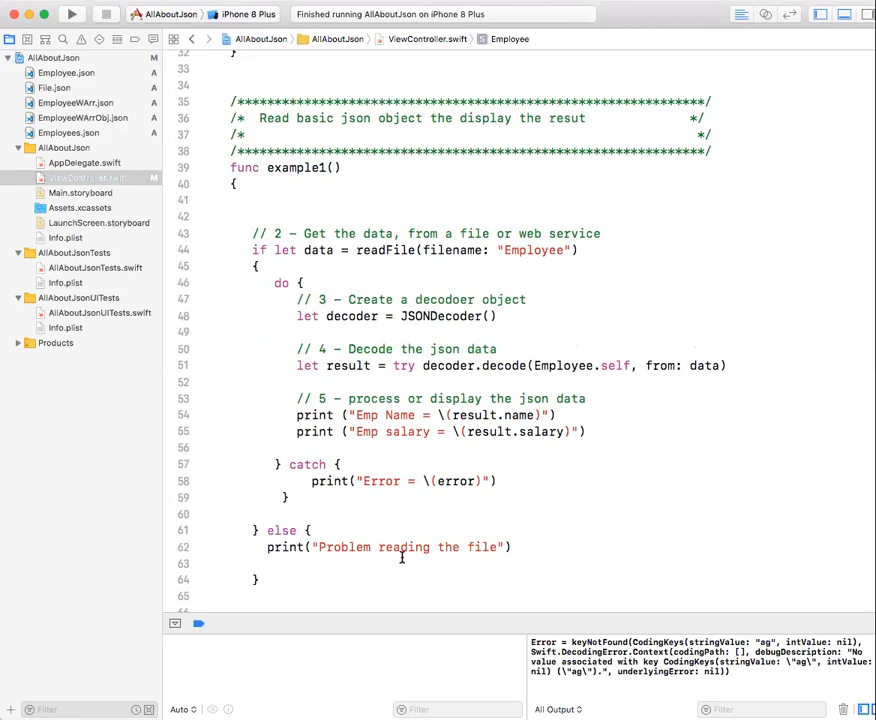
mouse_move(297, 311)
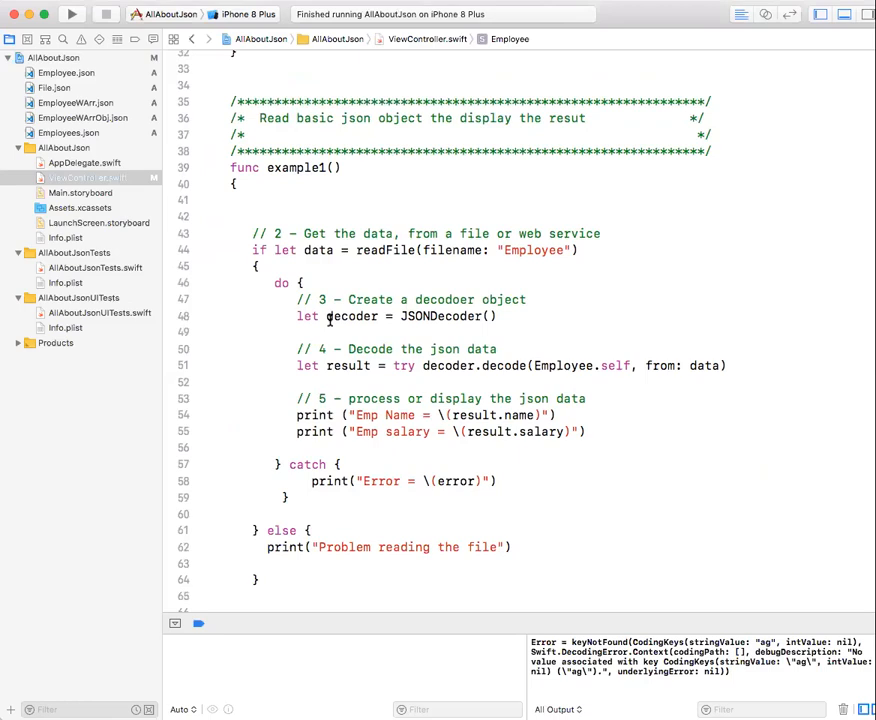
mouse_move(430, 316)
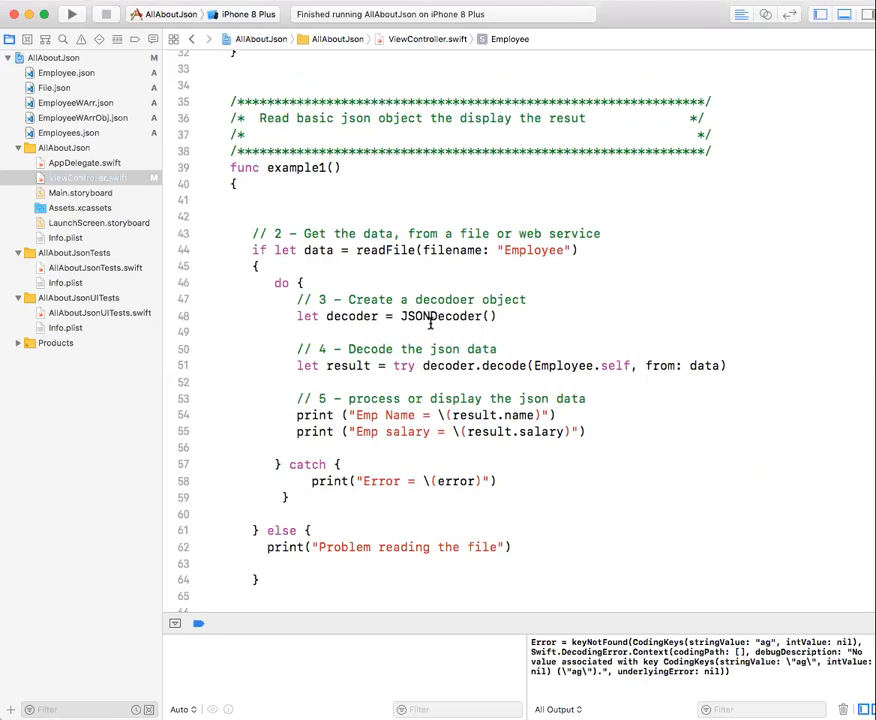
mouse_move(430, 316)
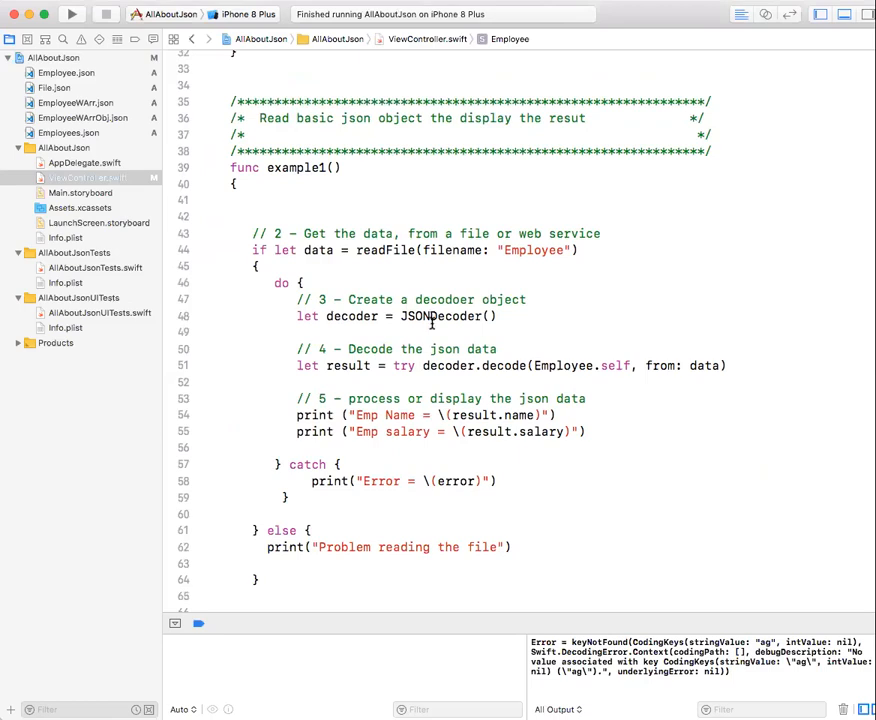
mouse_move(518, 365)
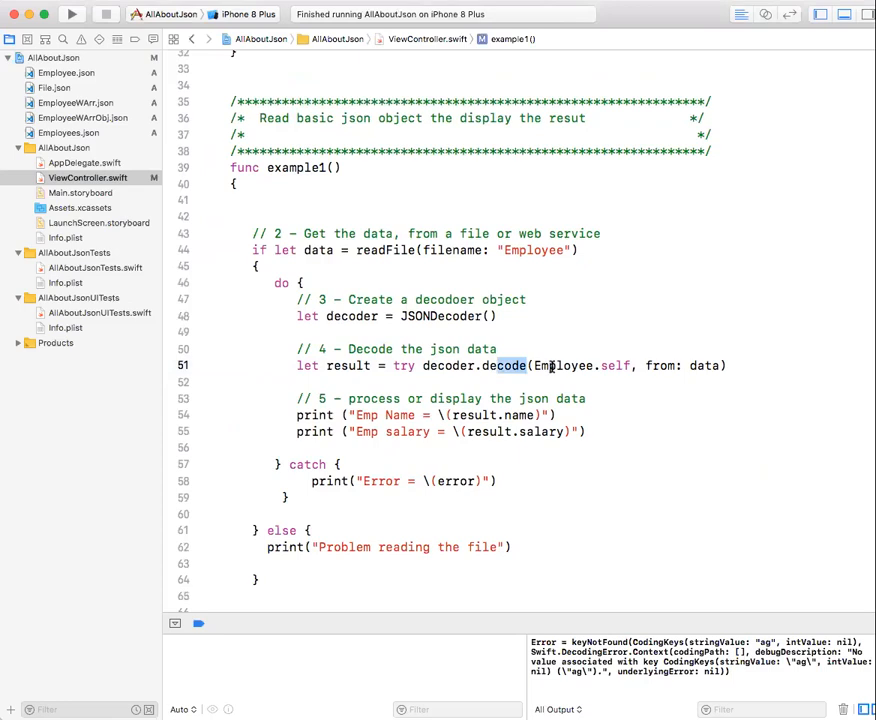
- Scroll through ViewController.swift to review the restored age property and example1()
scroll("up", 3)
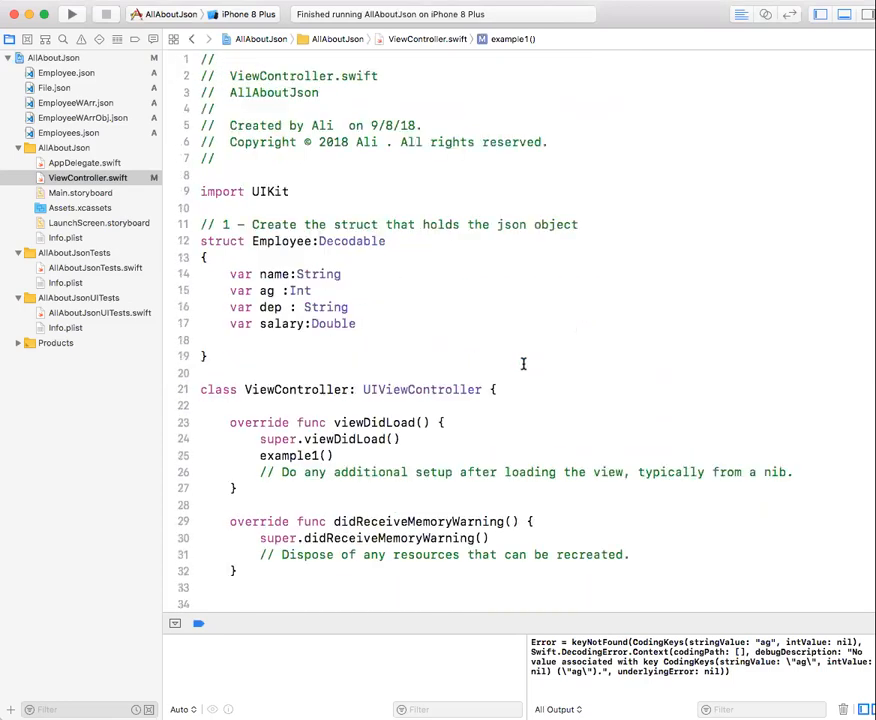
mouse_move(262, 307)
type("e")
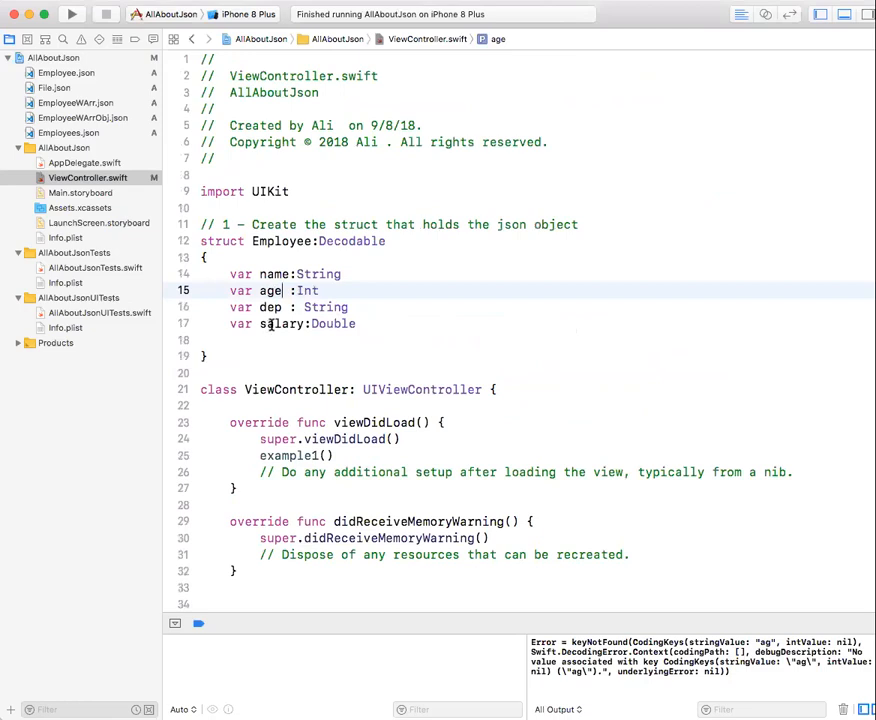
scroll("down", 3)
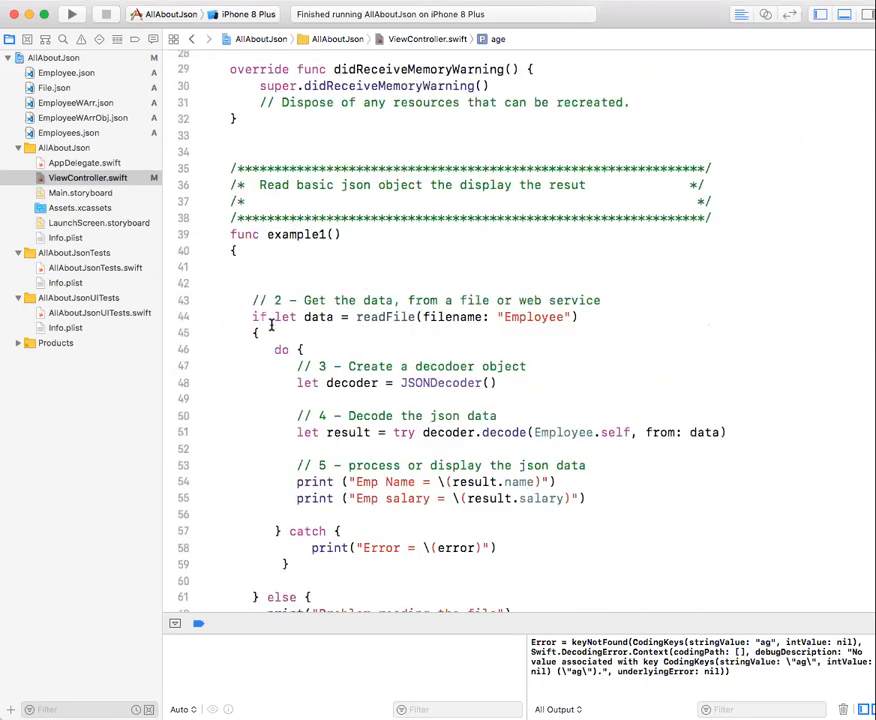
scroll("down", 3)
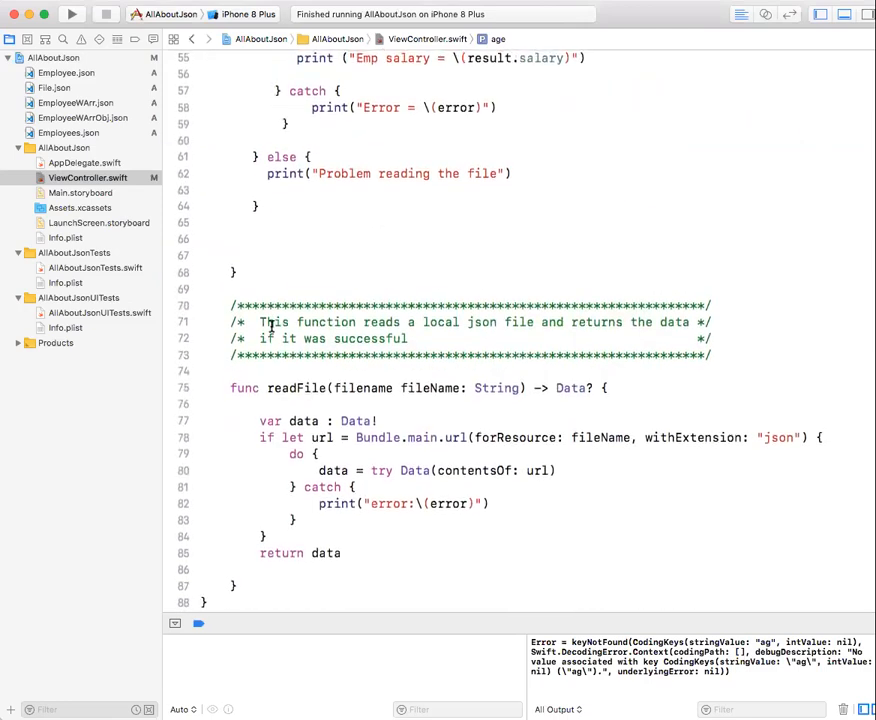
scroll("up", 3)
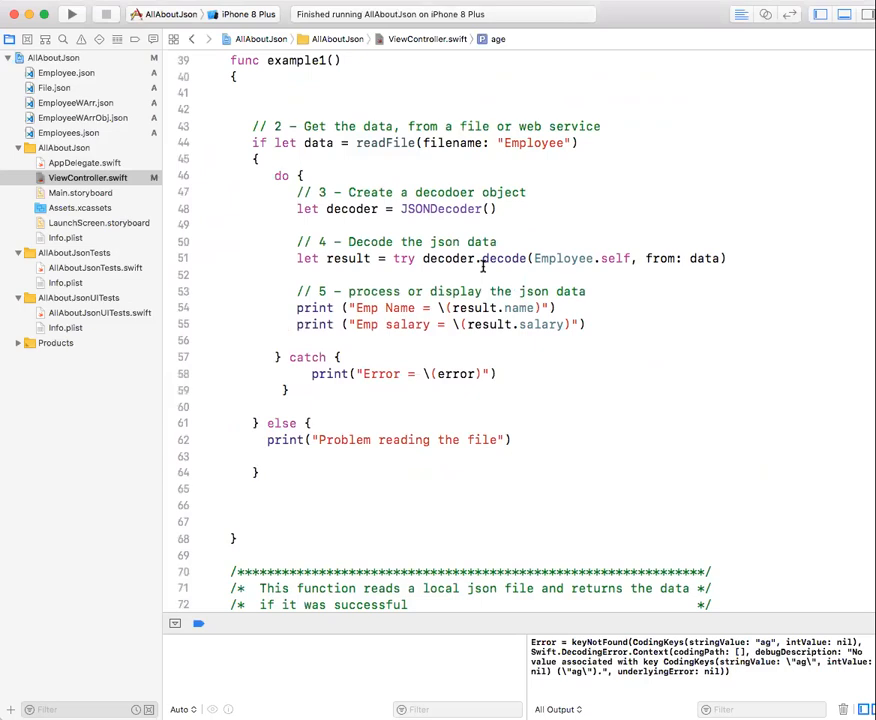
mouse_move(438, 290)
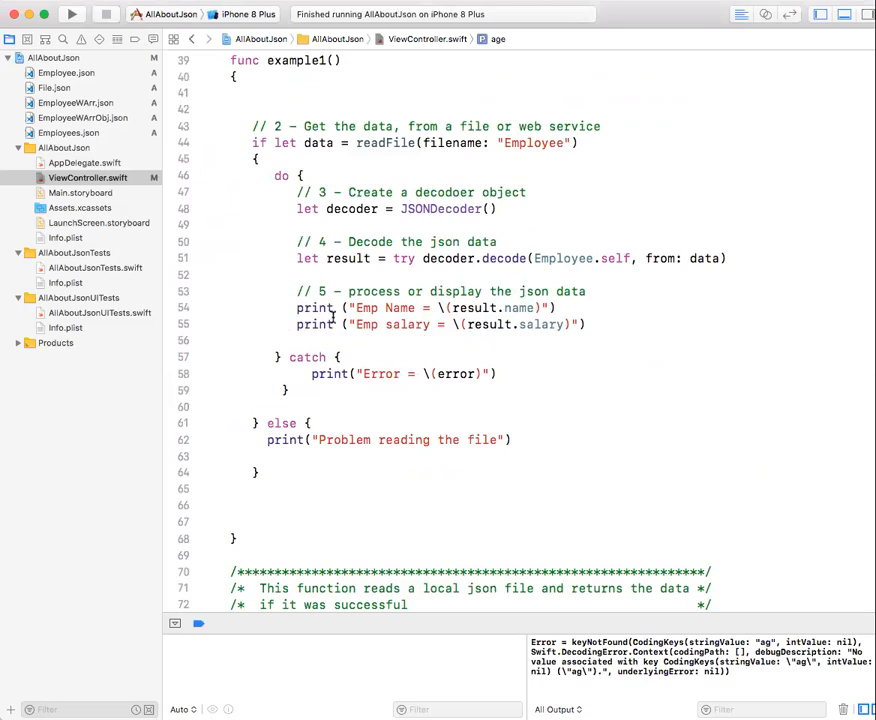
scroll("up", 3)
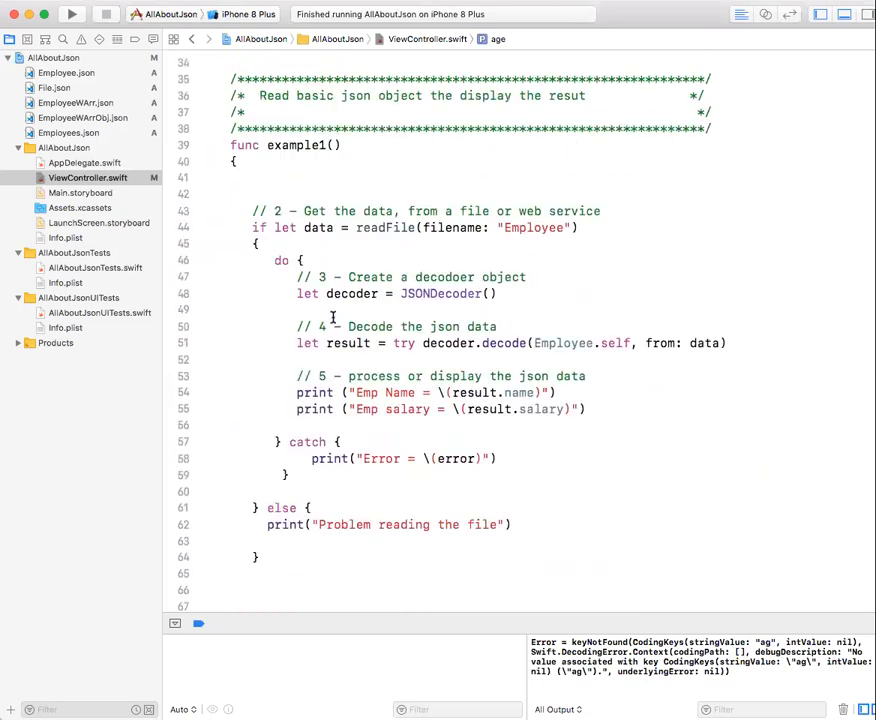